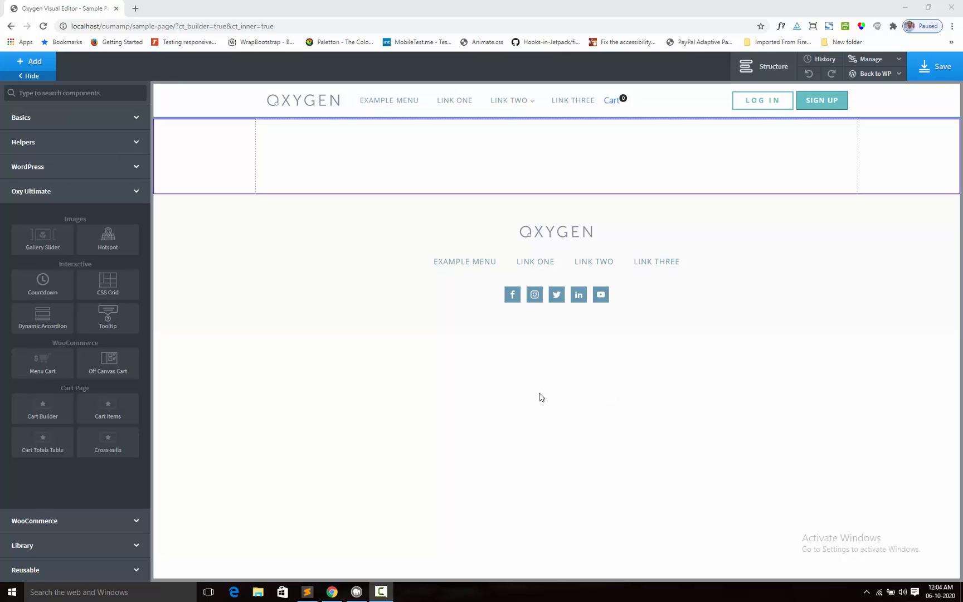
{"action": "mouse_move", "coordinate": [164, 297]}
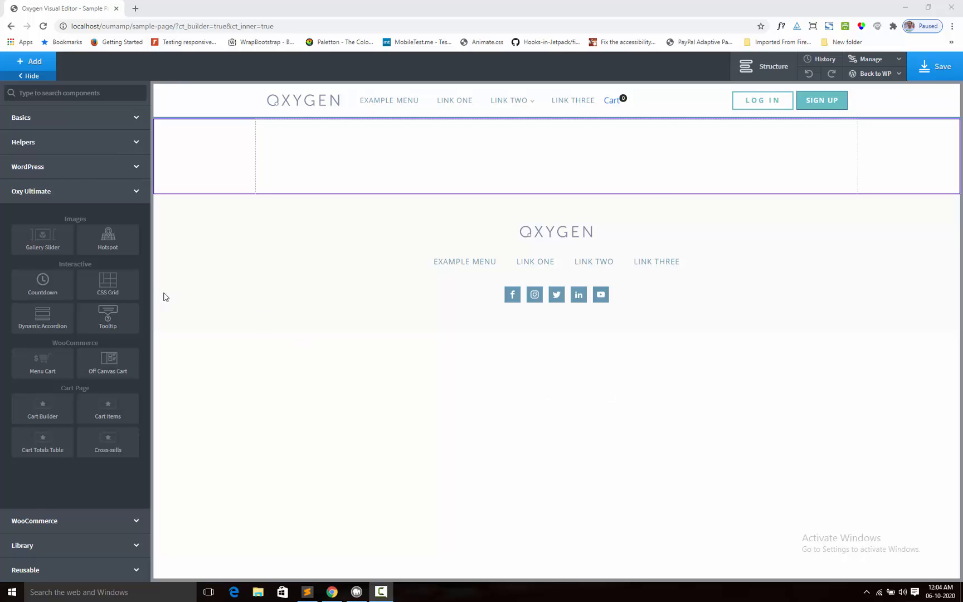
{"action": "mouse_move", "coordinate": [108, 239]}
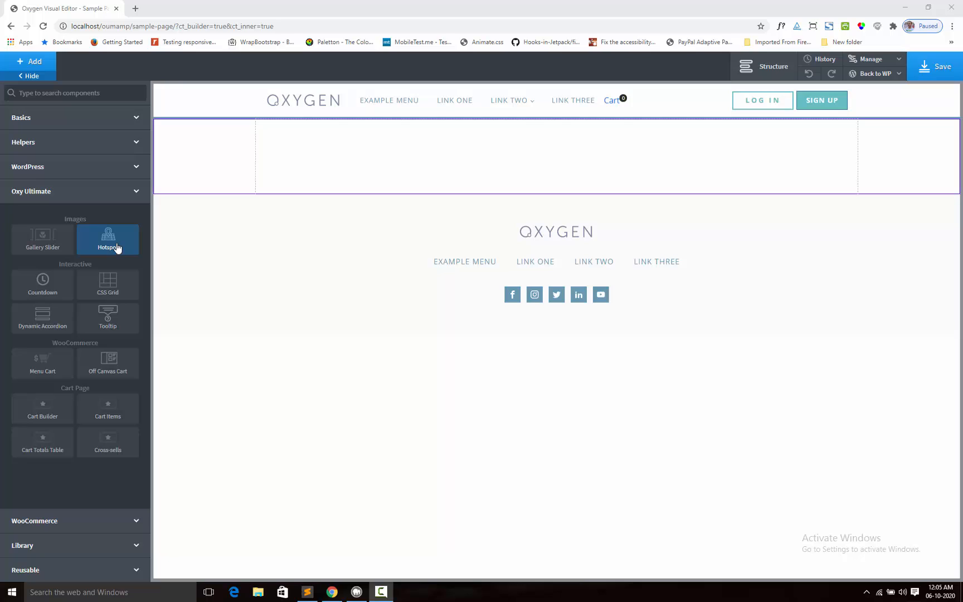
{"action": "mouse_move", "coordinate": [113, 241]}
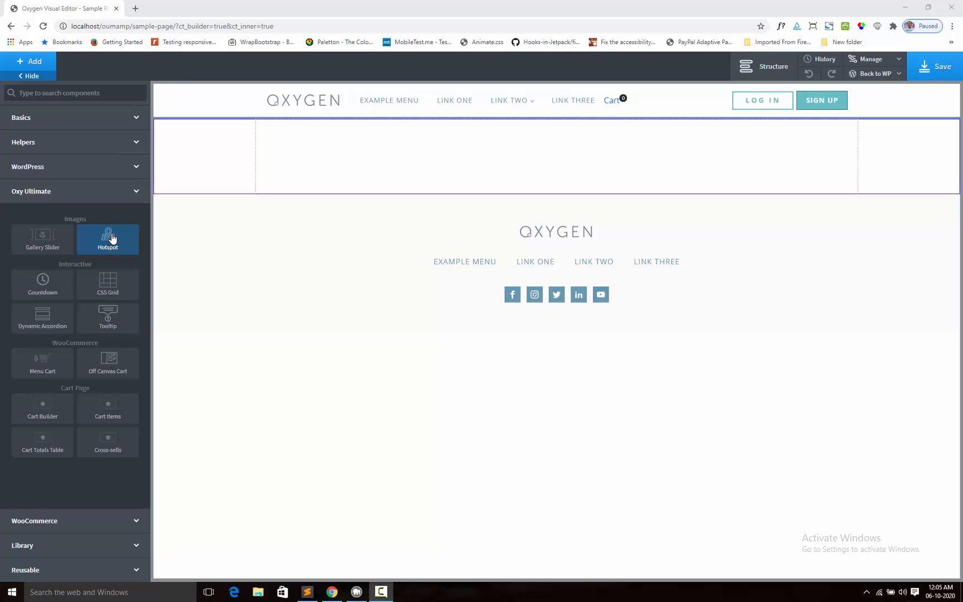
{"action": "mouse_move", "coordinate": [145, 239]}
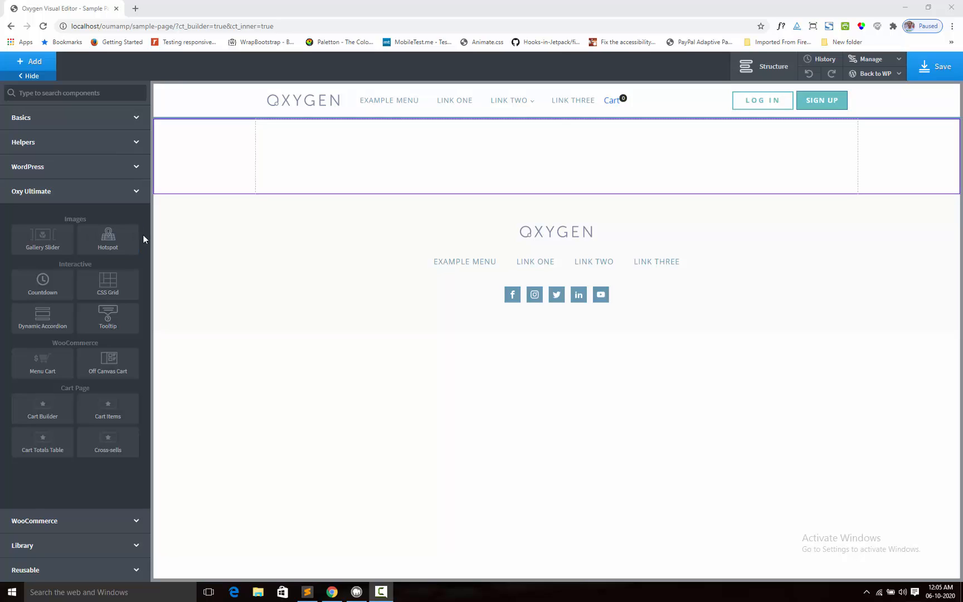
{"action": "mouse_move", "coordinate": [107, 238]}
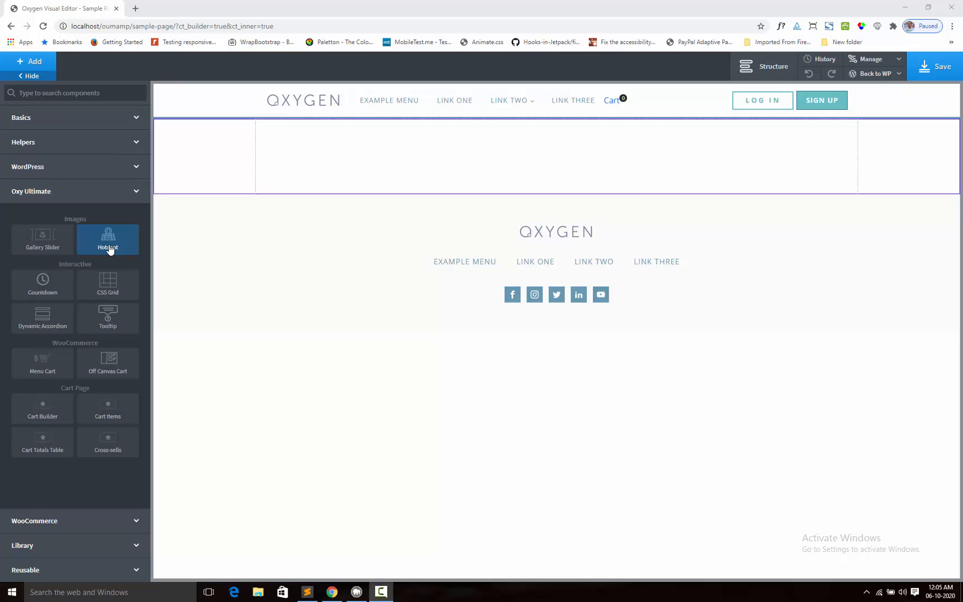
- Add a hotspot element to the empty section and use the pink T-shirt as its image
{"action": "left_click", "coordinate": [108, 239]}
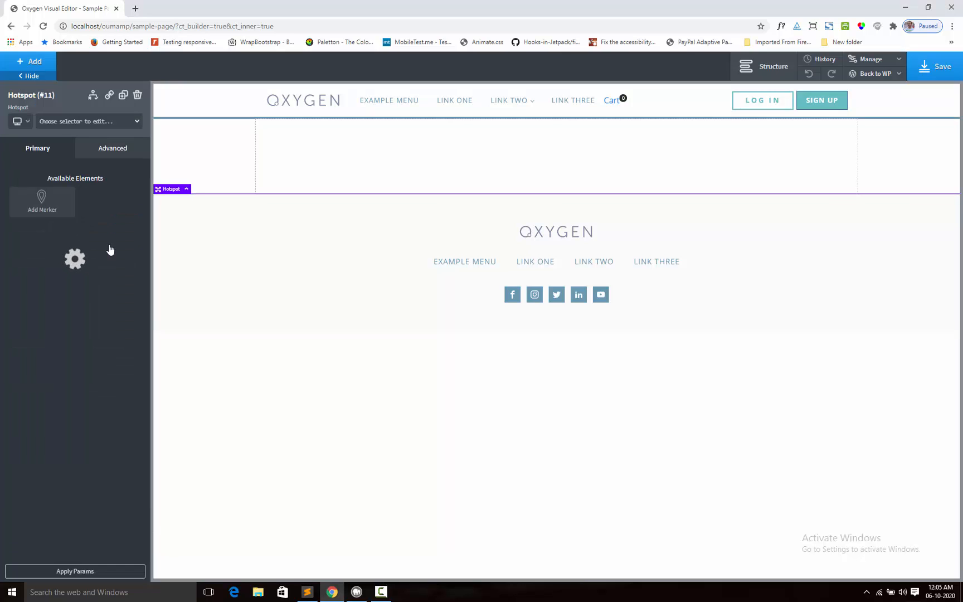
{"action": "left_click", "coordinate": [75, 259]}
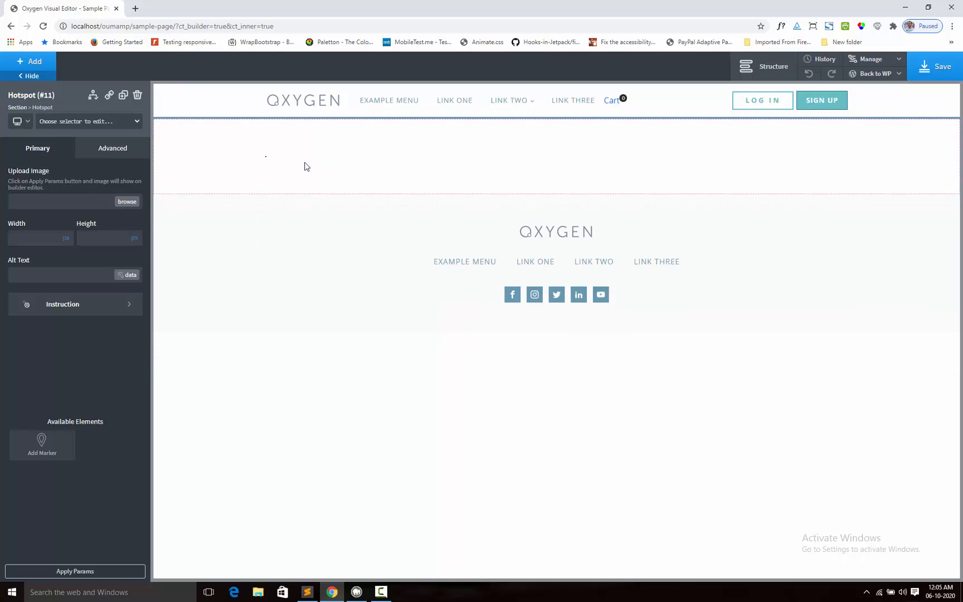
{"action": "left_click", "coordinate": [283, 162]}
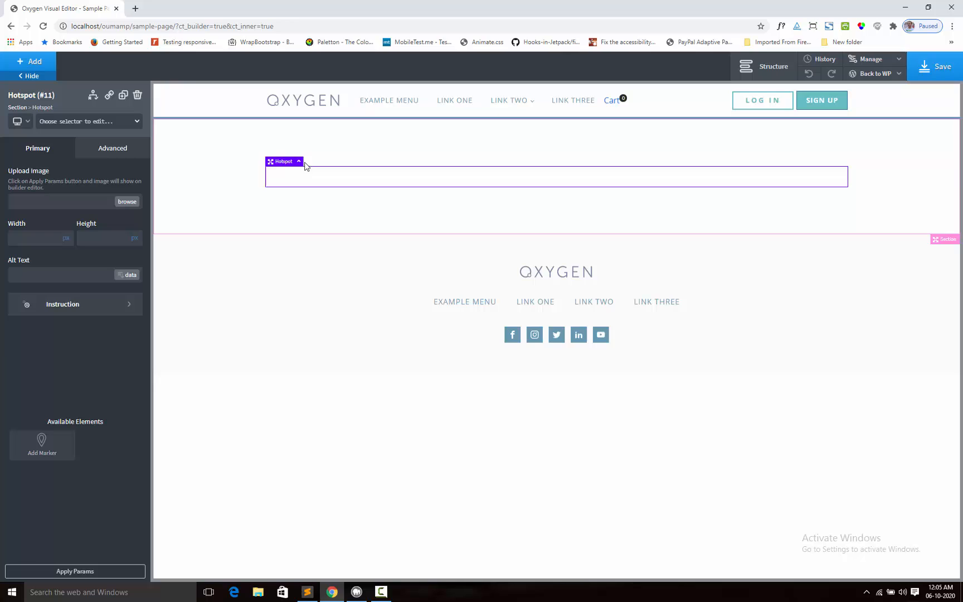
{"action": "mouse_move", "coordinate": [47, 206]}
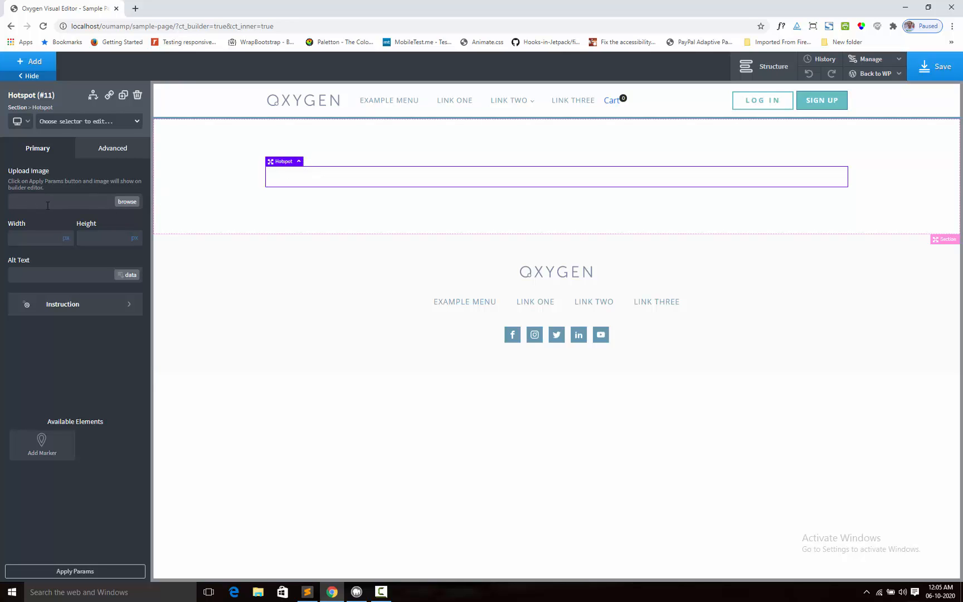
{"action": "left_click", "coordinate": [127, 200]}
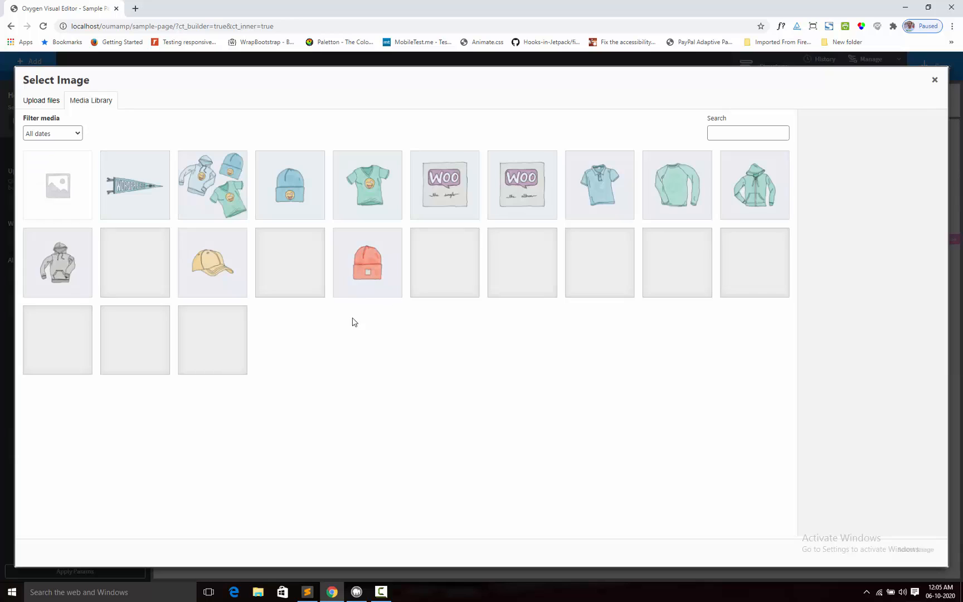
{"action": "left_click", "coordinate": [212, 339]}
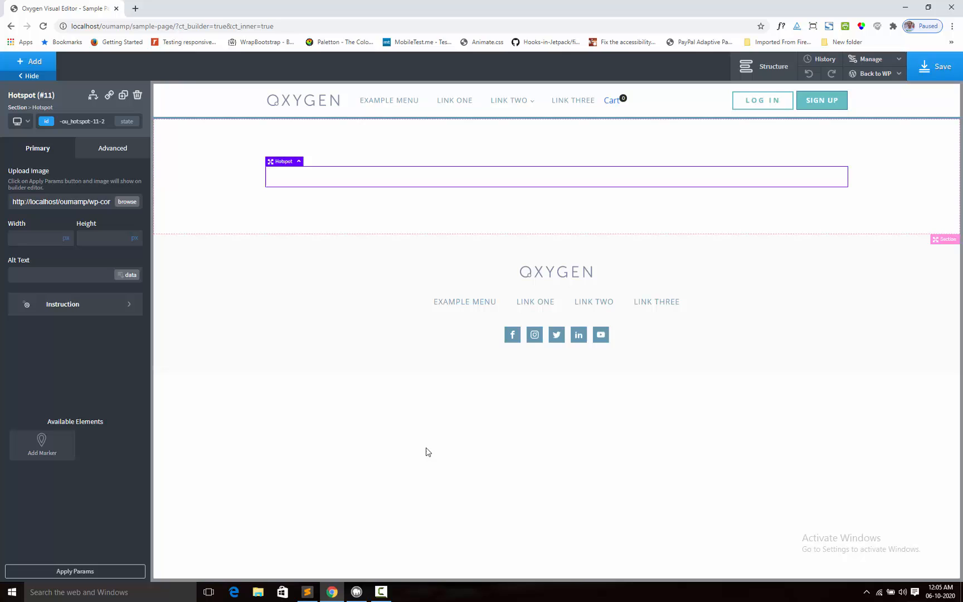
{"action": "mouse_move", "coordinate": [72, 536]}
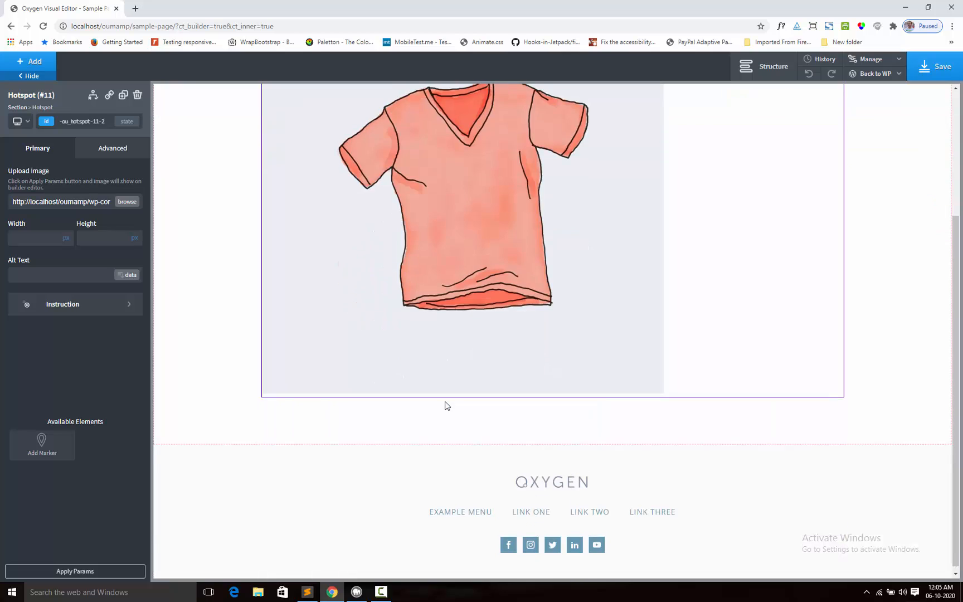
{"action": "scroll", "scroll_direction": "up", "scroll_amount": 3}
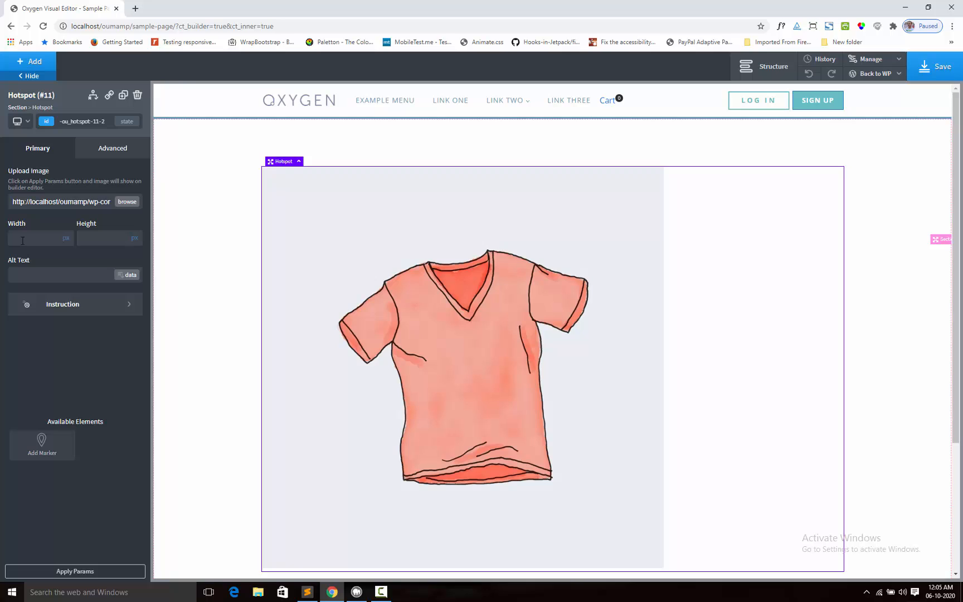
{"action": "mouse_move", "coordinate": [16, 292]}
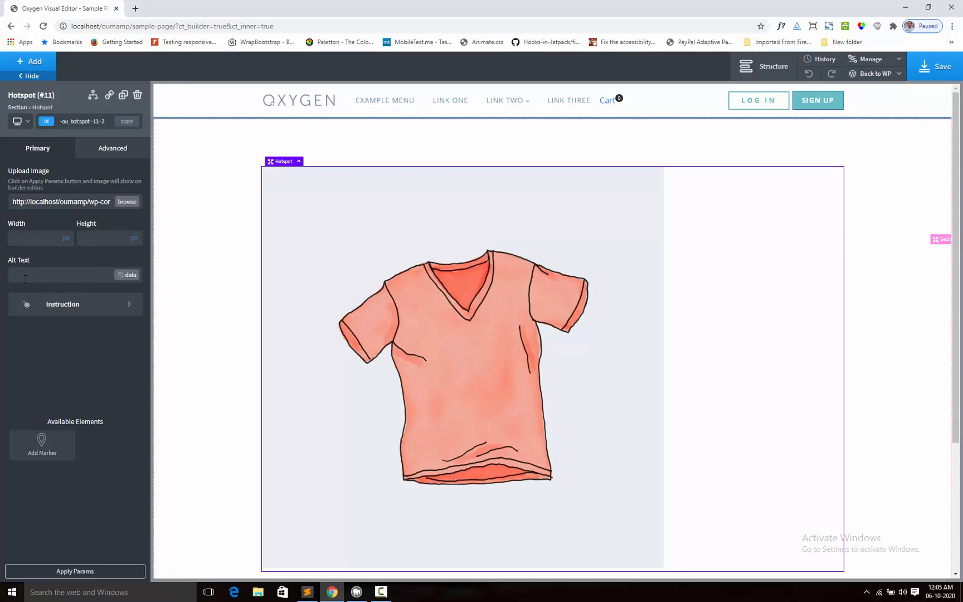
{"action": "mouse_move", "coordinate": [84, 368]}
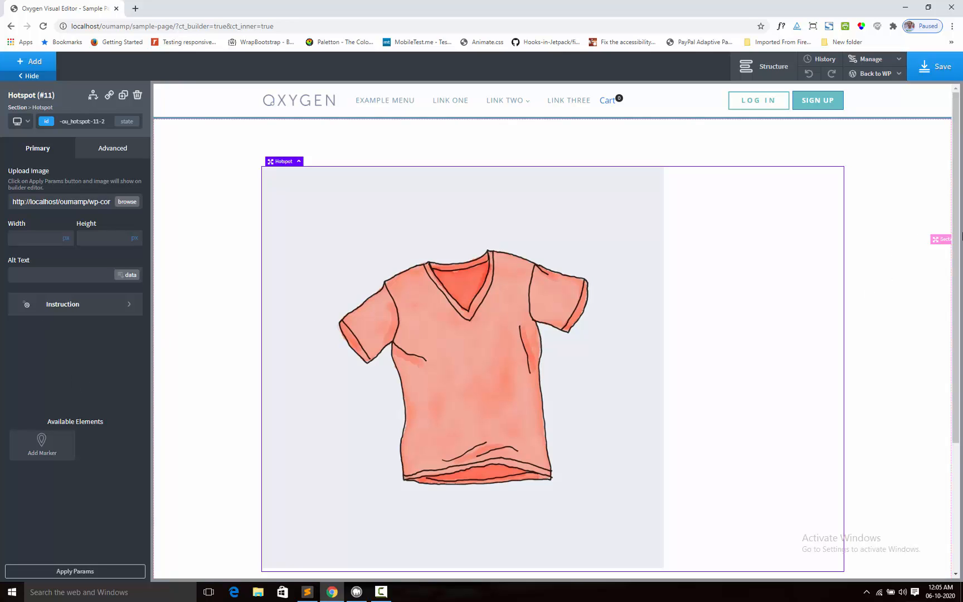
- Open the Structure panel to show the section with its nested hotspot
{"action": "left_click", "coordinate": [773, 66]}
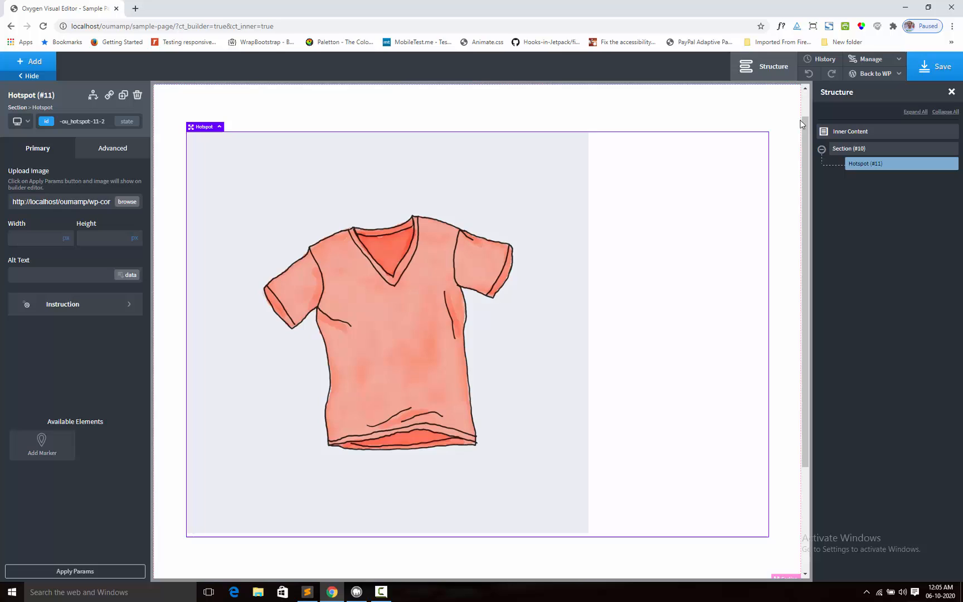
{"action": "mouse_move", "coordinate": [2, 427]}
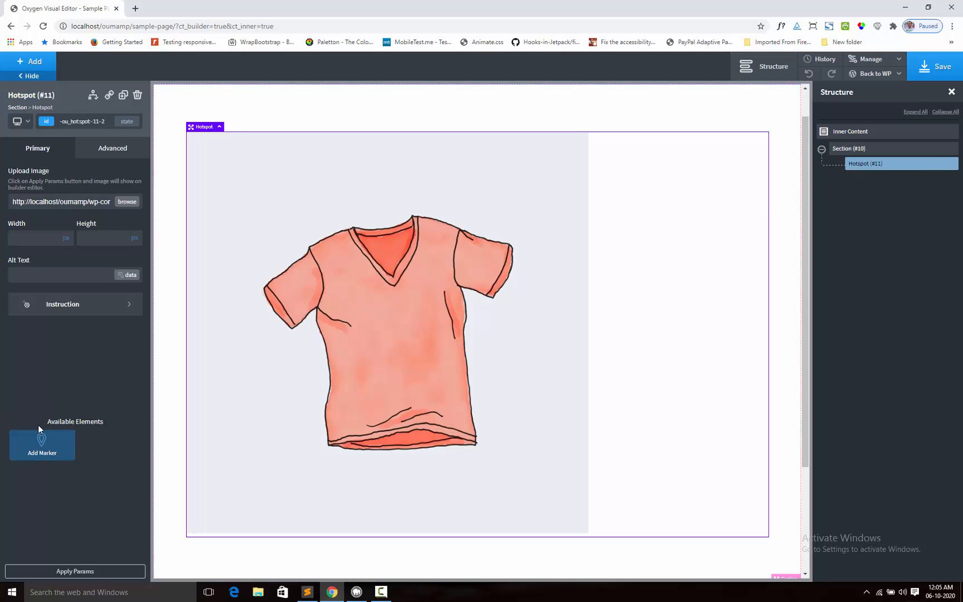
{"action": "mouse_move", "coordinate": [104, 428]}
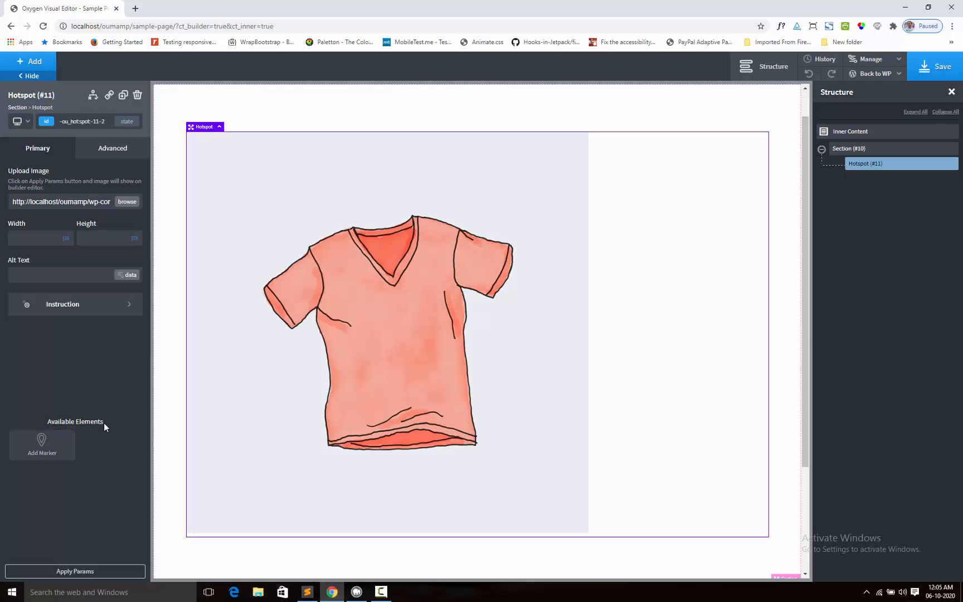
{"action": "mouse_move", "coordinate": [49, 473]}
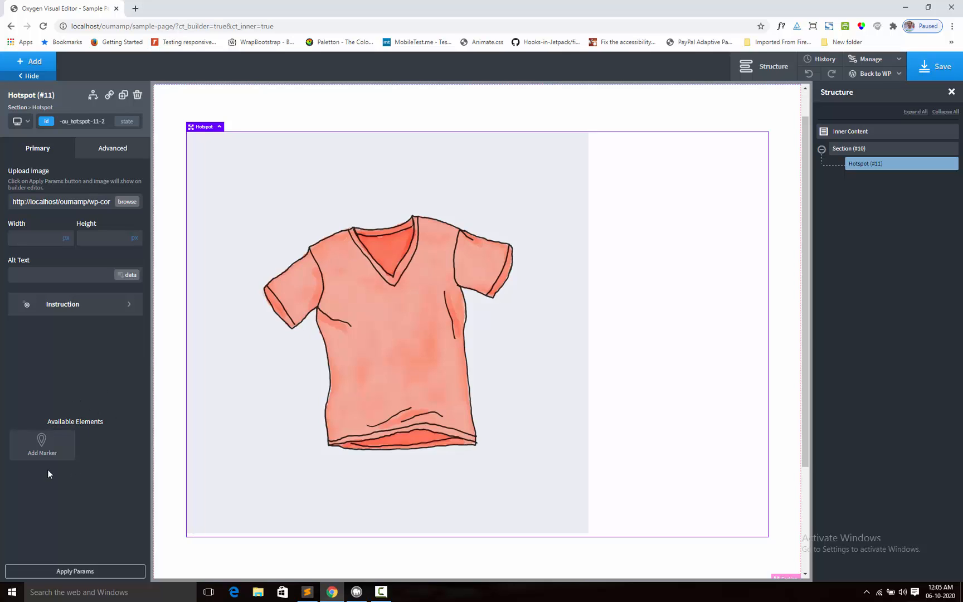
{"action": "mouse_move", "coordinate": [42, 445]}
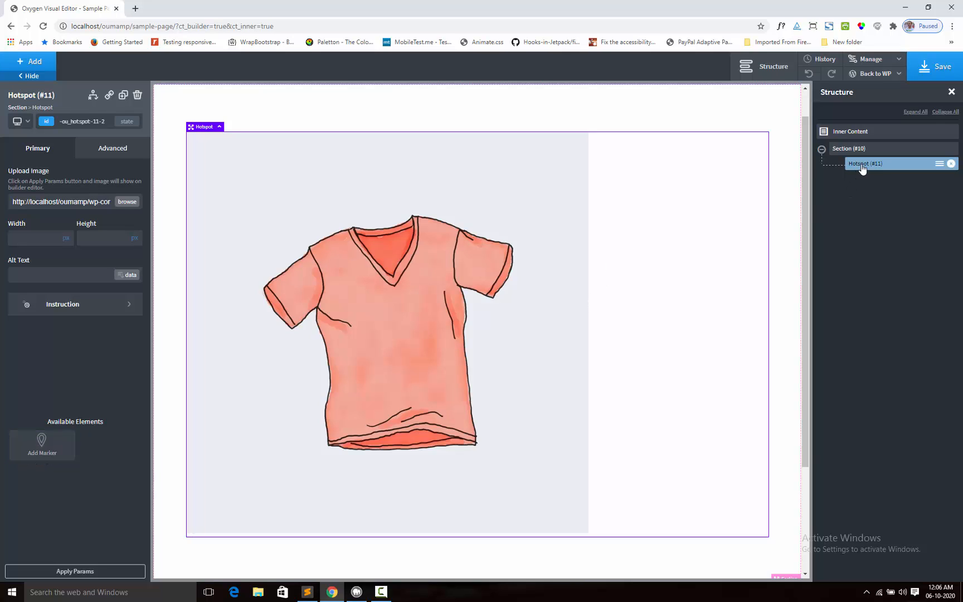
{"action": "mouse_move", "coordinate": [42, 445]}
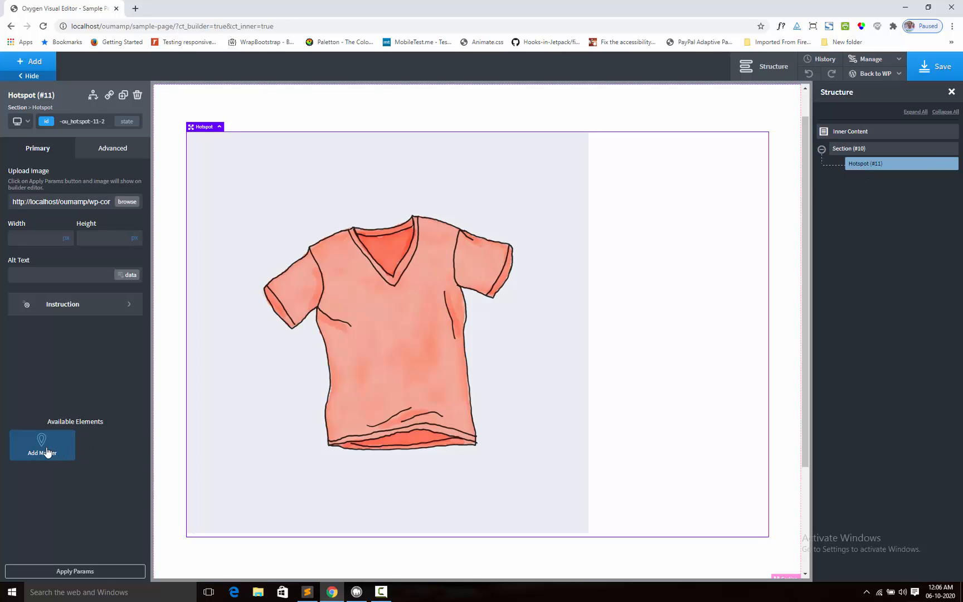
- Place an Add Marker element (#14) inside the hotspot and select it
{"action": "left_click", "coordinate": [41, 445]}
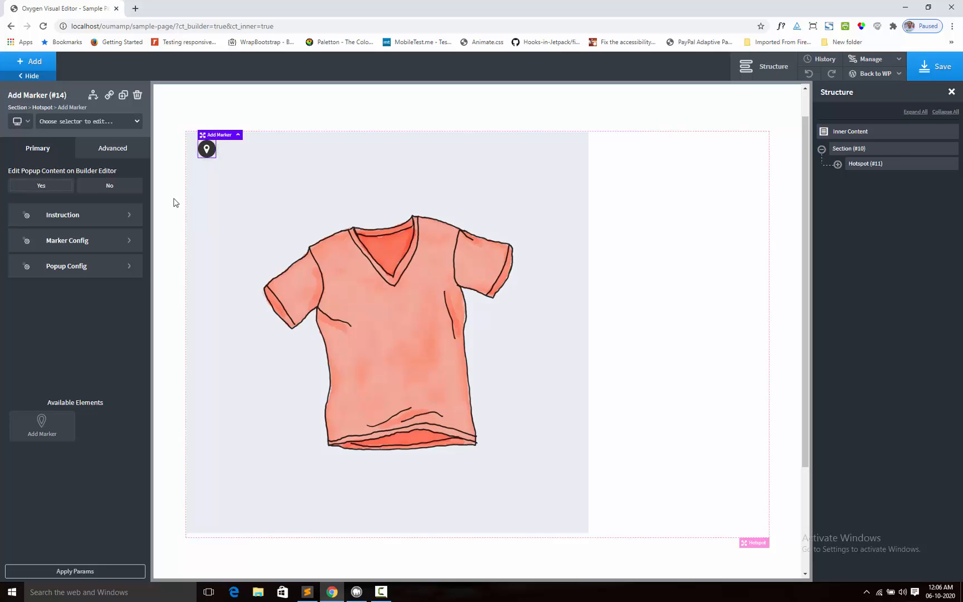
{"action": "mouse_move", "coordinate": [67, 241]}
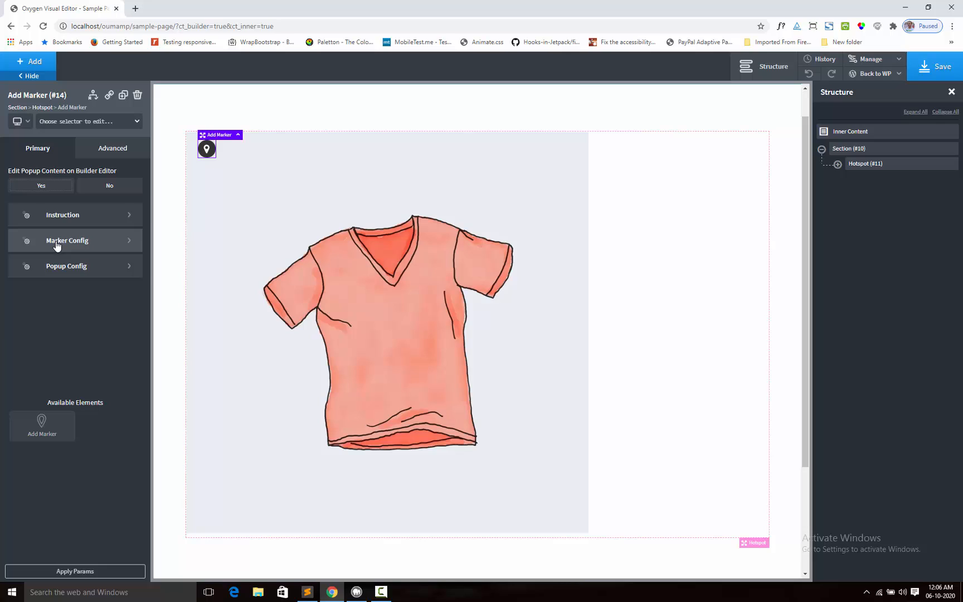
{"action": "mouse_move", "coordinate": [39, 211]}
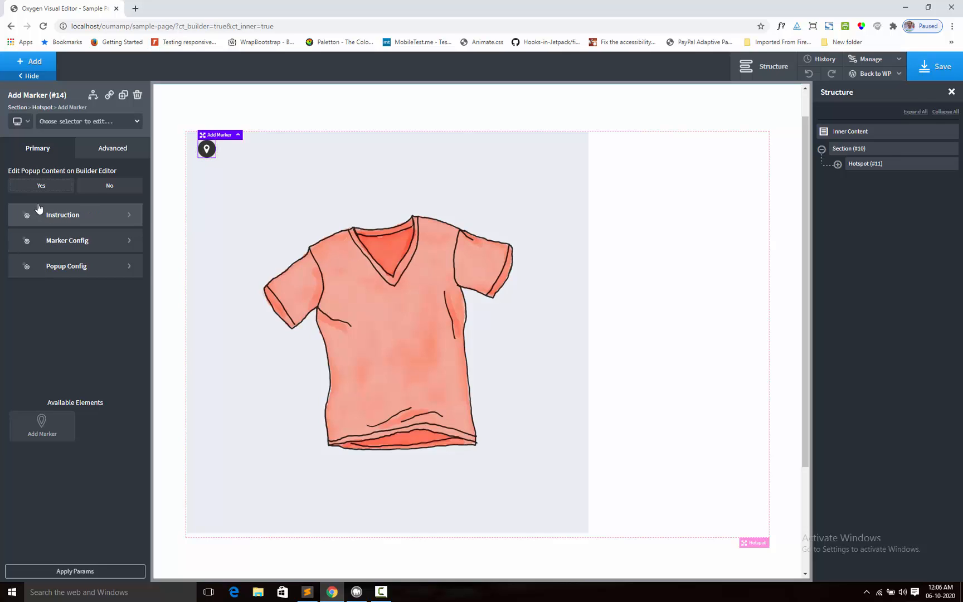
{"action": "mouse_move", "coordinate": [109, 209]}
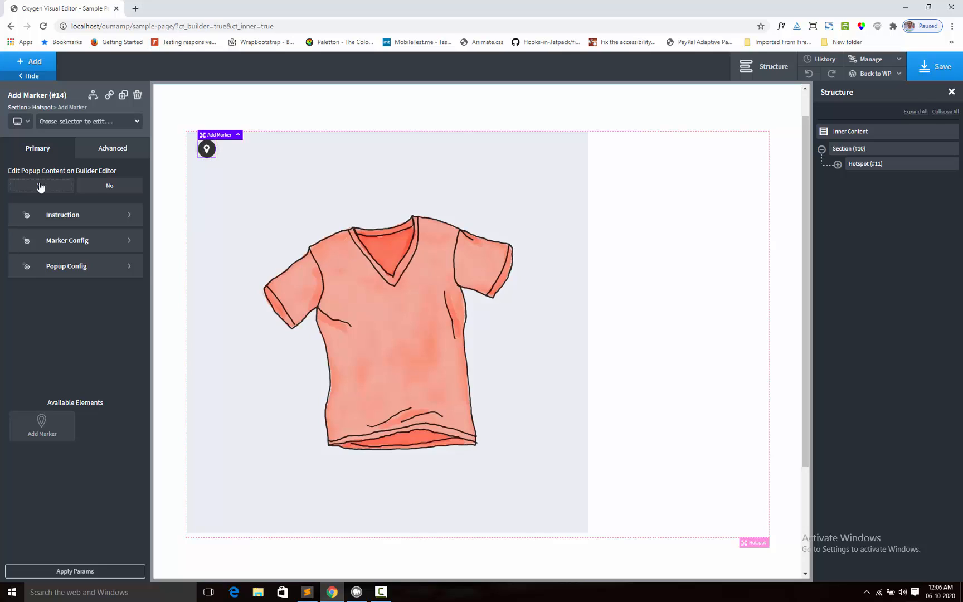
{"action": "left_click", "coordinate": [40, 185]}
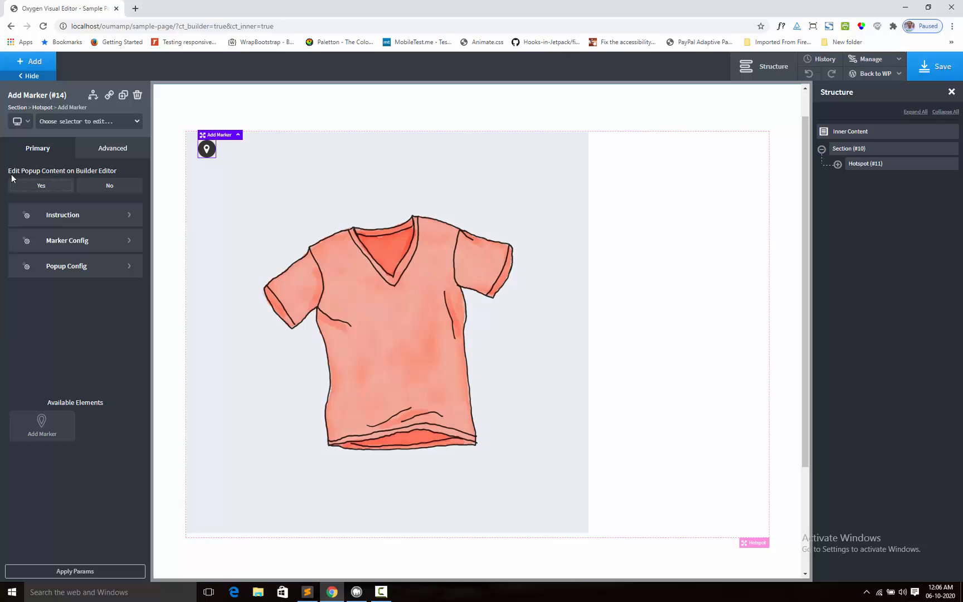
{"action": "mouse_move", "coordinate": [89, 174]}
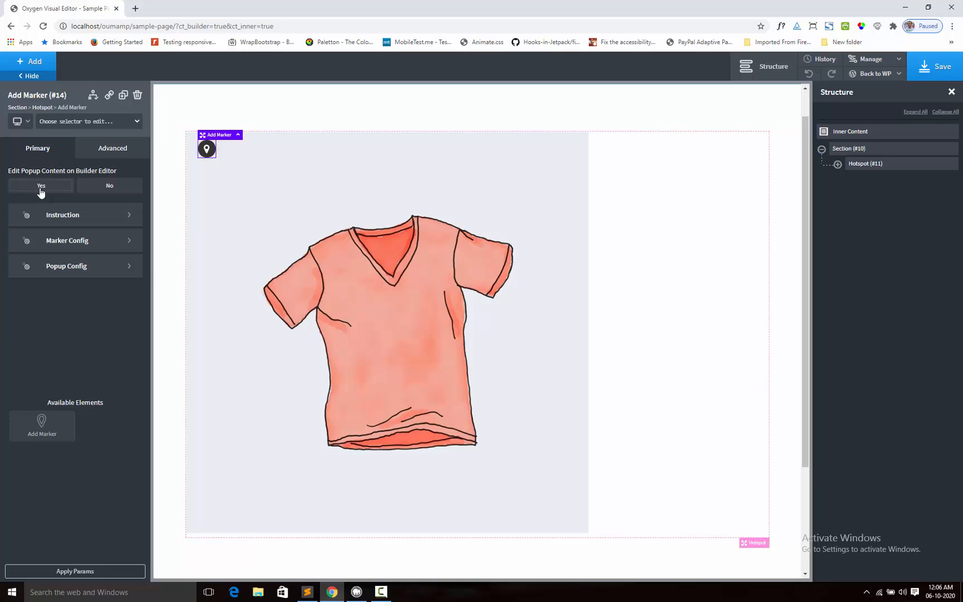
{"action": "mouse_move", "coordinate": [109, 186]}
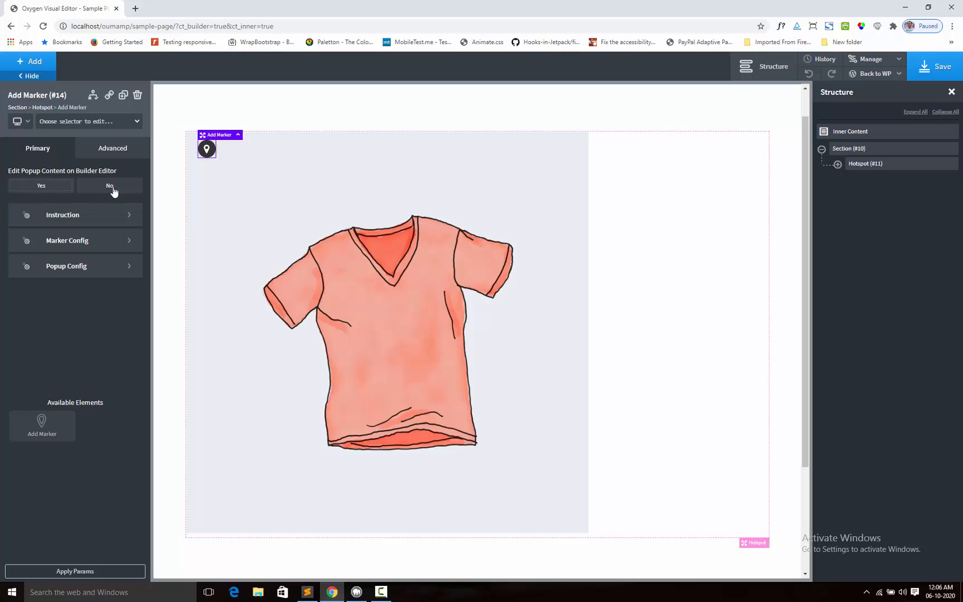
{"action": "mouse_move", "coordinate": [67, 565]}
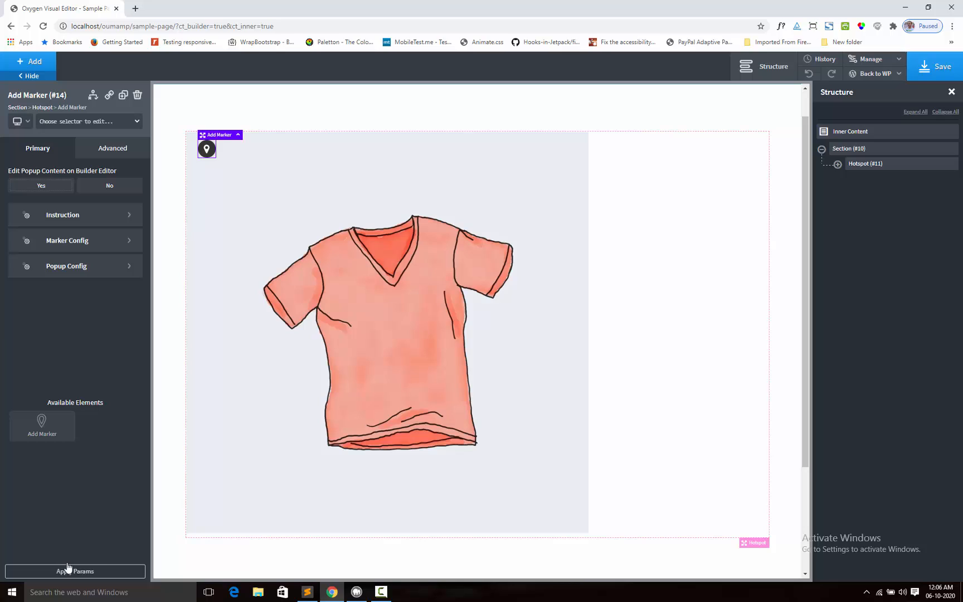
{"action": "mouse_move", "coordinate": [230, 179]}
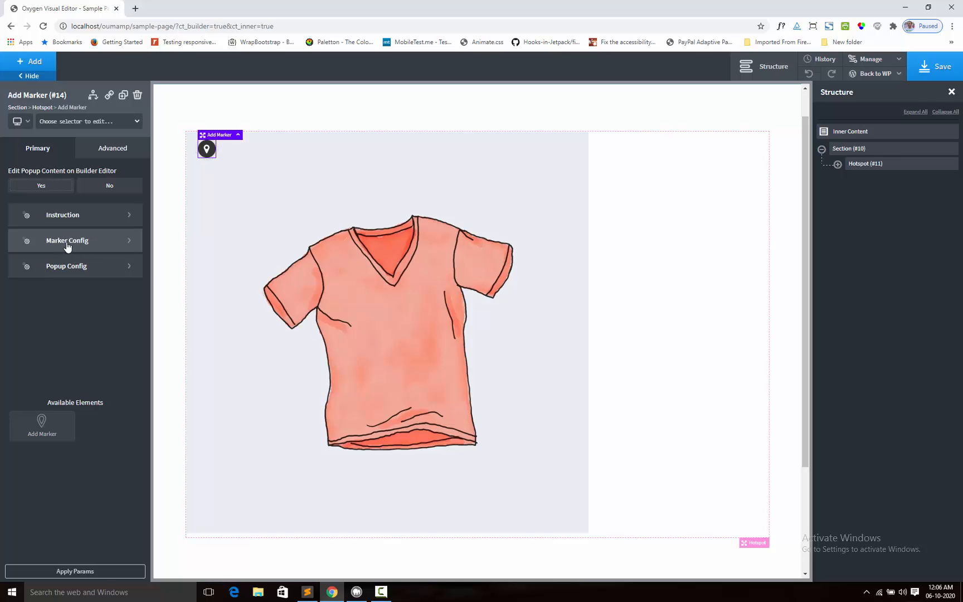
- Open Marker Config and browse the Font Awesome icons, keeping the icon marker type
{"action": "left_click", "coordinate": [67, 240]}
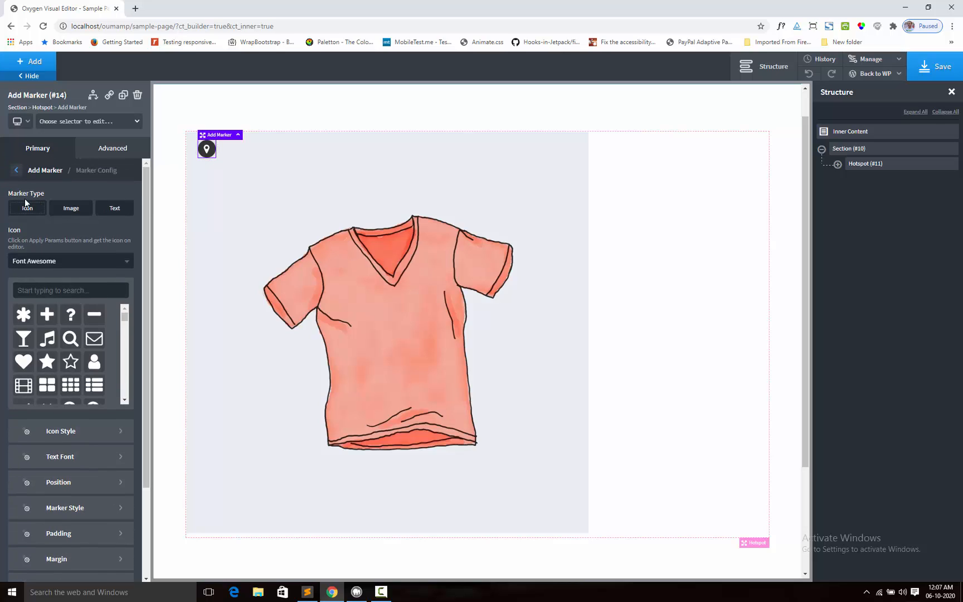
{"action": "mouse_move", "coordinate": [37, 215]}
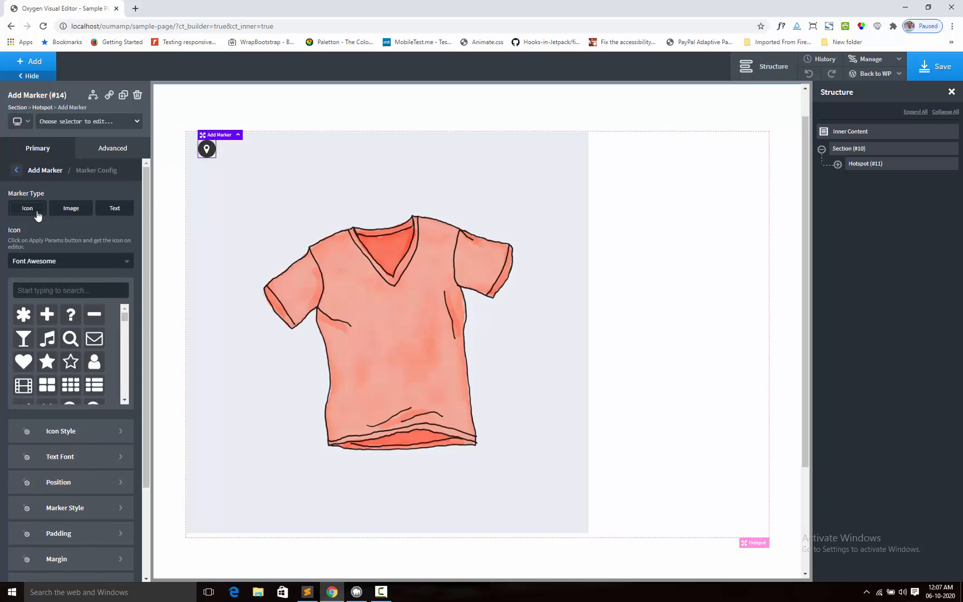
{"action": "mouse_move", "coordinate": [114, 208]}
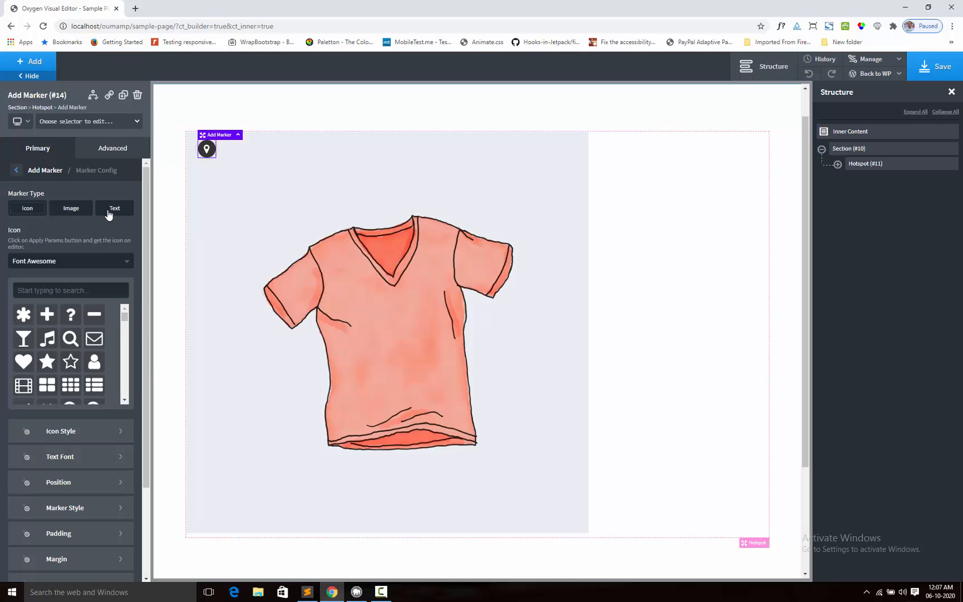
{"action": "mouse_move", "coordinate": [105, 222]}
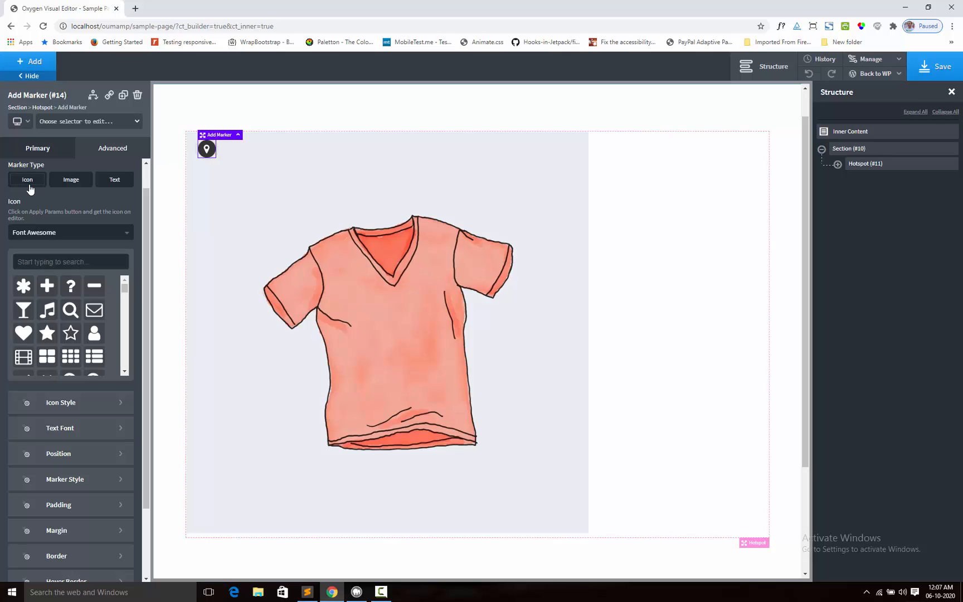
{"action": "mouse_move", "coordinate": [173, 212]}
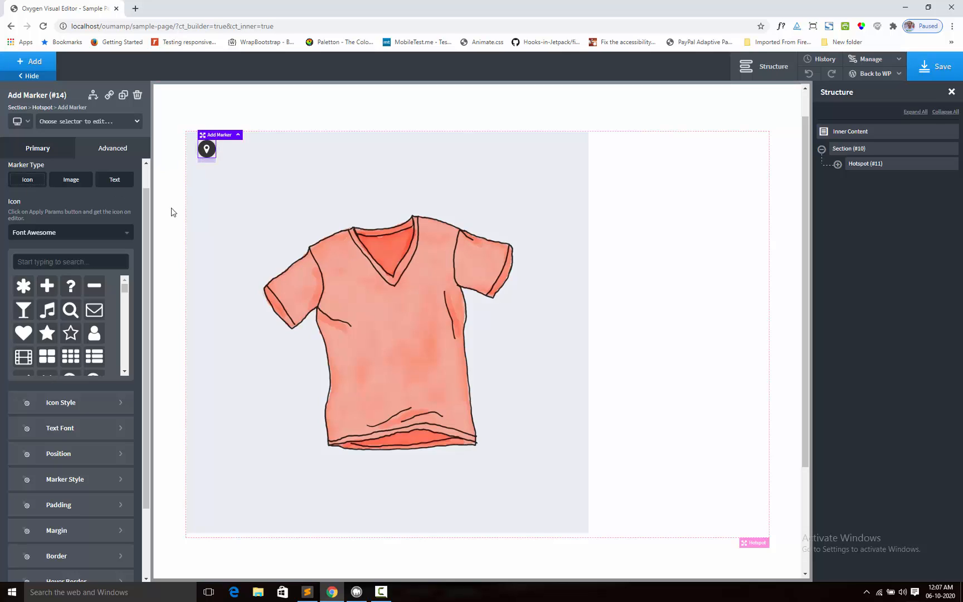
{"action": "mouse_move", "coordinate": [144, 271]}
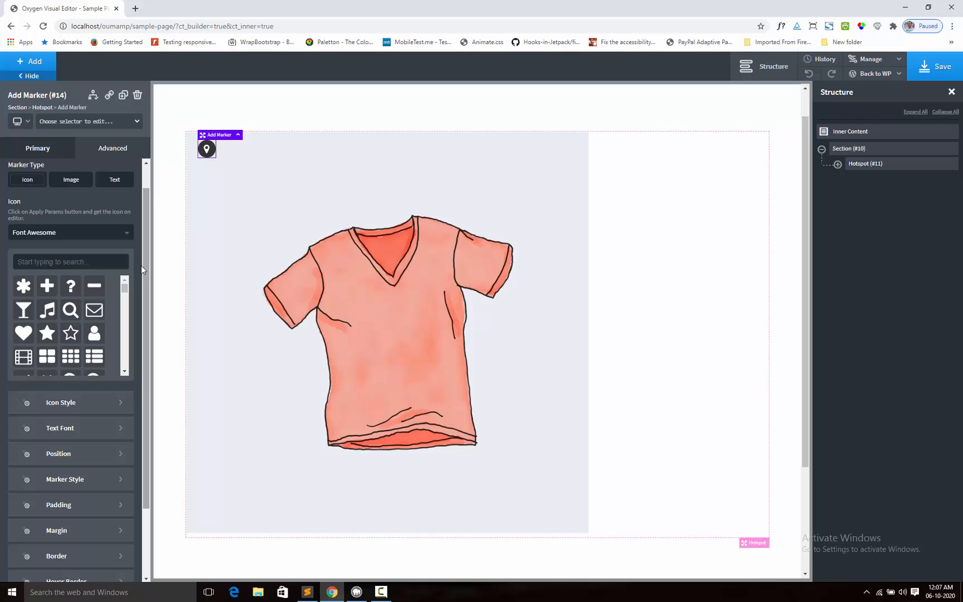
{"action": "scroll", "scroll_direction": "down", "scroll_amount": 3}
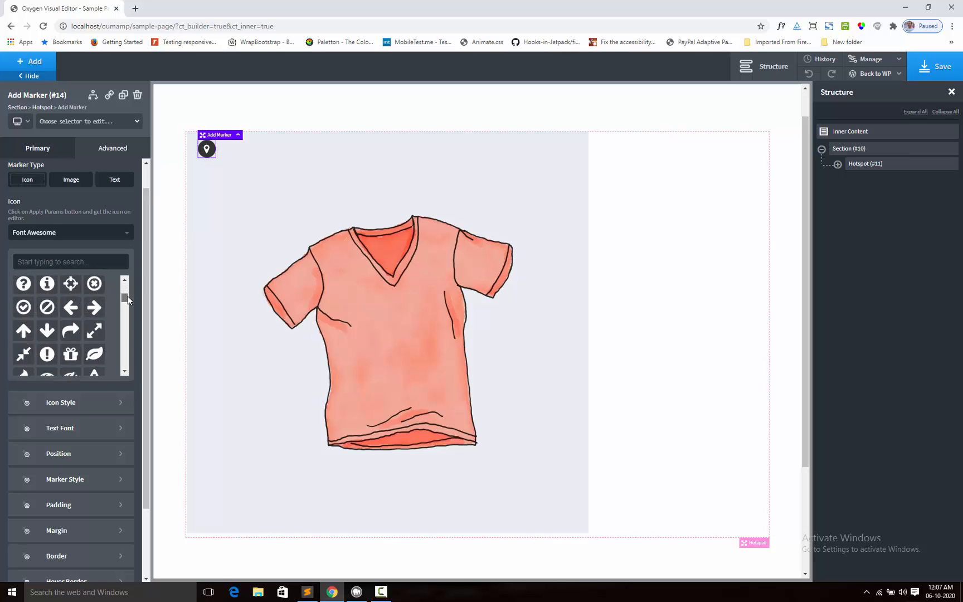
{"action": "scroll", "scroll_direction": "down", "scroll_amount": 3}
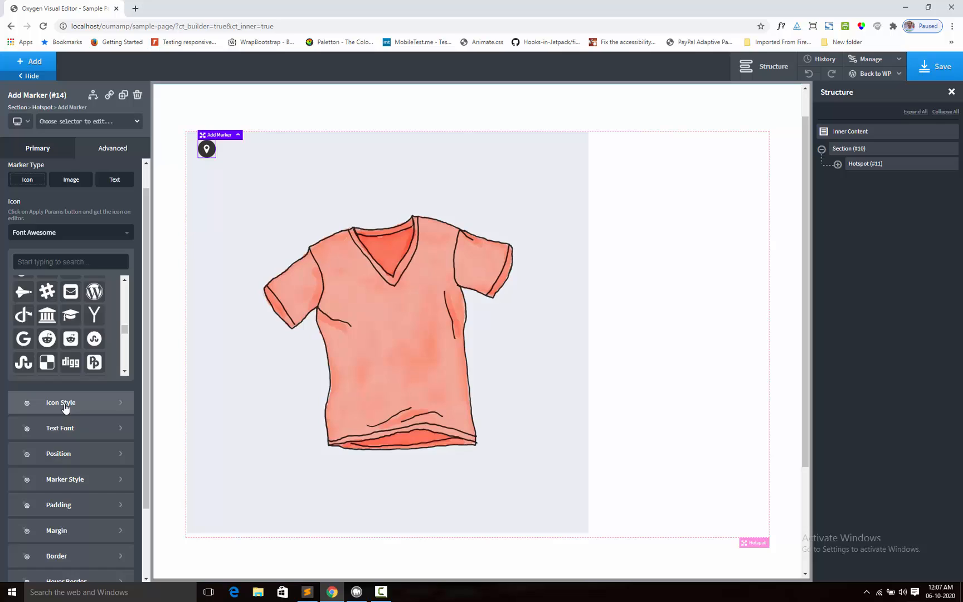
{"action": "left_click", "coordinate": [61, 403]}
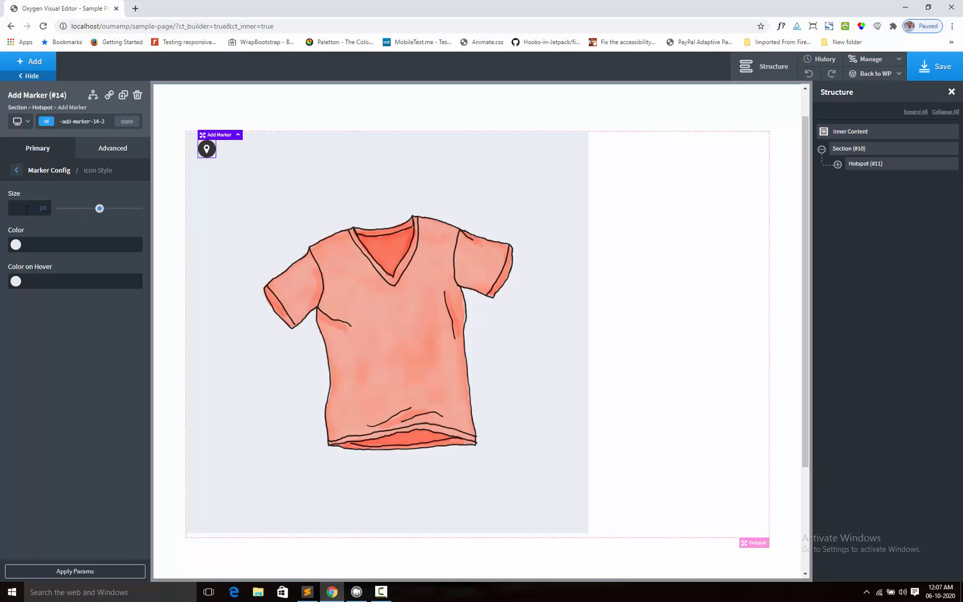
{"action": "left_click", "coordinate": [28, 207]}
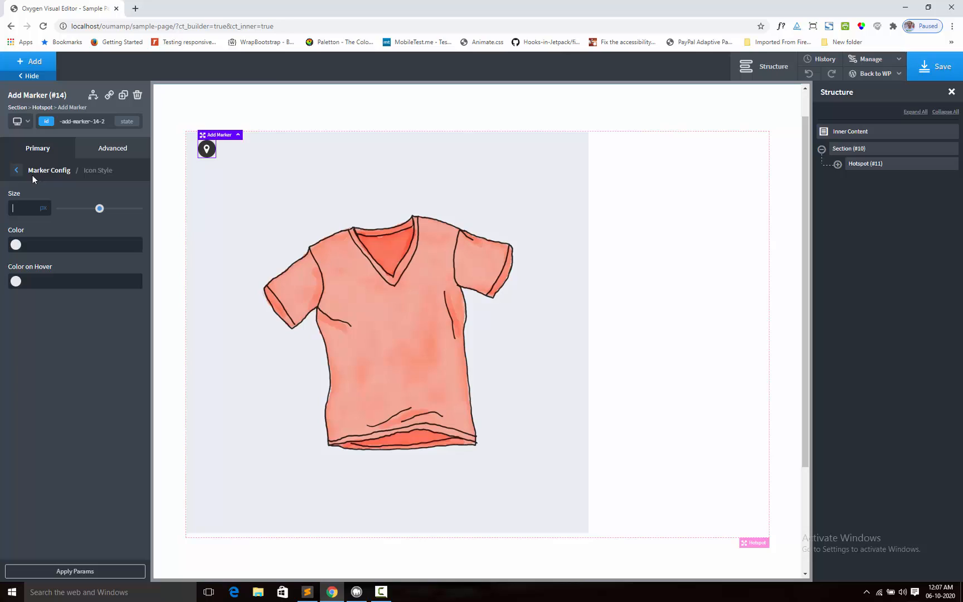
{"action": "left_click", "coordinate": [16, 170]}
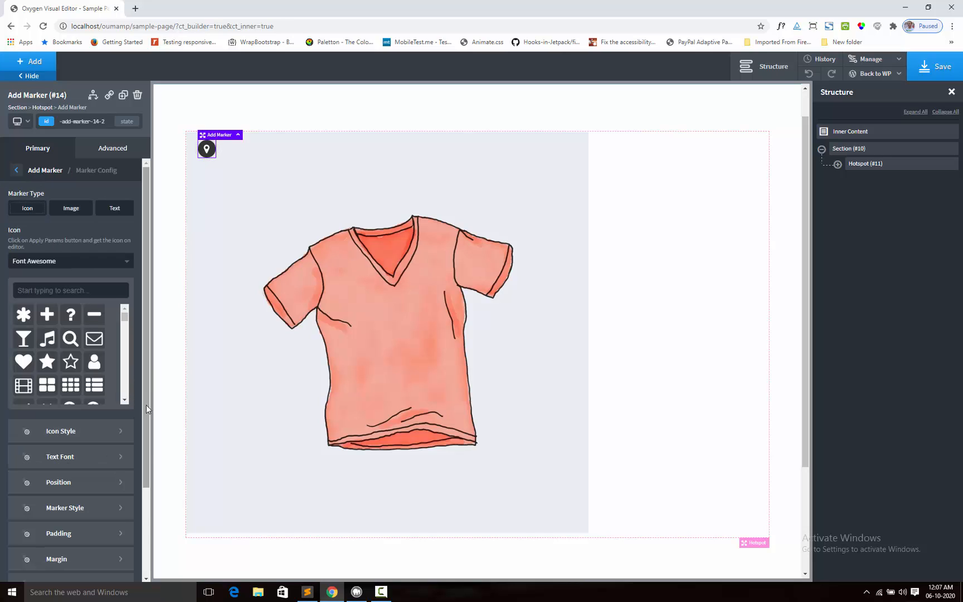
{"action": "scroll", "scroll_direction": "down", "scroll_amount": 3}
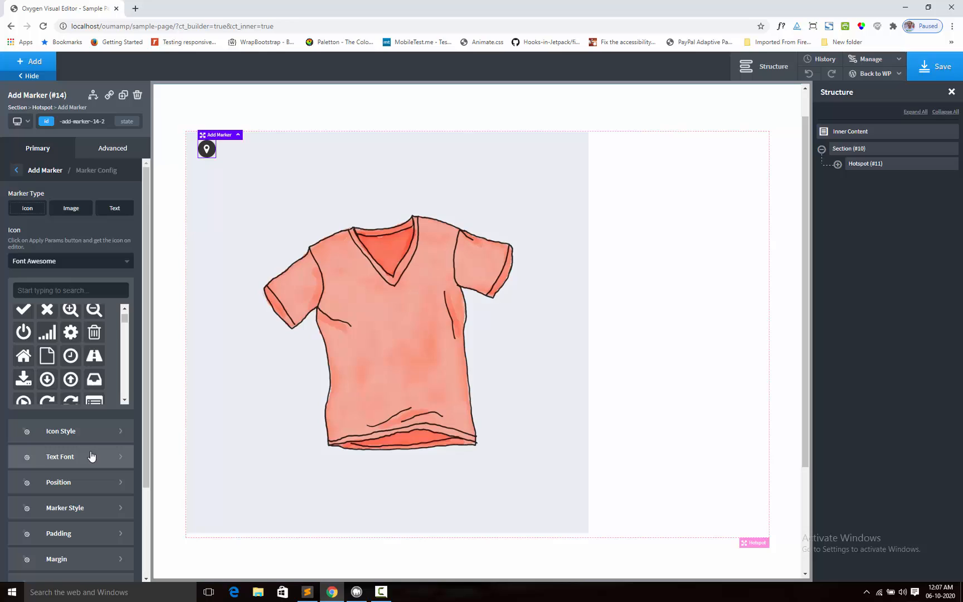
{"action": "scroll", "scroll_direction": "down", "scroll_amount": 3}
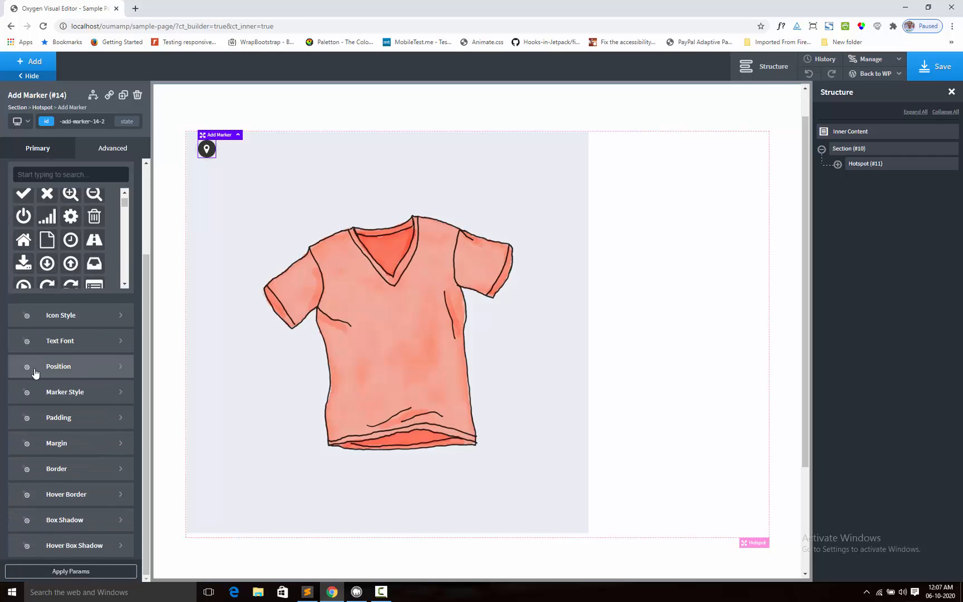
- Position the marker at Top 17% and Left 32%, just above the collar
{"action": "left_click", "coordinate": [59, 366]}
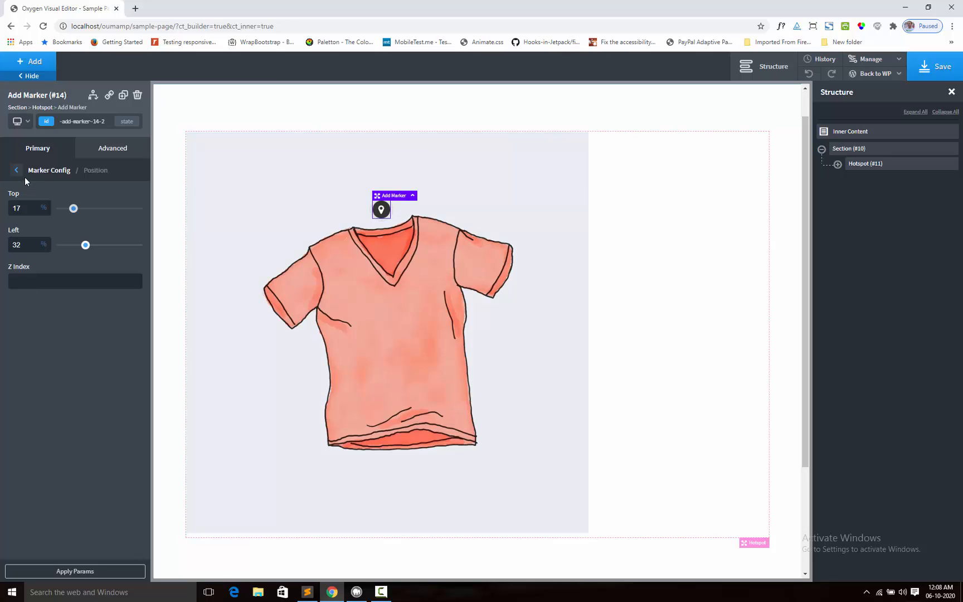
{"action": "left_click", "coordinate": [16, 170]}
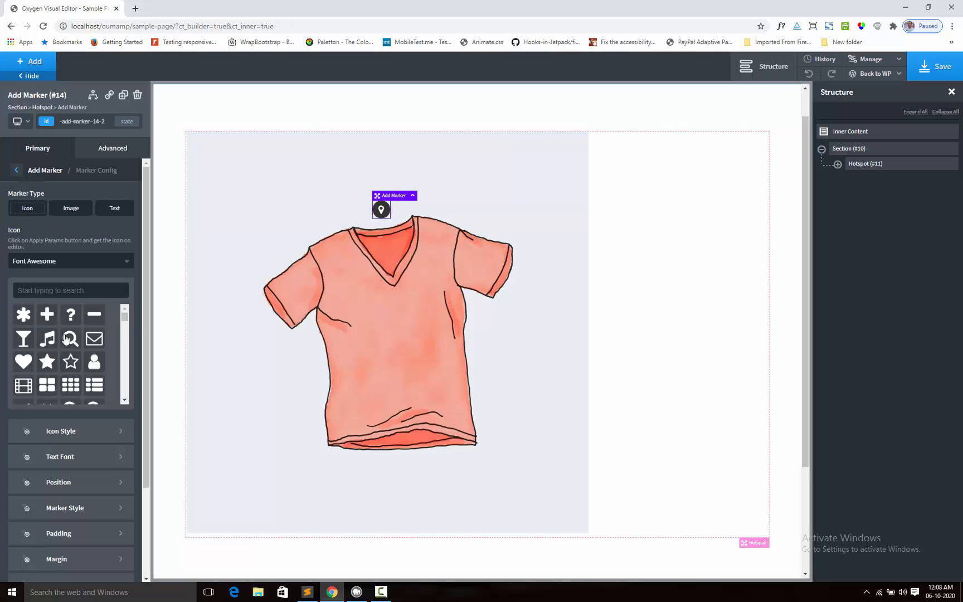
{"action": "scroll", "scroll_direction": "down", "scroll_amount": 3}
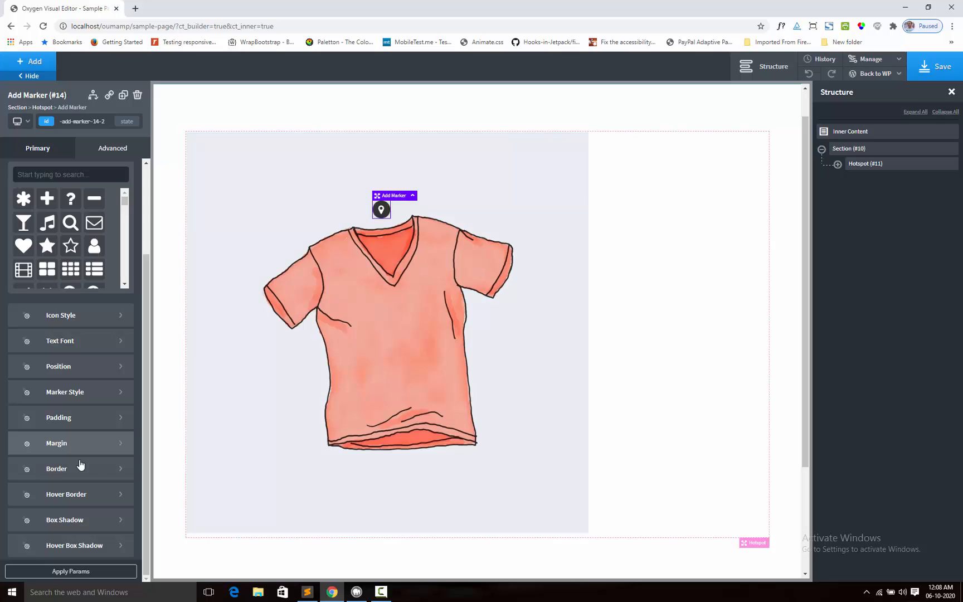
{"action": "mouse_move", "coordinate": [64, 392]}
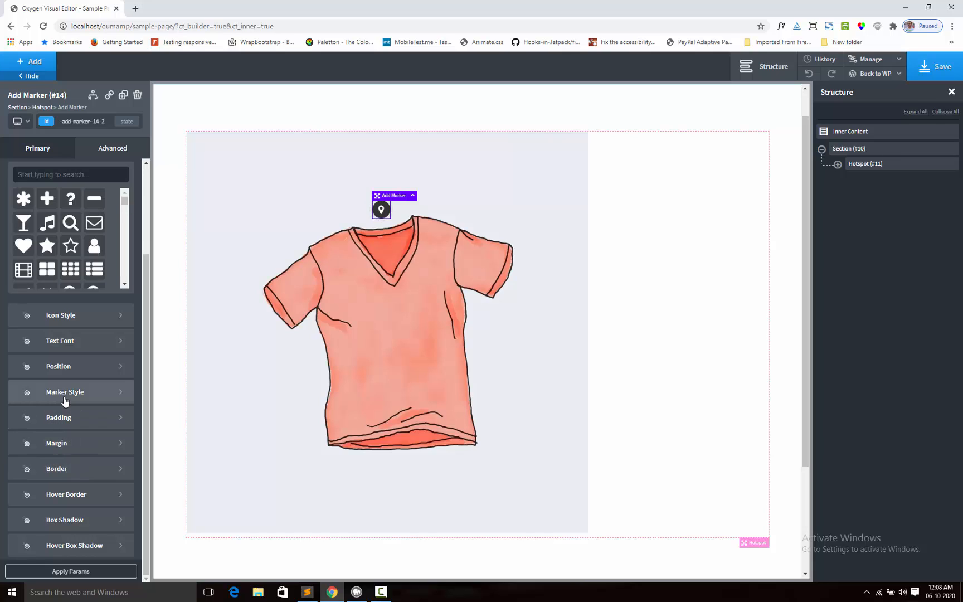
- Give the marker a red #f40e0e background, enable Ripple Effect, and apply the params
{"action": "left_click", "coordinate": [65, 391]}
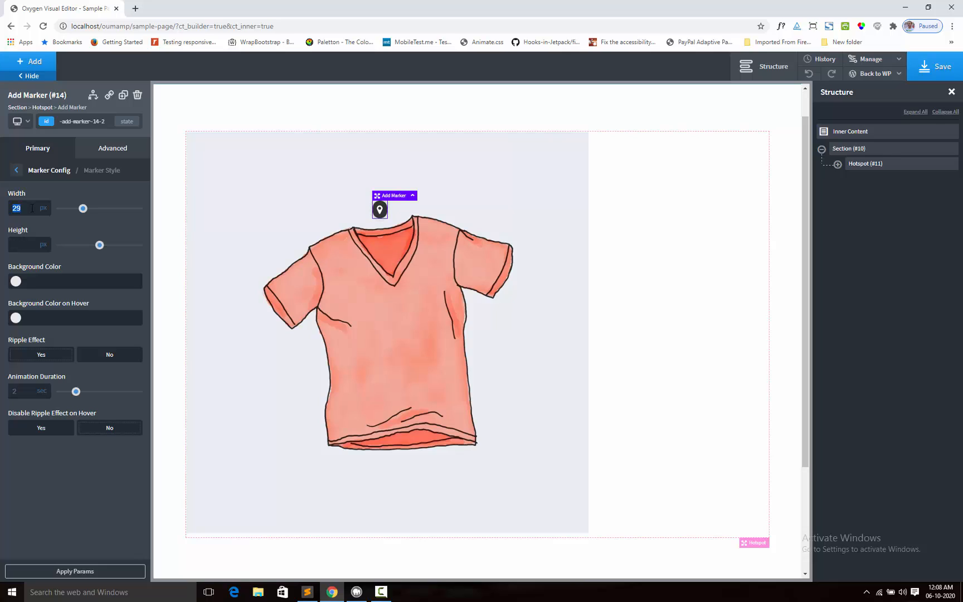
{"action": "left_click", "coordinate": [17, 281]}
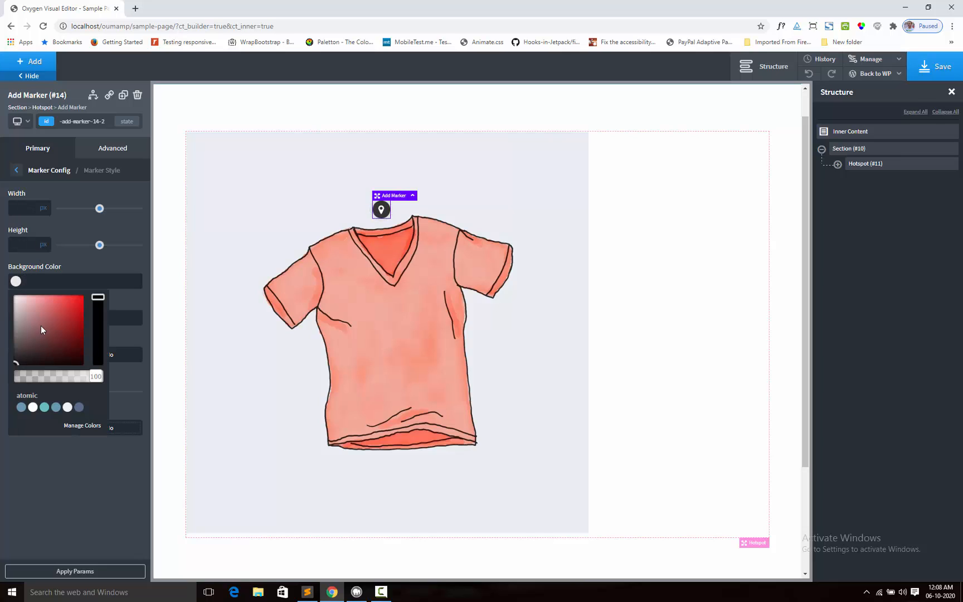
{"action": "left_click", "coordinate": [97, 303]}
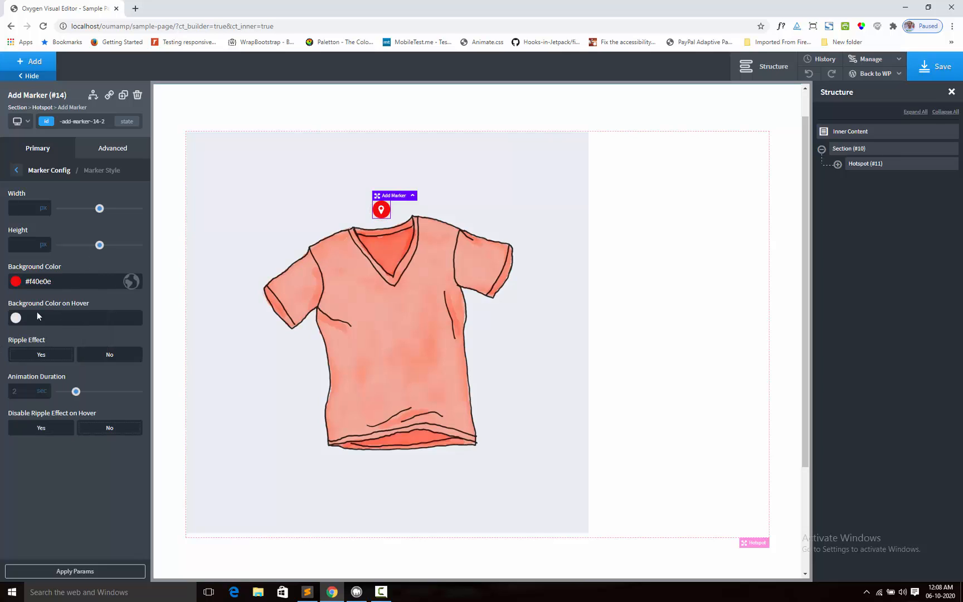
{"action": "mouse_move", "coordinate": [12, 347]}
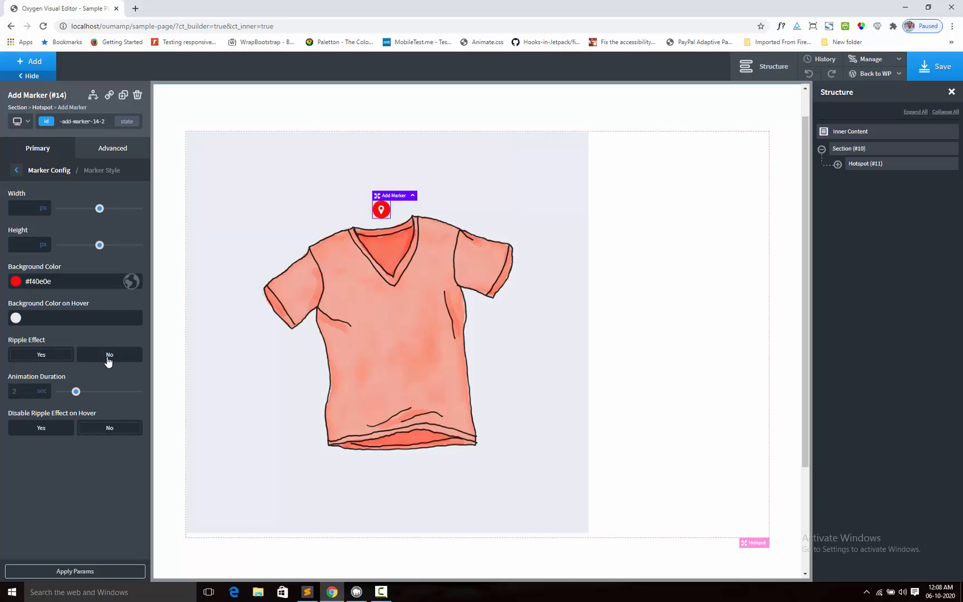
{"action": "left_click", "coordinate": [109, 354]}
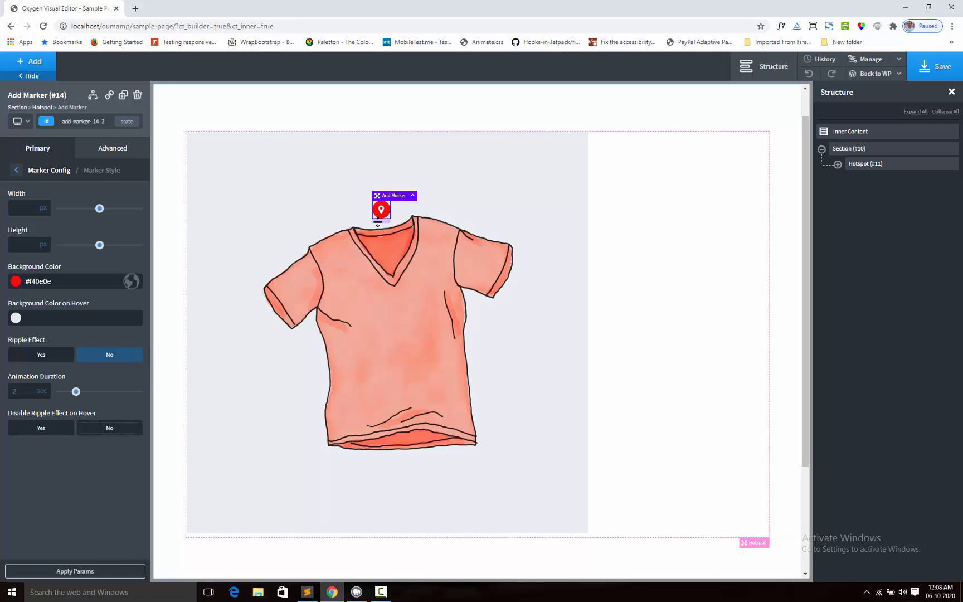
{"action": "left_click", "coordinate": [41, 355]}
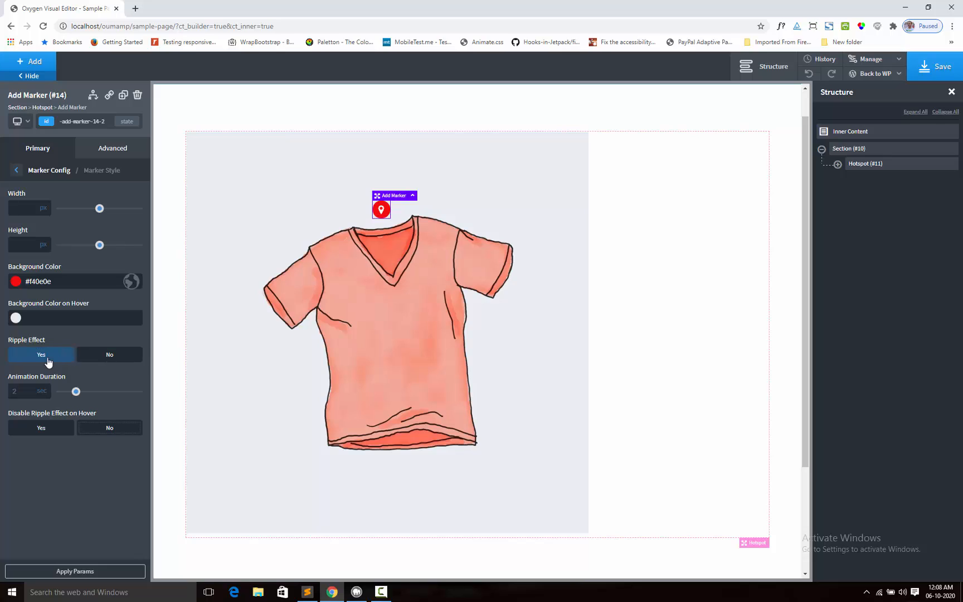
{"action": "left_click", "coordinate": [75, 571]}
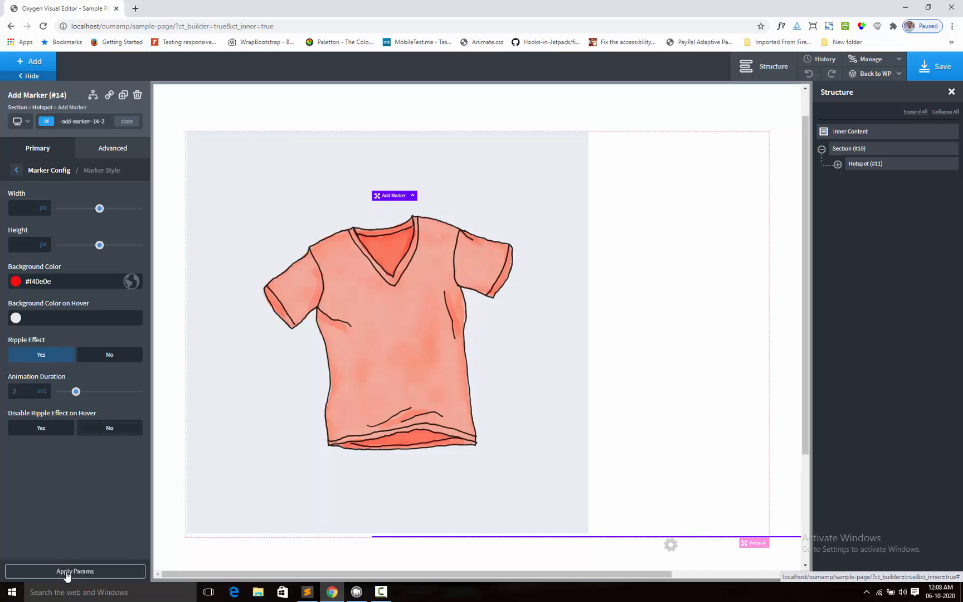
{"action": "left_click", "coordinate": [74, 571]}
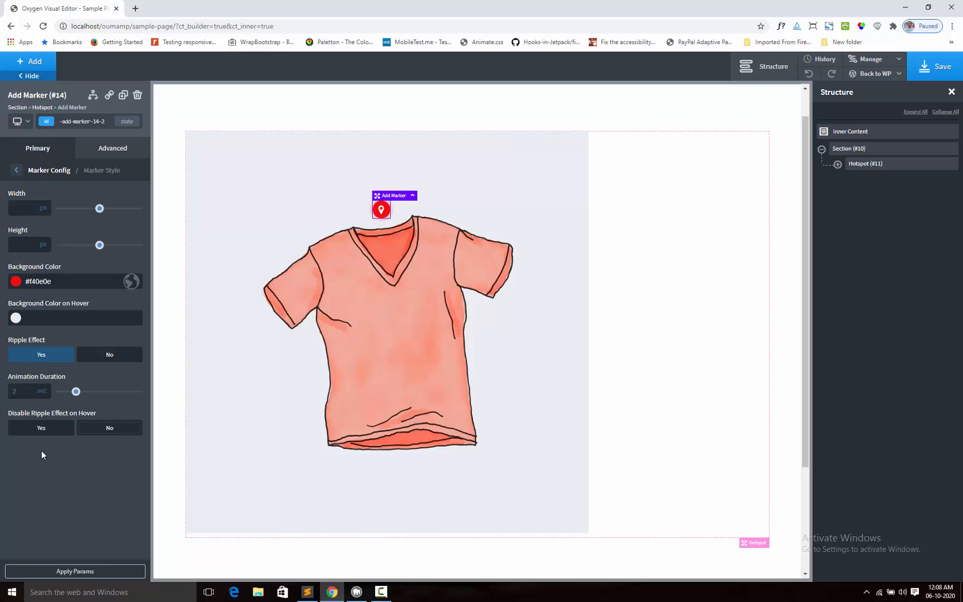
{"action": "mouse_move", "coordinate": [49, 380]}
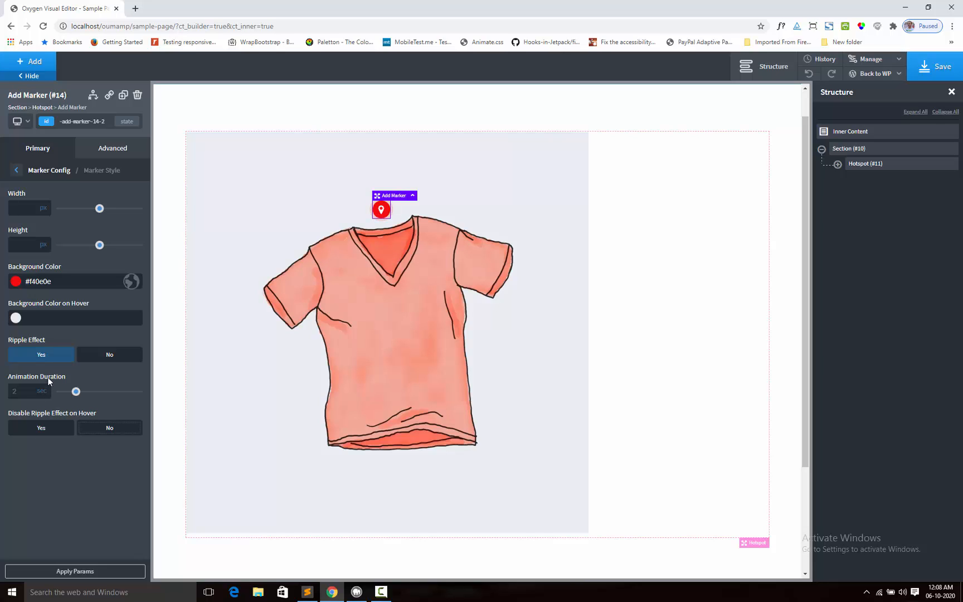
{"action": "left_click", "coordinate": [17, 170]}
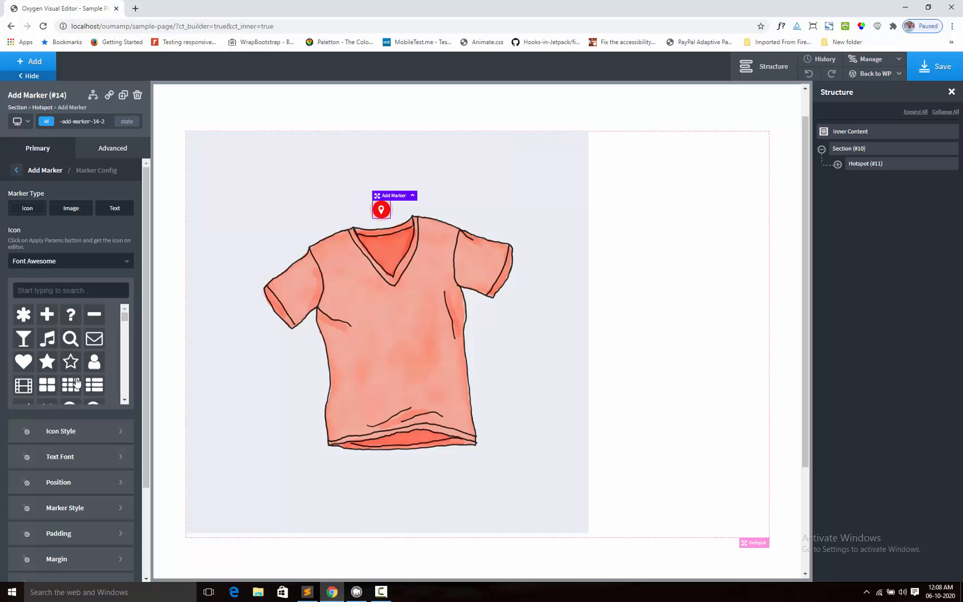
{"action": "scroll", "scroll_direction": "down", "scroll_amount": 3}
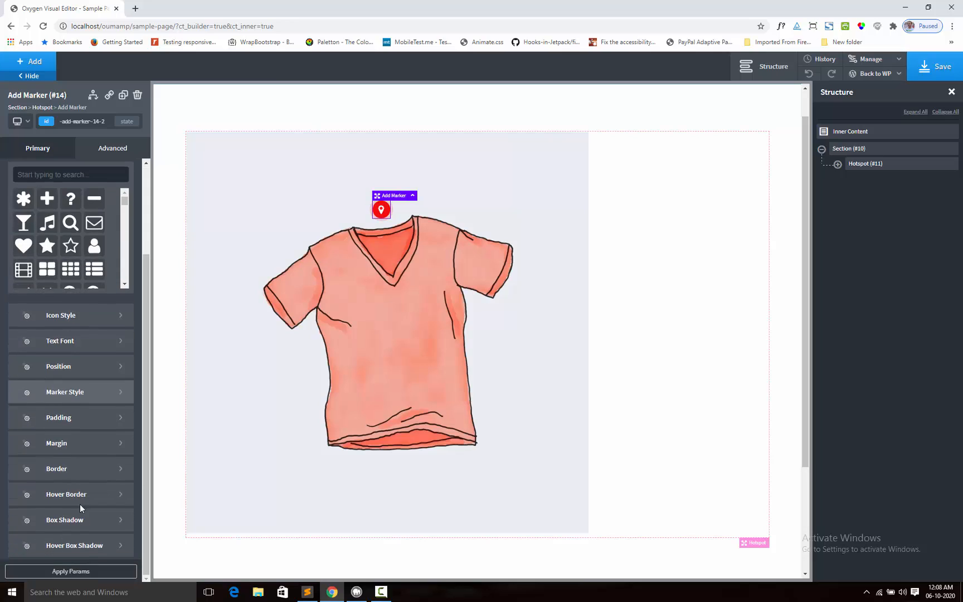
{"action": "mouse_move", "coordinate": [73, 483]}
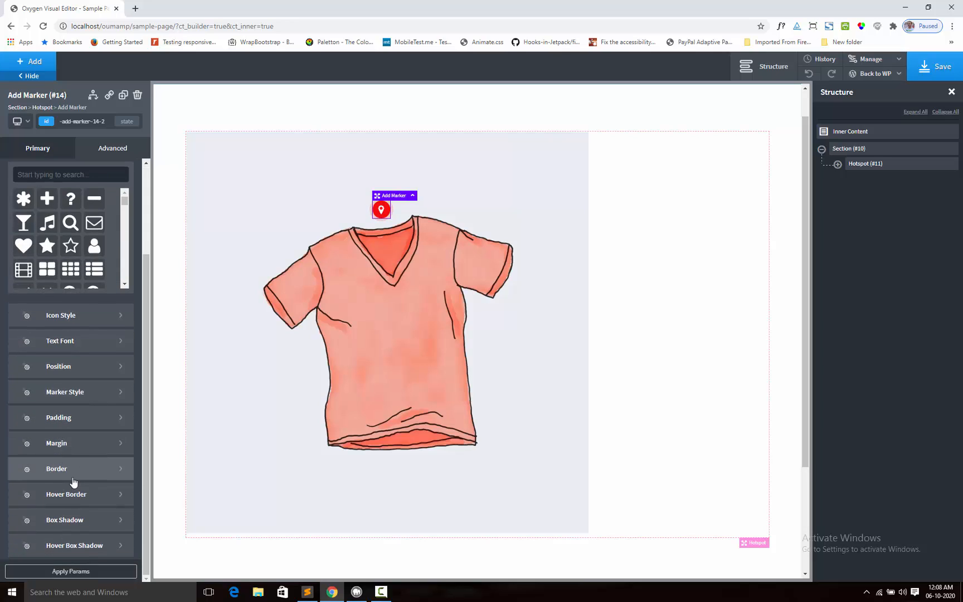
{"action": "mouse_move", "coordinate": [98, 508]}
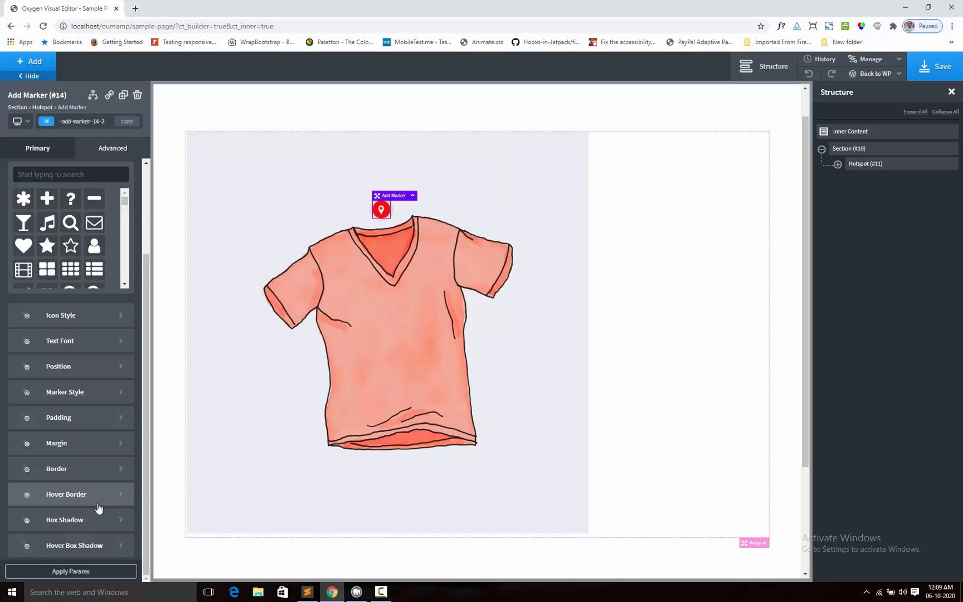
{"action": "mouse_move", "coordinate": [83, 545]}
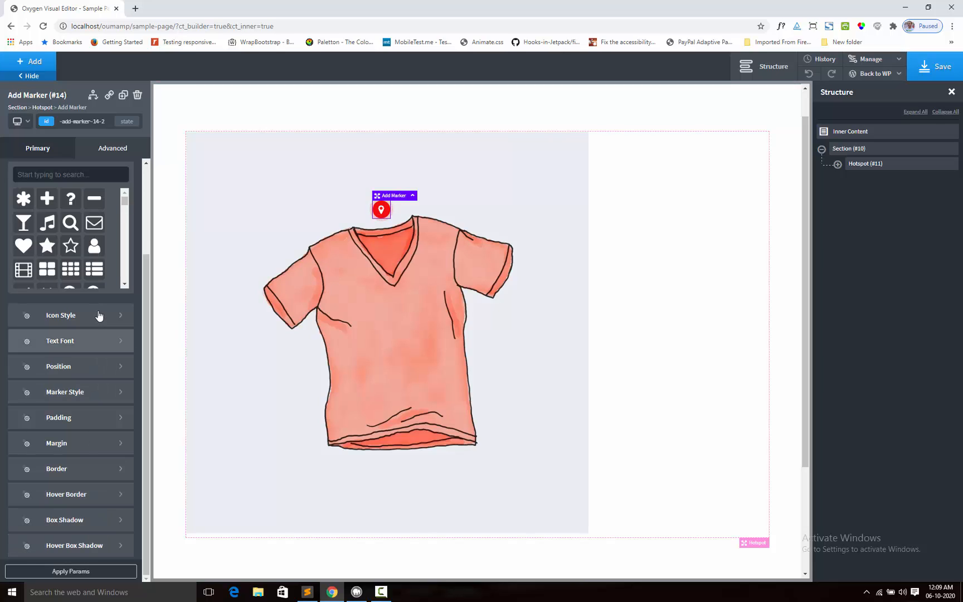
{"action": "mouse_move", "coordinate": [91, 485]}
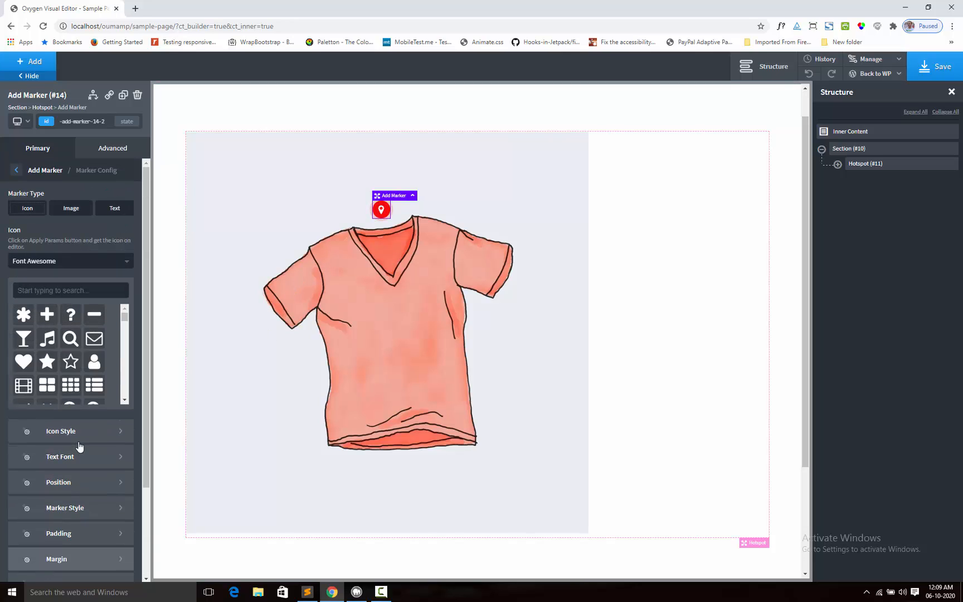
- Return to the marker's main settings and expand Hotspot #11 to reveal Add Marker #14
{"action": "left_click", "coordinate": [17, 170]}
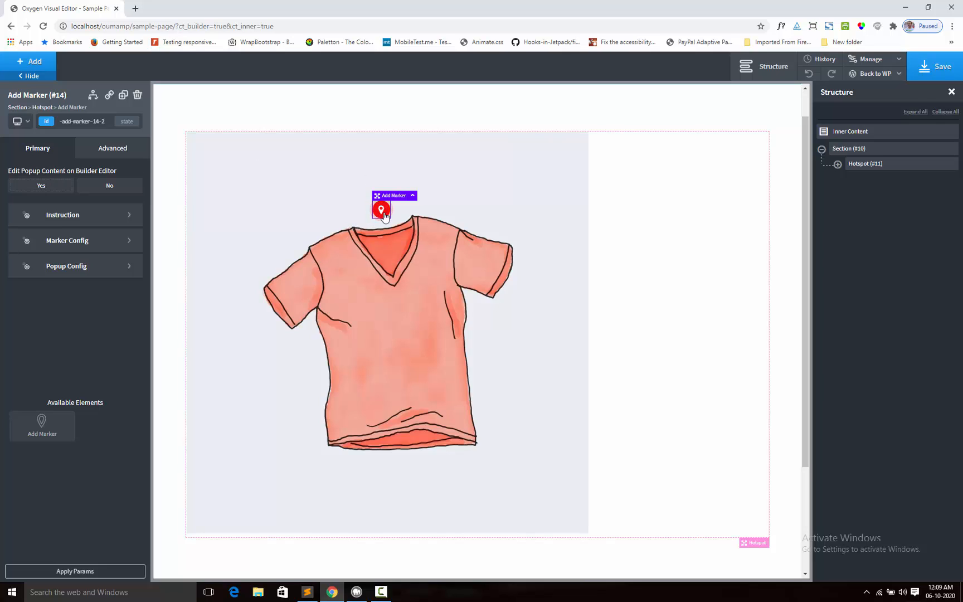
{"action": "mouse_move", "coordinate": [378, 233]}
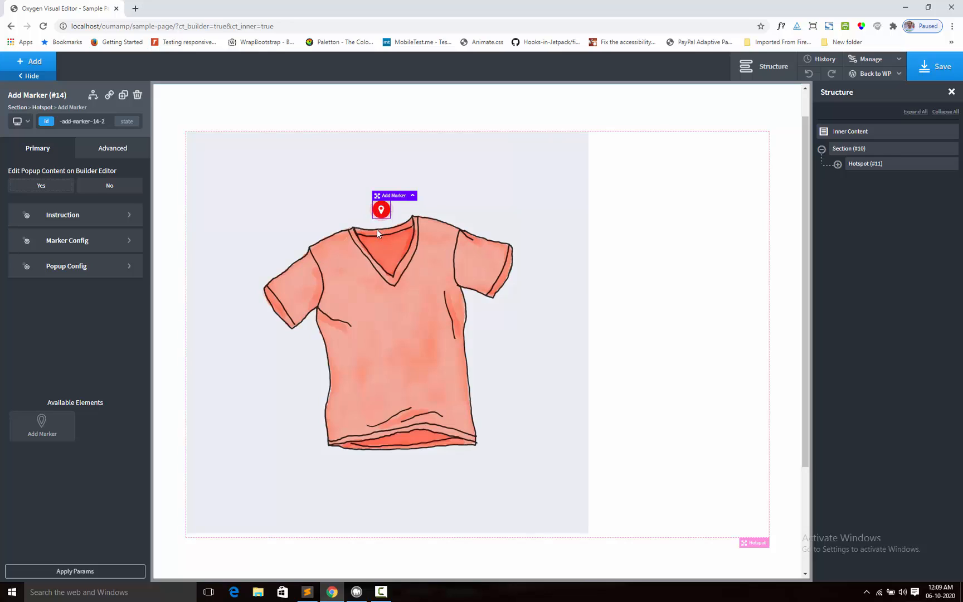
{"action": "mouse_move", "coordinate": [66, 266]}
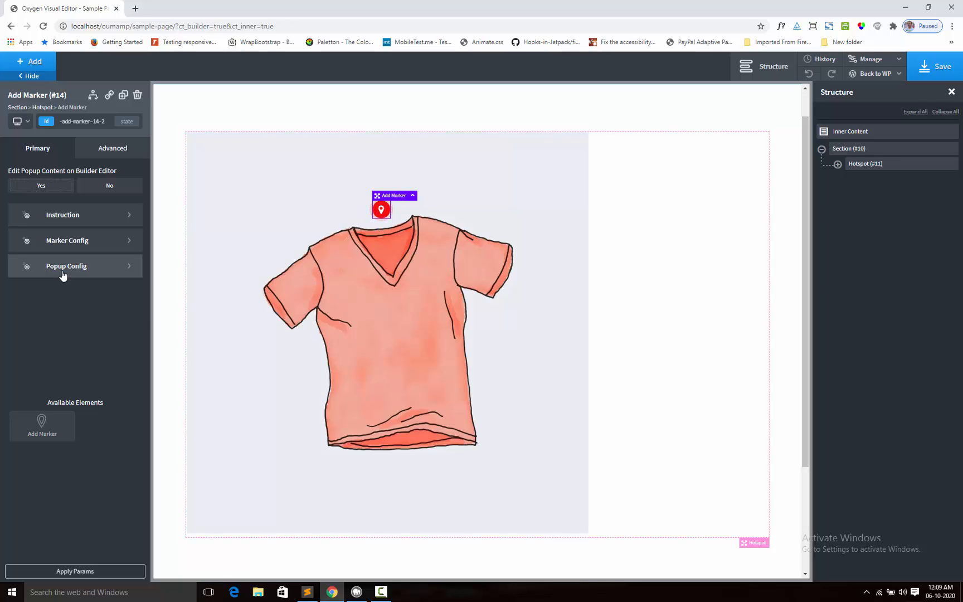
{"action": "mouse_move", "coordinate": [71, 273]}
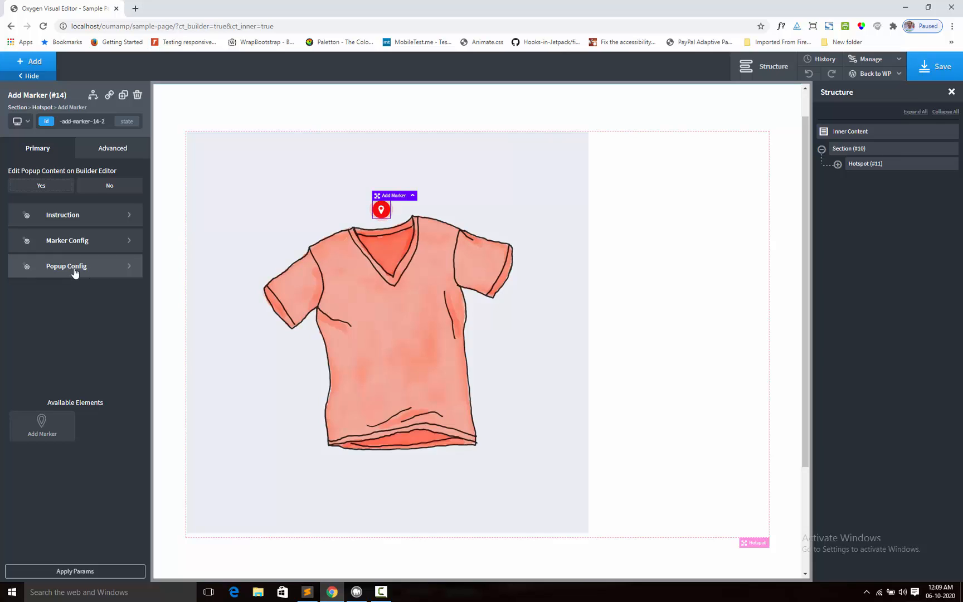
{"action": "mouse_move", "coordinate": [842, 169]}
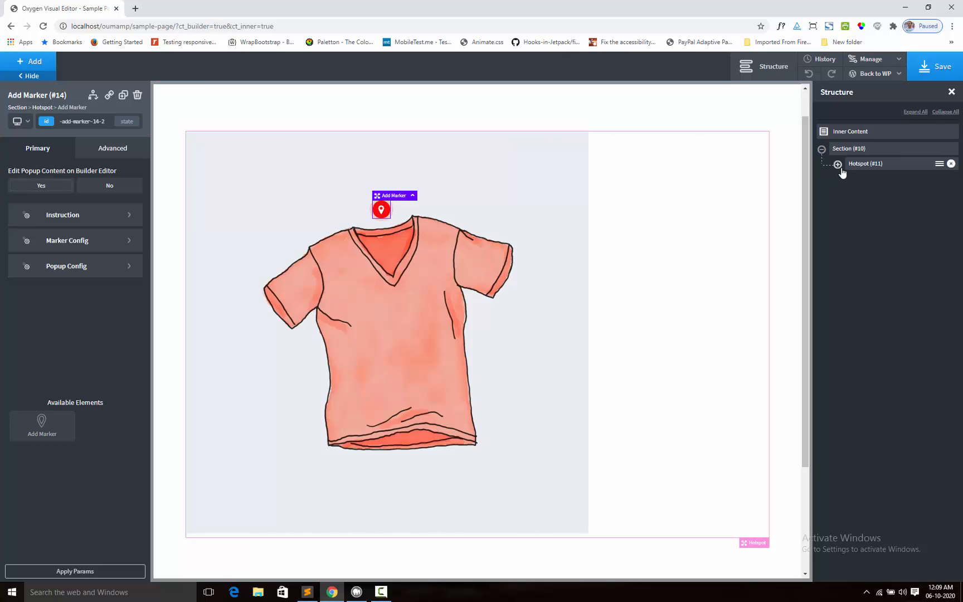
{"action": "left_click", "coordinate": [836, 163]}
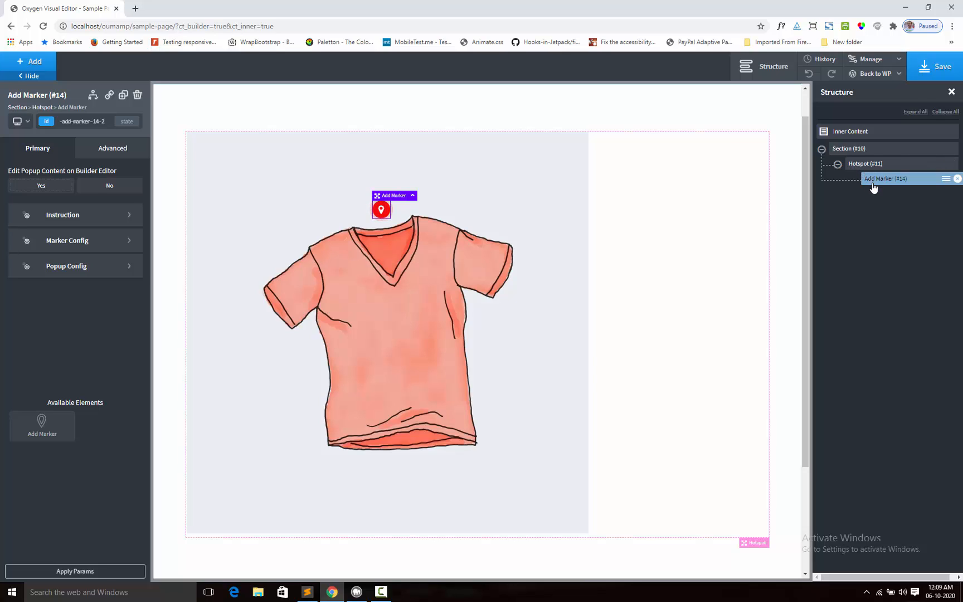
{"action": "mouse_move", "coordinate": [622, 235]}
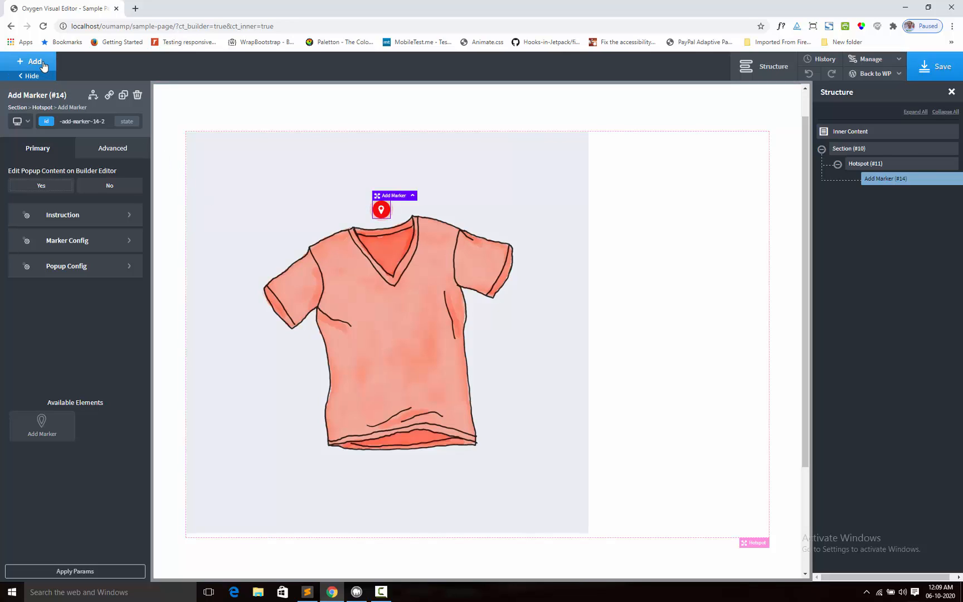
- Insert a Basics Text element with placeholder copy inside the marker
{"action": "left_click", "coordinate": [30, 61]}
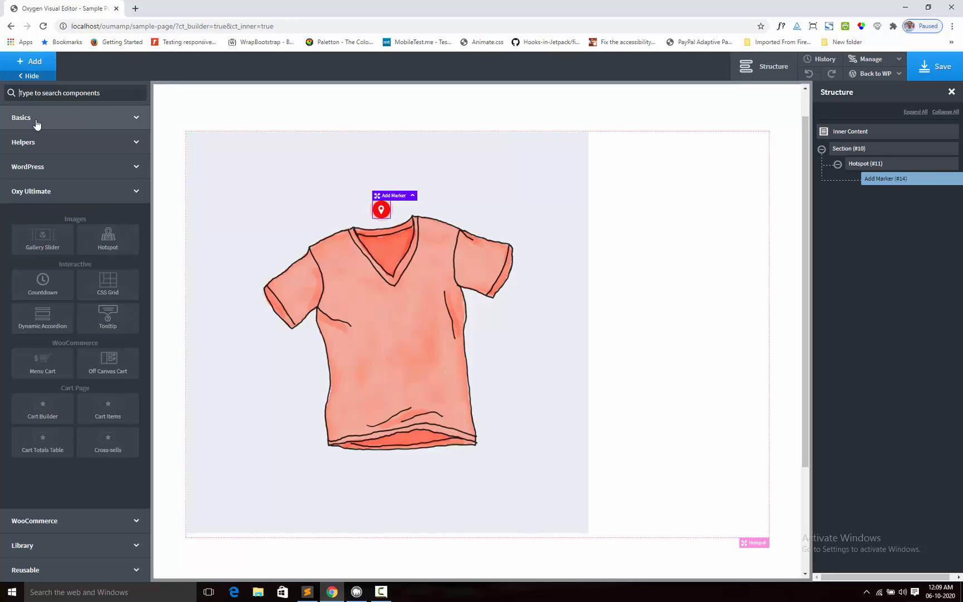
{"action": "left_click", "coordinate": [21, 117]}
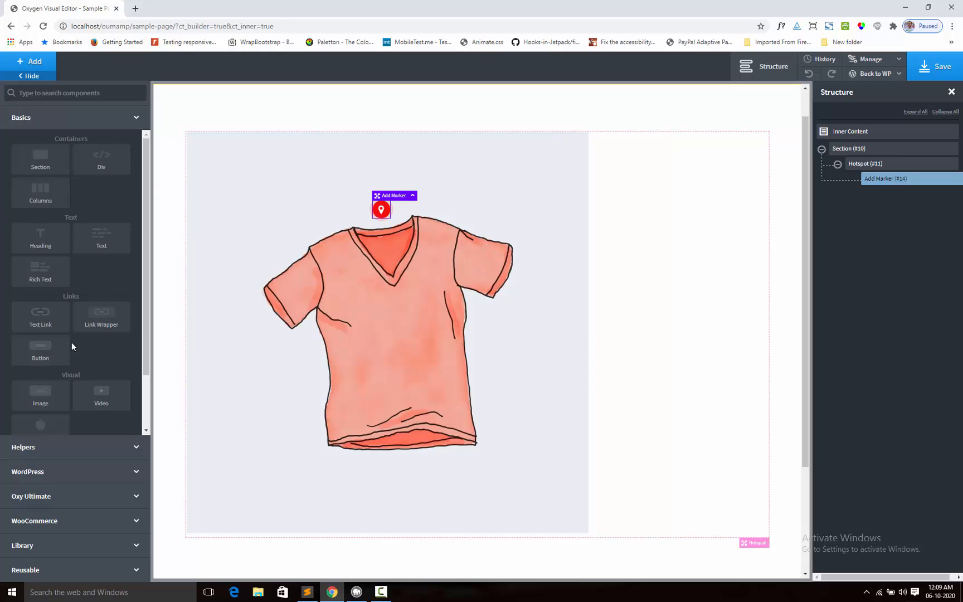
{"action": "mouse_move", "coordinate": [101, 239]}
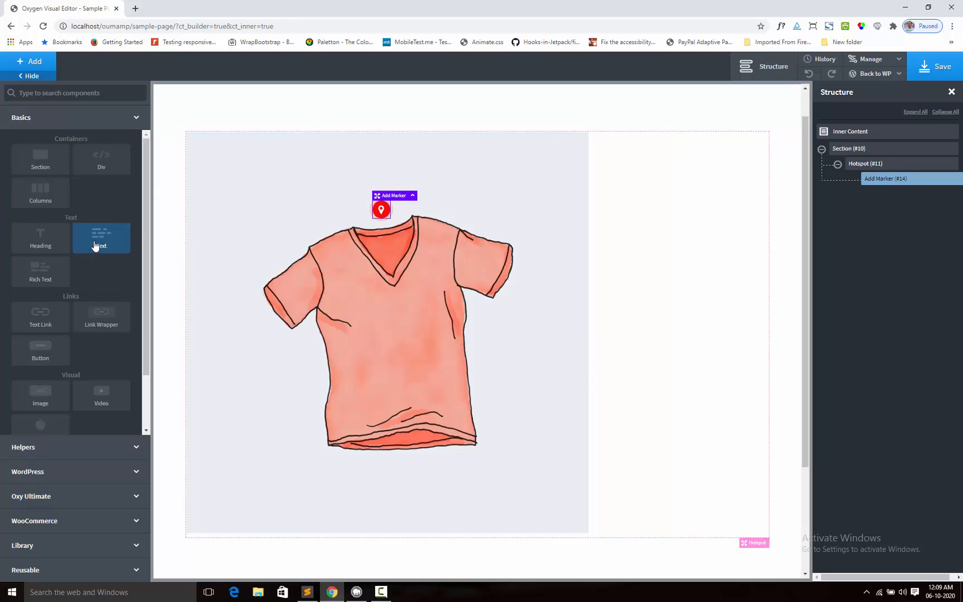
{"action": "left_click", "coordinate": [101, 238]}
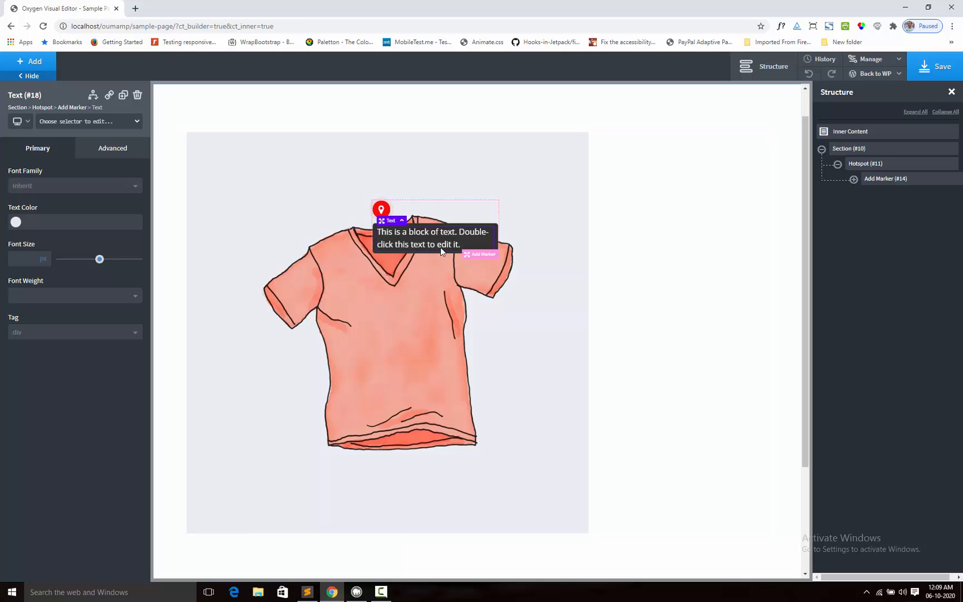
{"action": "mouse_move", "coordinate": [828, 224]}
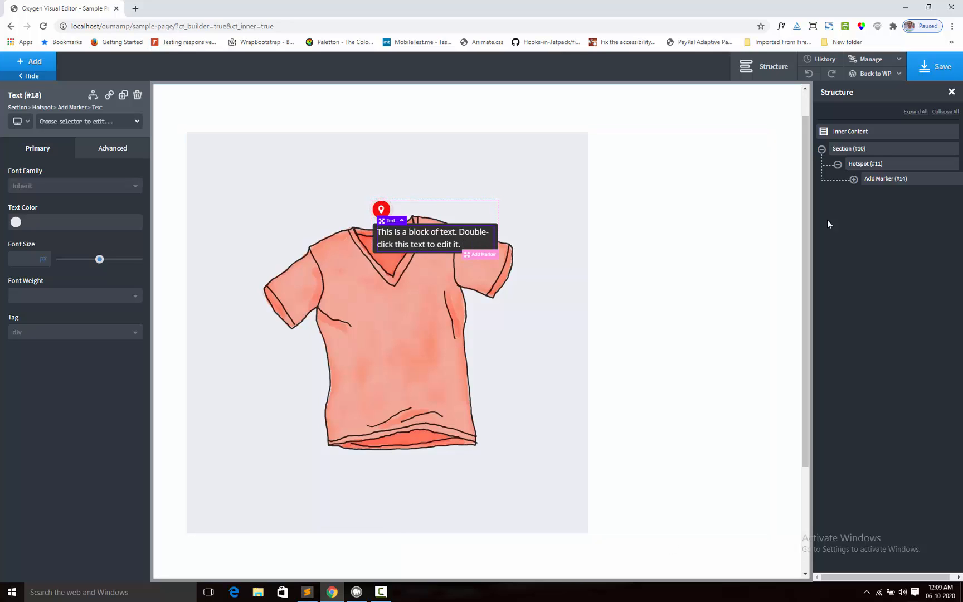
- Set the marker's popup text to 13px and reopen Add Marker #14 settings
{"action": "left_click", "coordinate": [853, 178]}
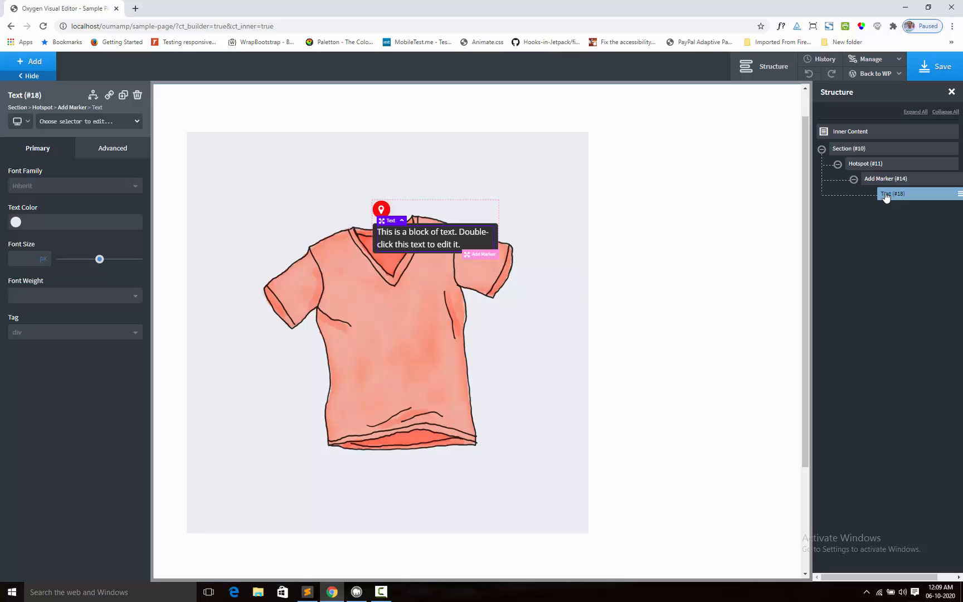
{"action": "mouse_move", "coordinate": [892, 198]}
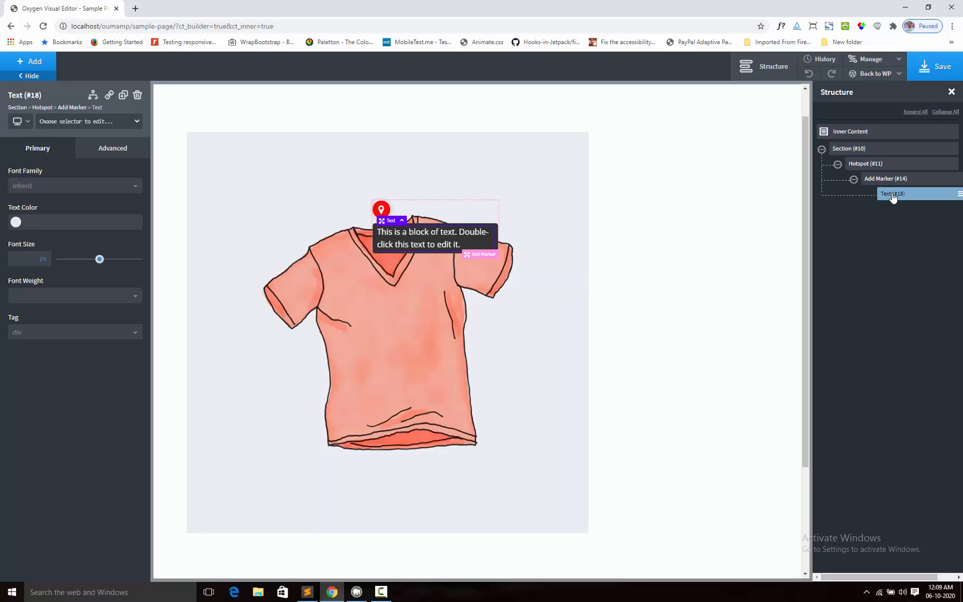
{"action": "mouse_move", "coordinate": [453, 279]}
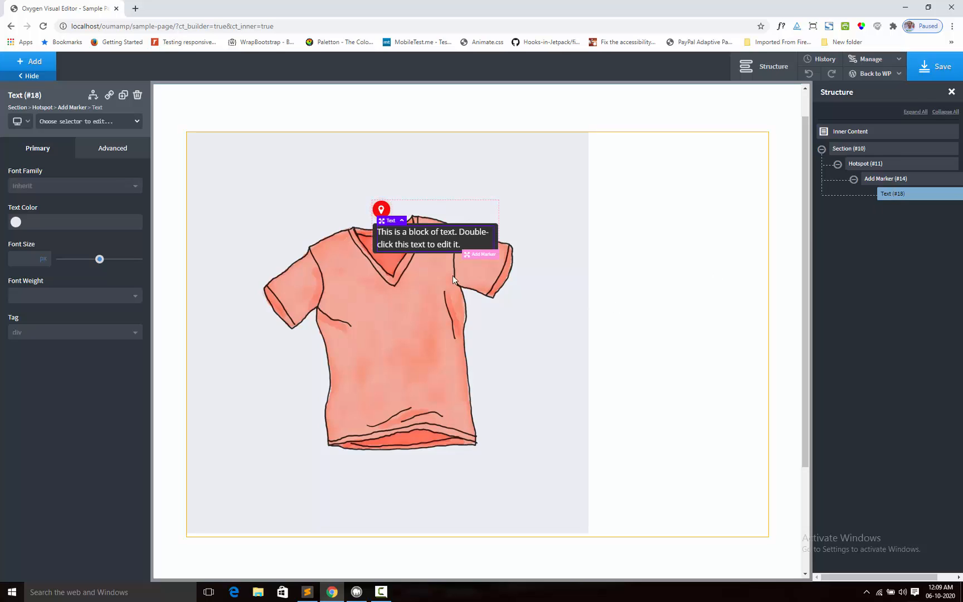
{"action": "mouse_move", "coordinate": [481, 235]}
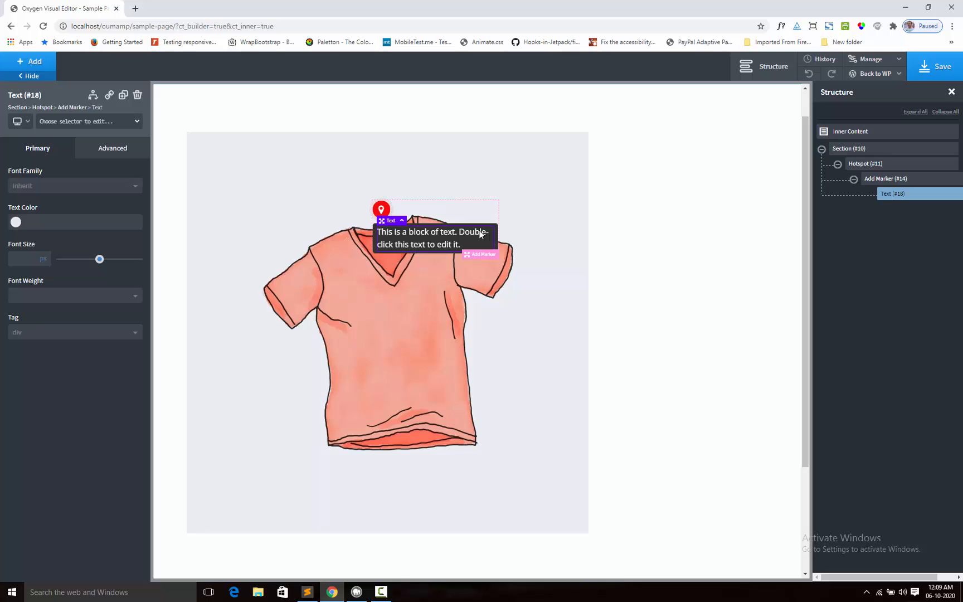
{"action": "mouse_move", "coordinate": [76, 259]}
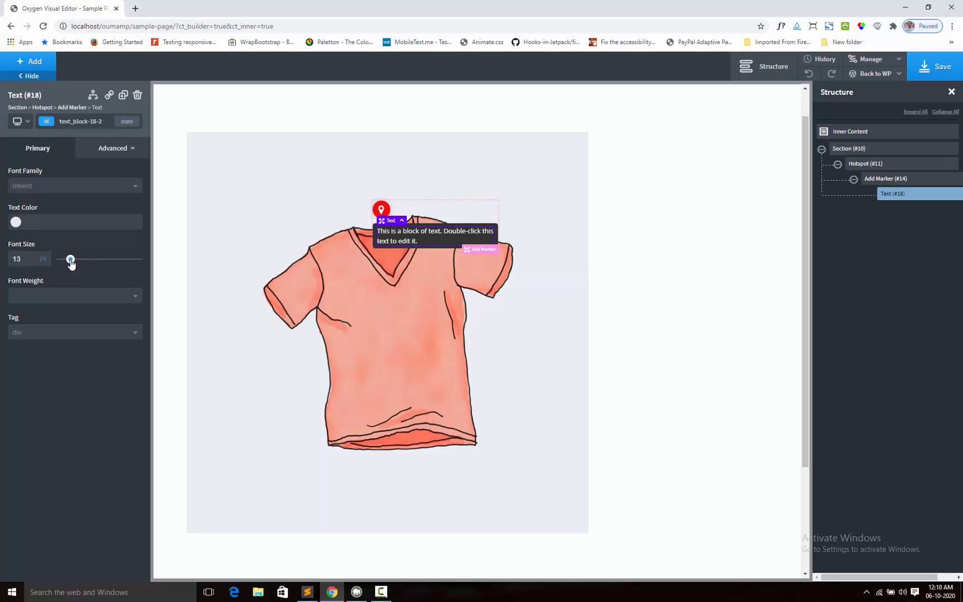
{"action": "mouse_move", "coordinate": [405, 232]}
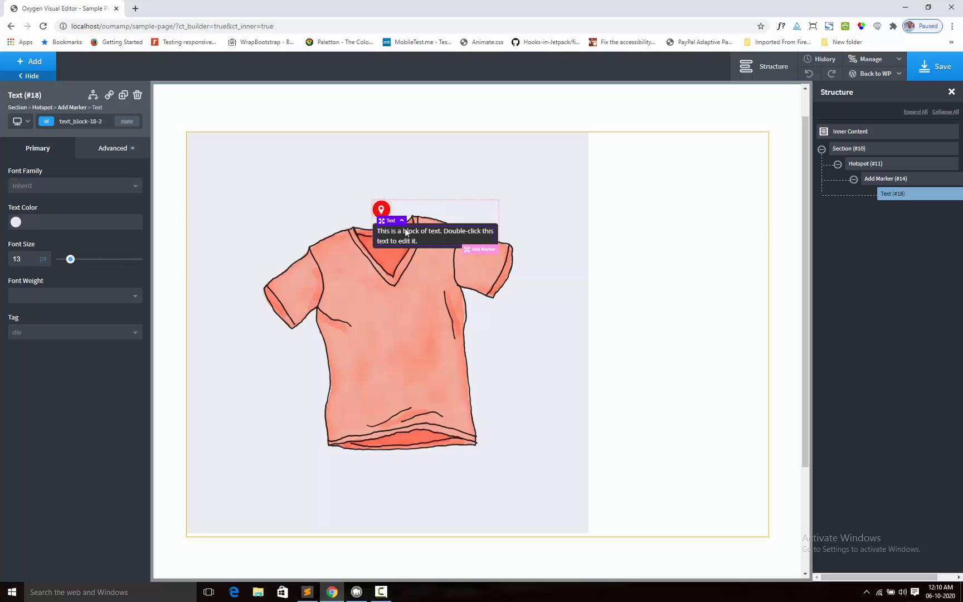
{"action": "mouse_move", "coordinate": [885, 185]}
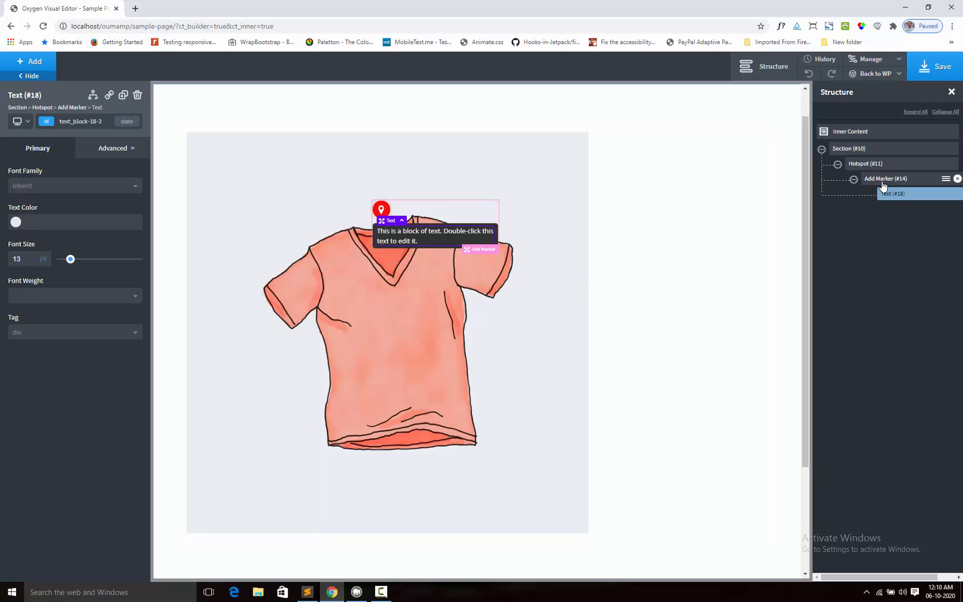
{"action": "left_click", "coordinate": [886, 178]}
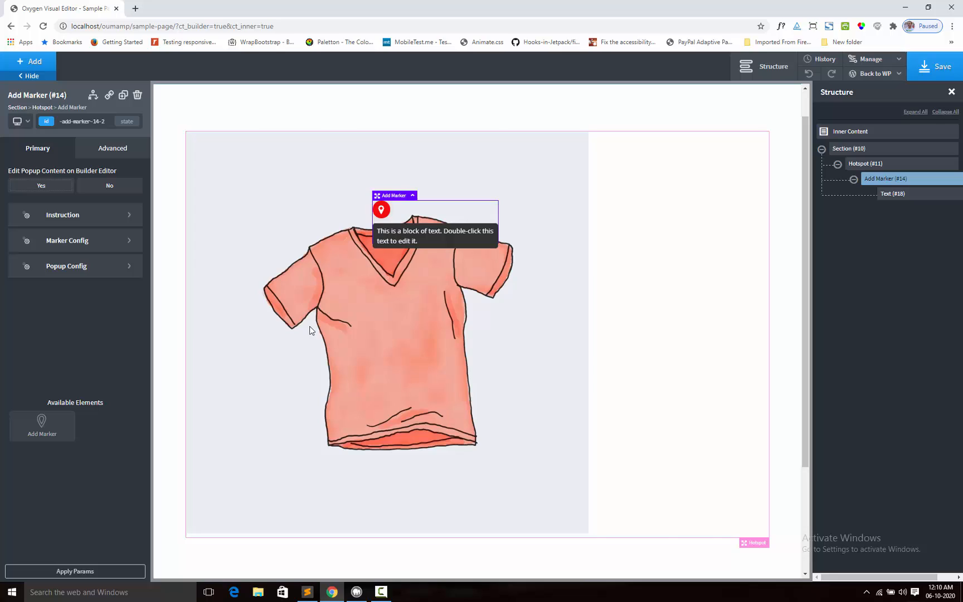
{"action": "mouse_move", "coordinate": [78, 273]}
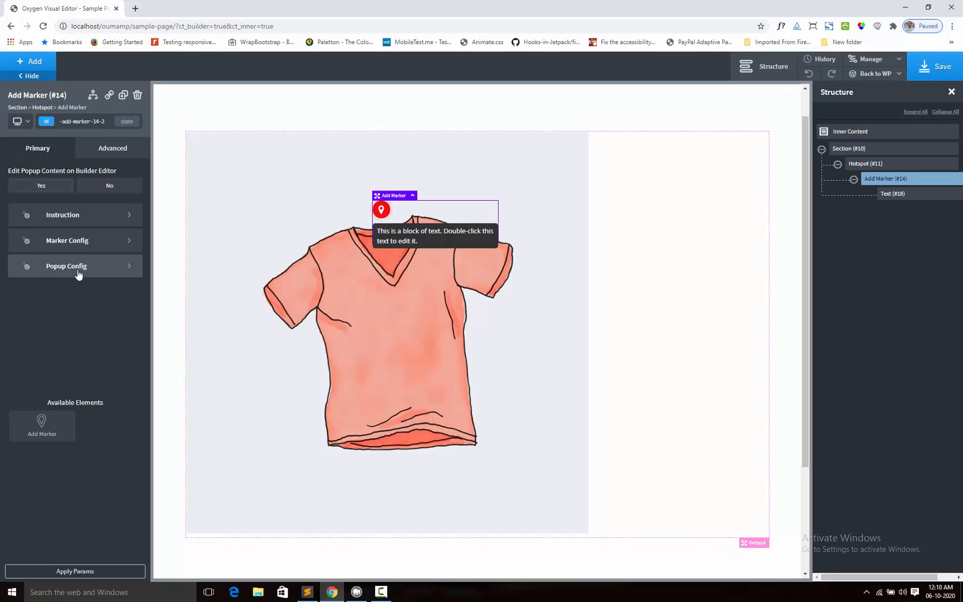
{"action": "mouse_move", "coordinate": [60, 280]}
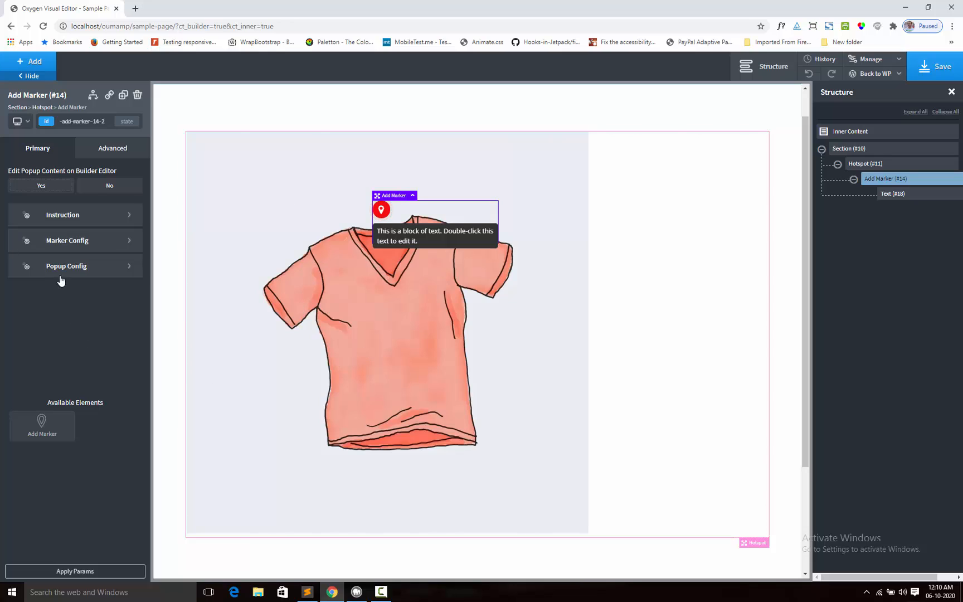
{"action": "left_click", "coordinate": [66, 265]}
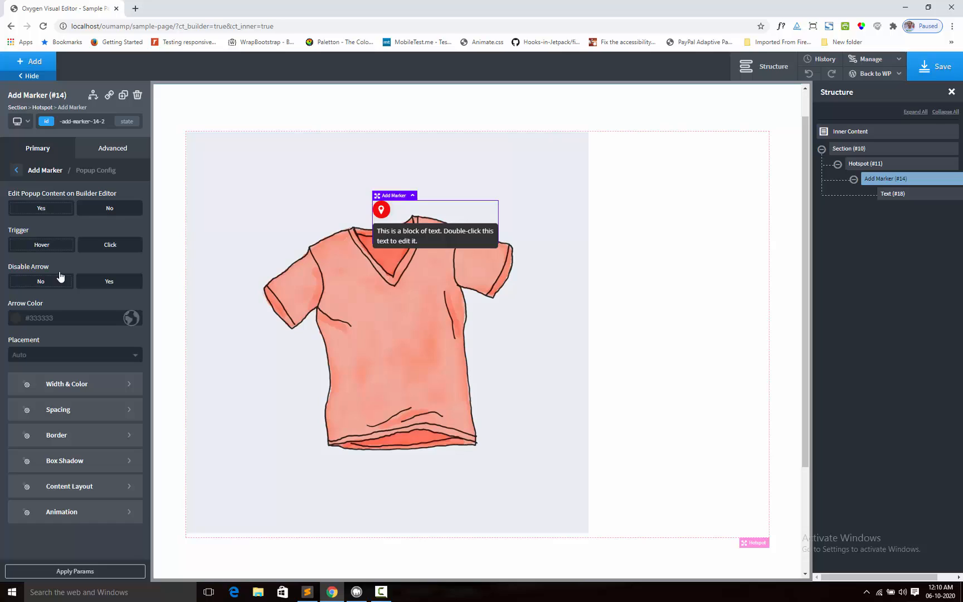
{"action": "mouse_move", "coordinate": [13, 246]}
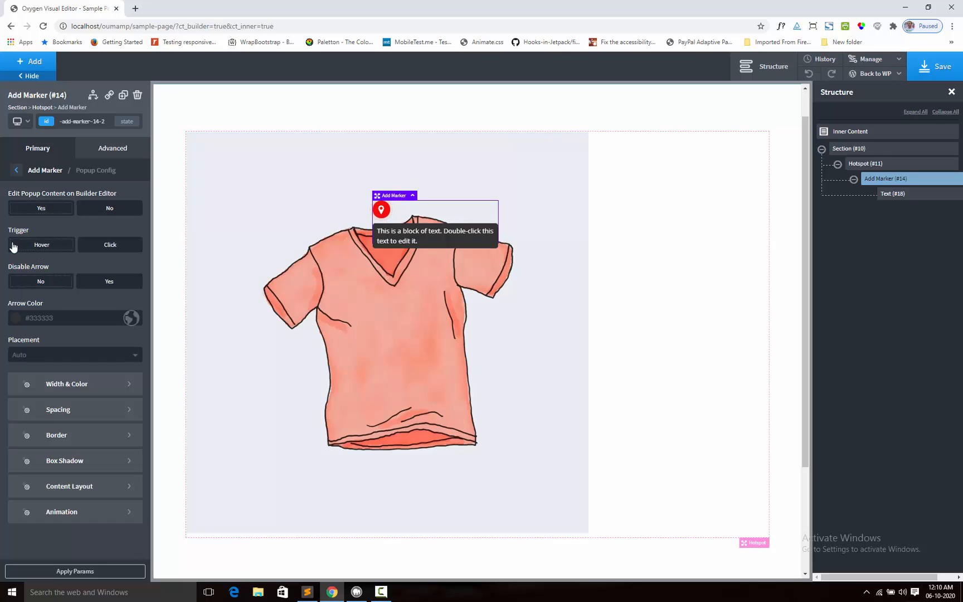
{"action": "mouse_move", "coordinate": [36, 253]}
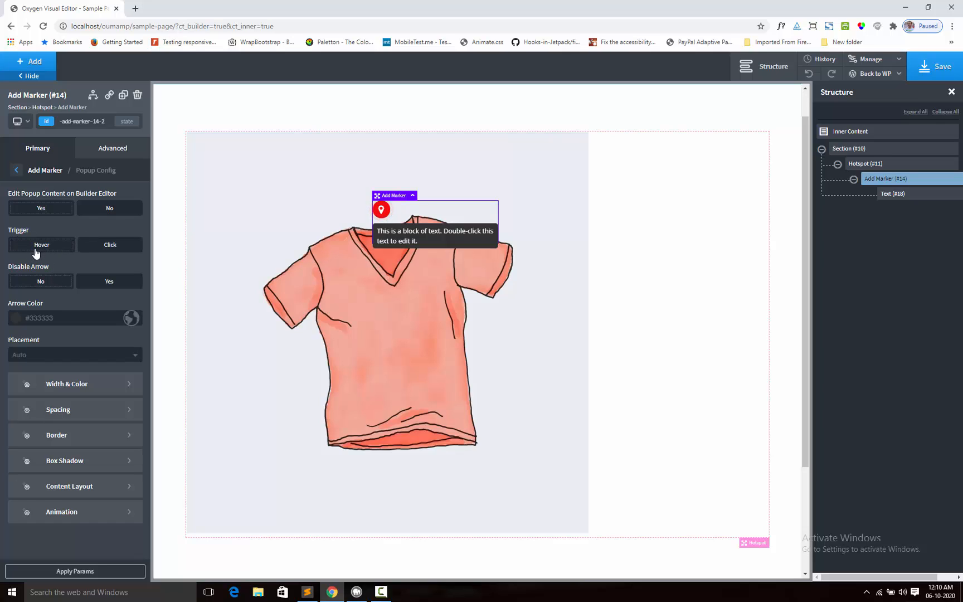
{"action": "mouse_move", "coordinate": [387, 212]}
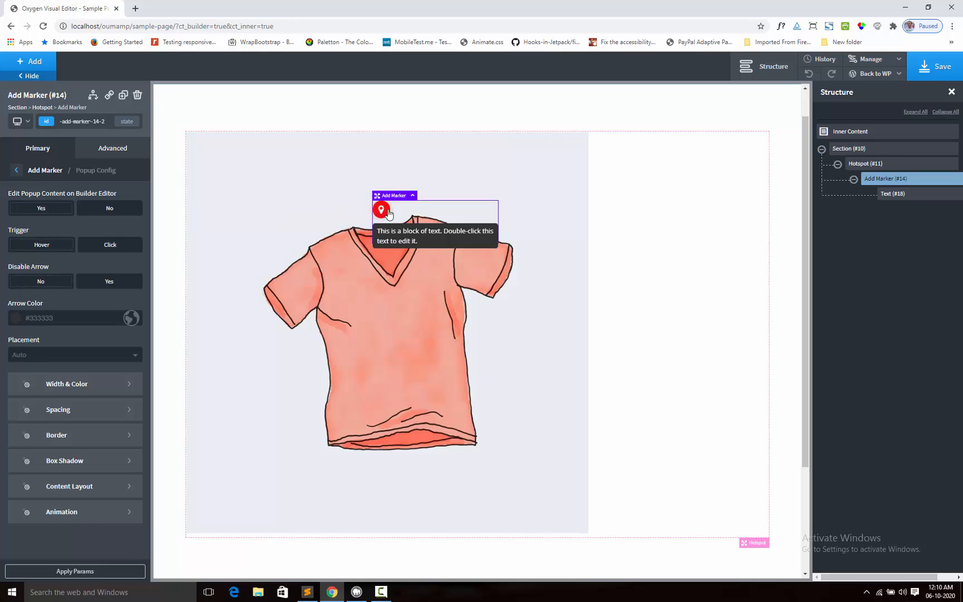
{"action": "mouse_move", "coordinate": [381, 211]}
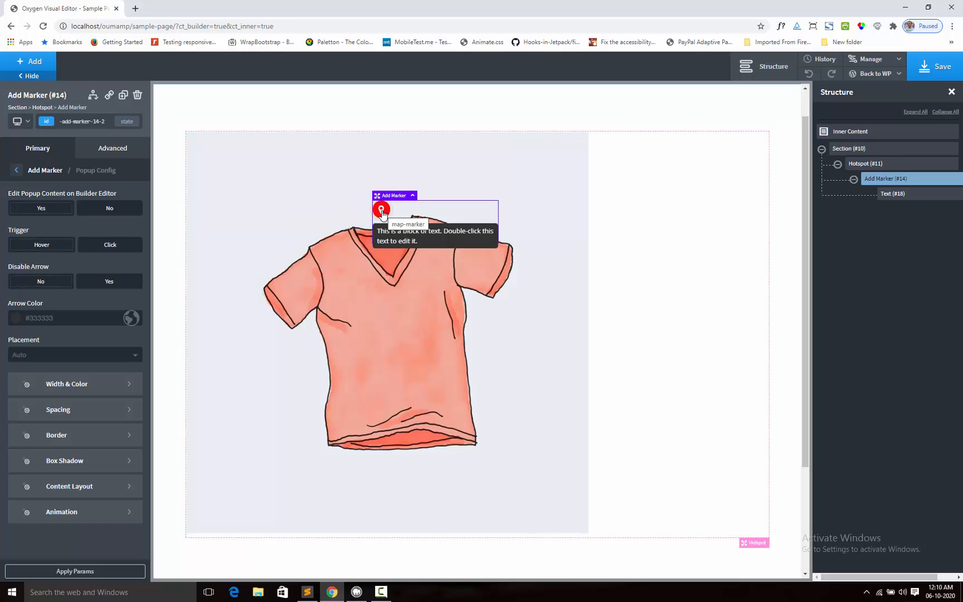
{"action": "mouse_move", "coordinate": [121, 252]}
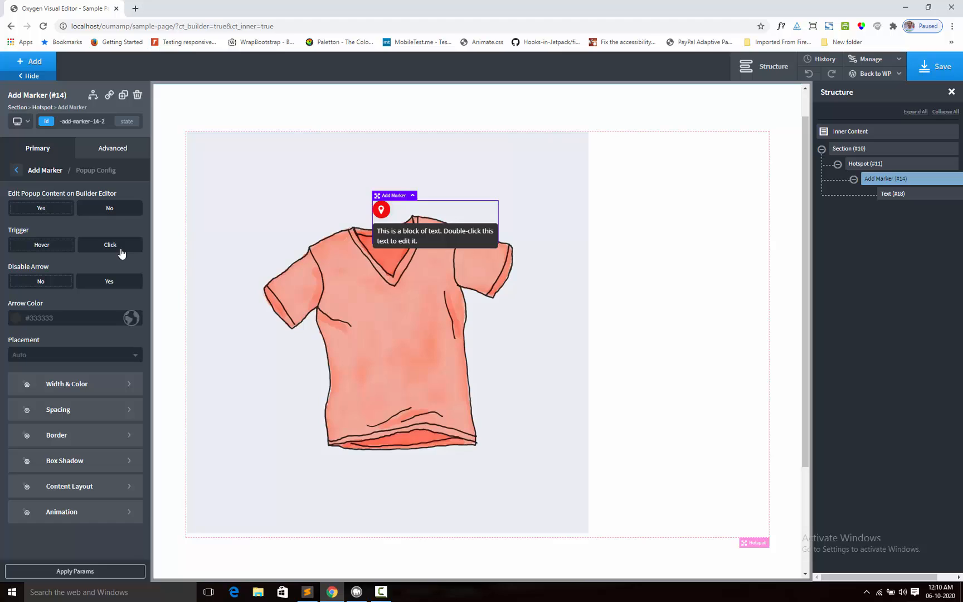
{"action": "mouse_move", "coordinate": [61, 300]}
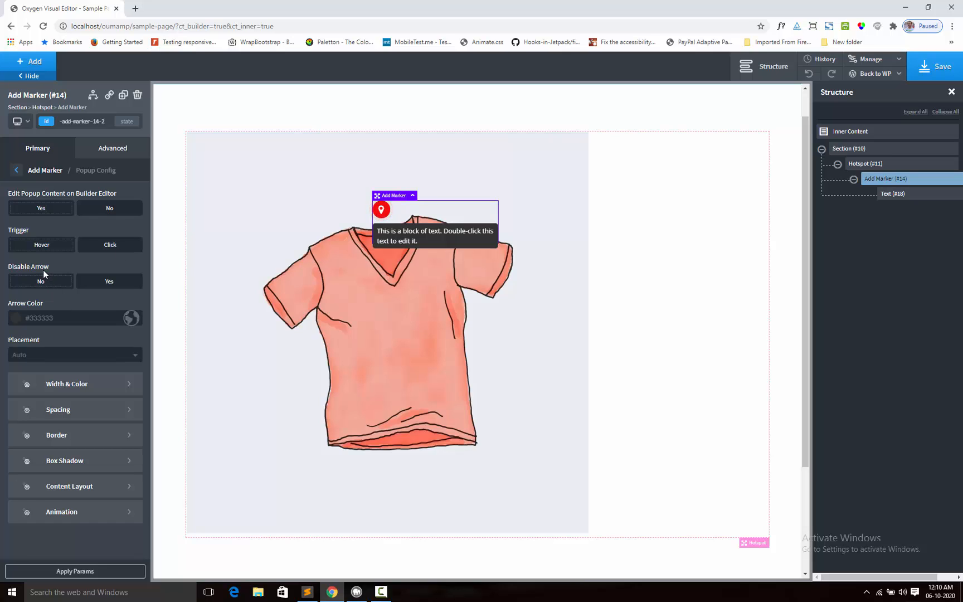
{"action": "mouse_move", "coordinate": [283, 217]}
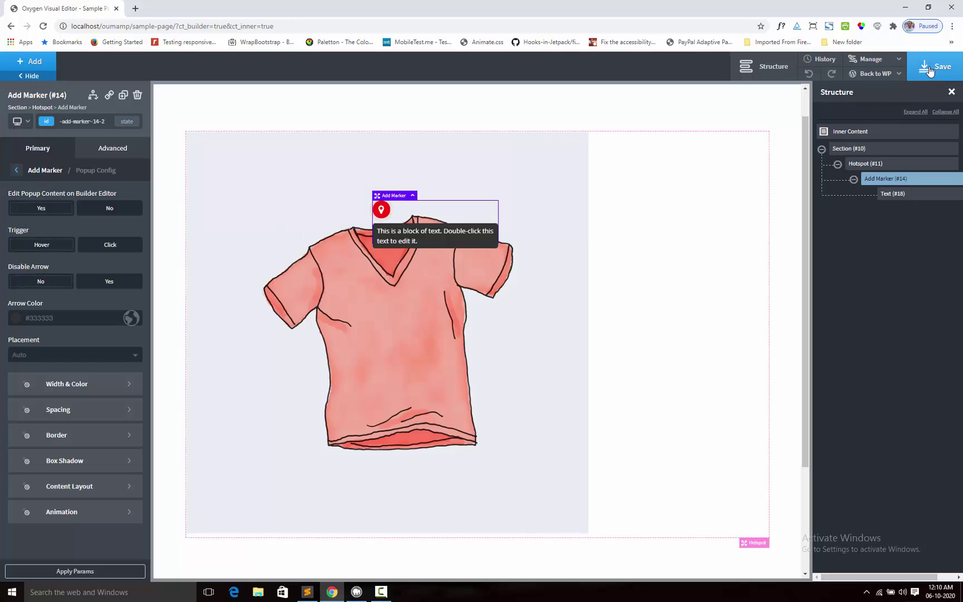
- Save the page, view the live frontend in a new tab, then return to the editor
{"action": "left_click", "coordinate": [940, 67]}
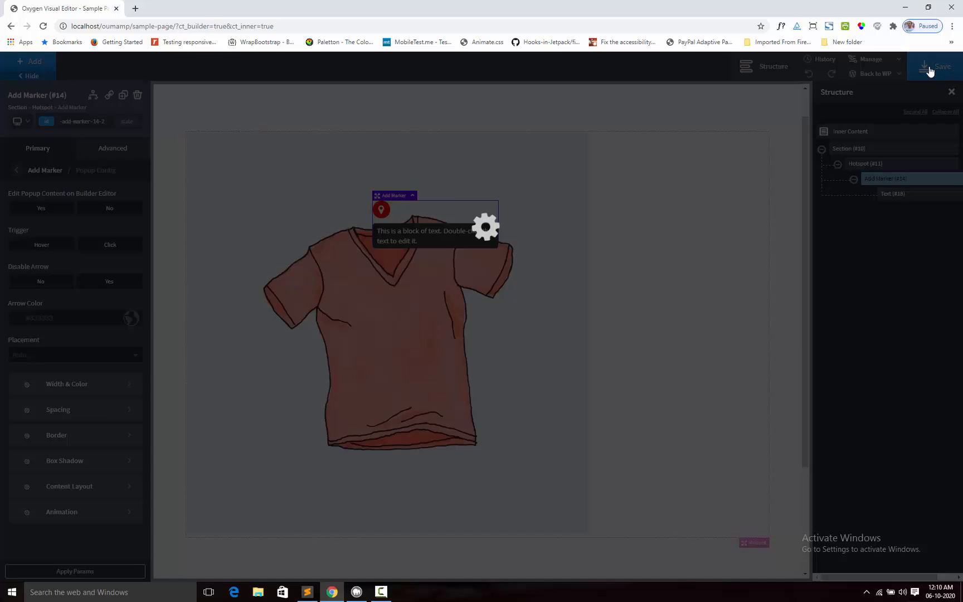
{"action": "left_click", "coordinate": [872, 73]}
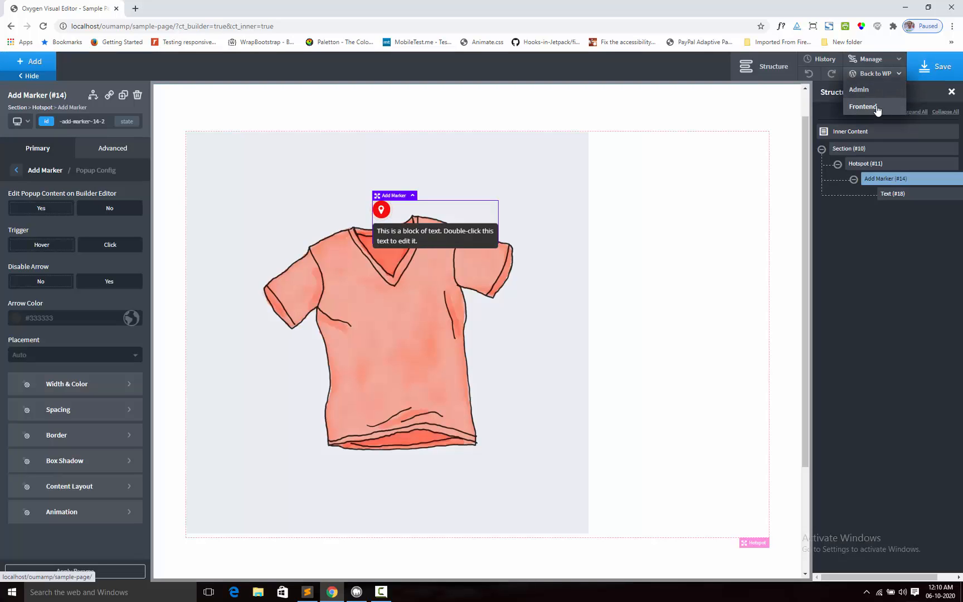
{"action": "left_click", "coordinate": [863, 106]}
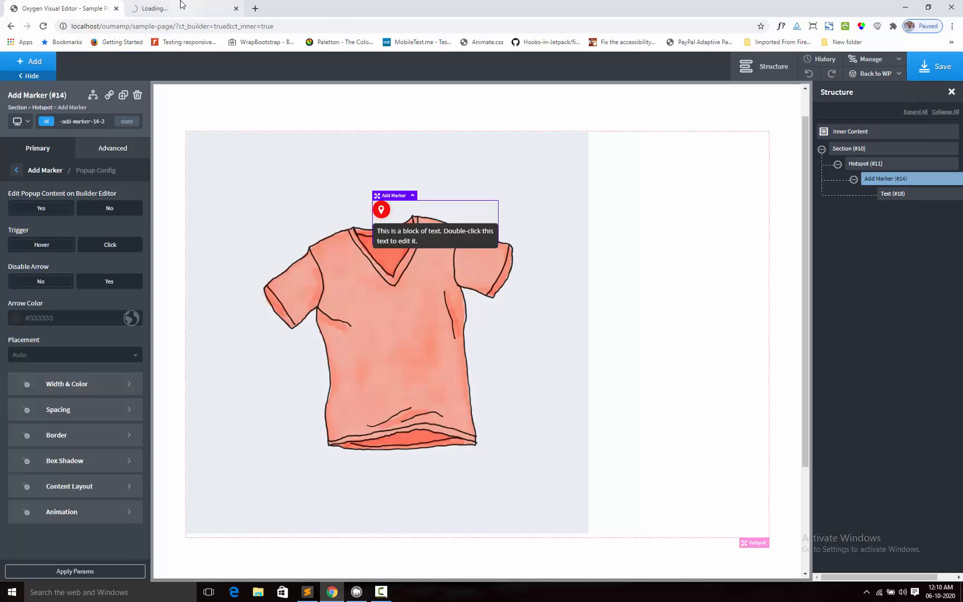
{"action": "left_click", "coordinate": [178, 8]}
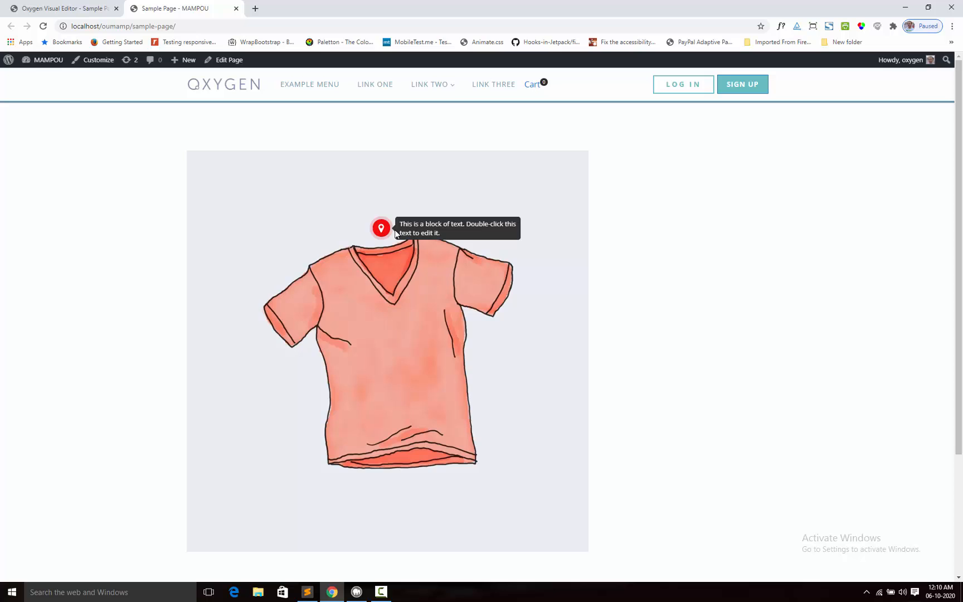
{"action": "mouse_move", "coordinate": [397, 232]}
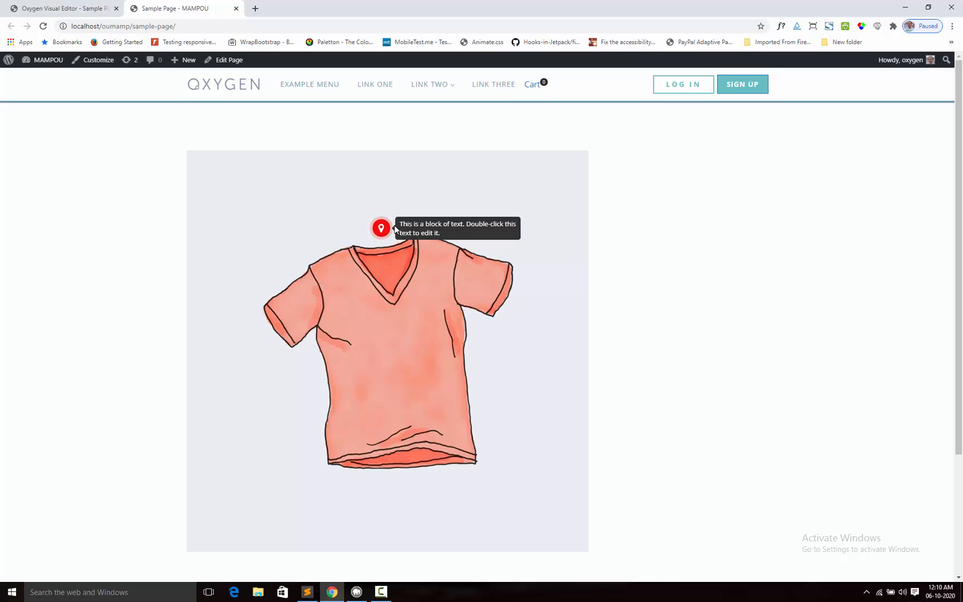
{"action": "left_click", "coordinate": [228, 60]}
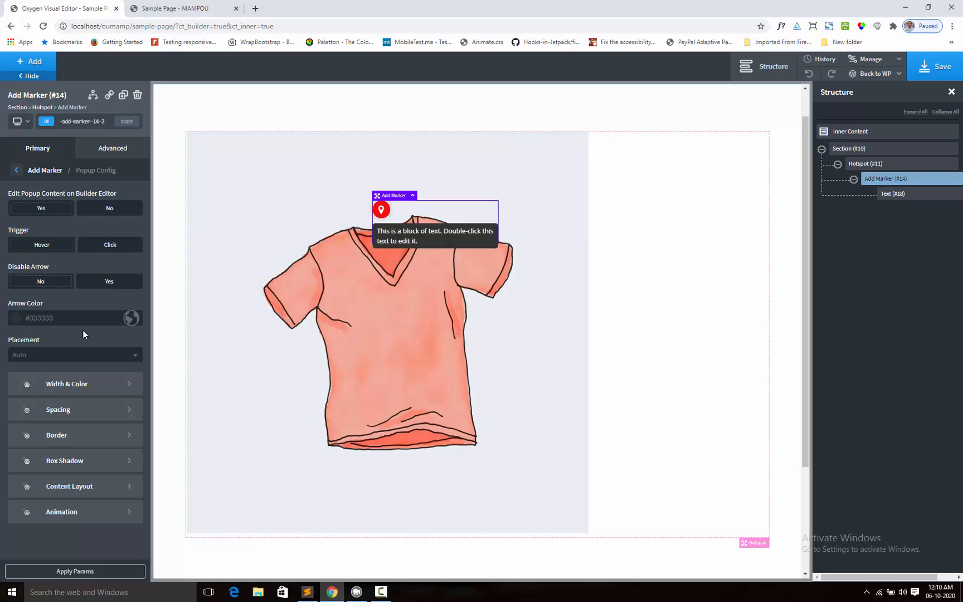
{"action": "mouse_move", "coordinate": [33, 313]}
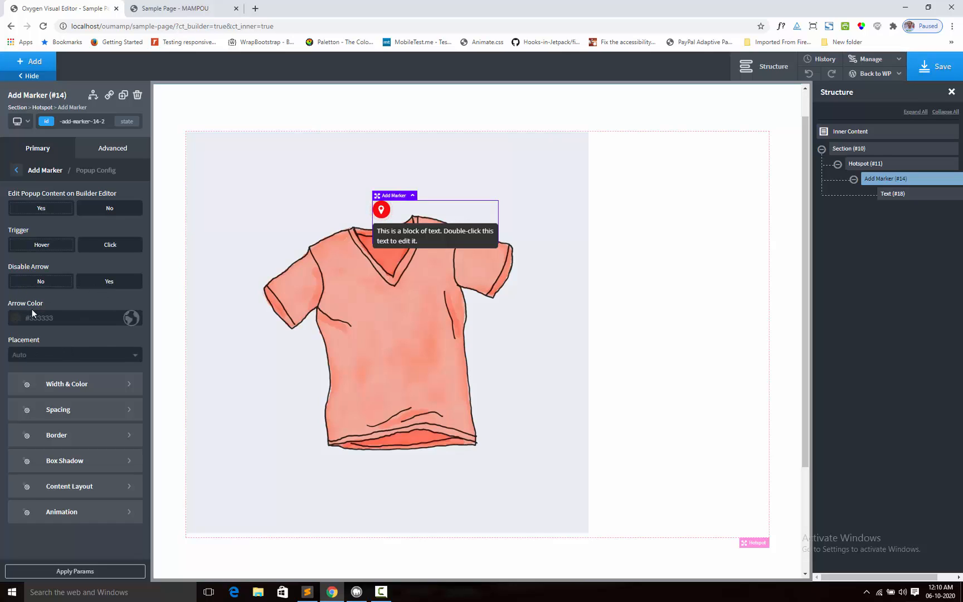
{"action": "mouse_move", "coordinate": [103, 336]}
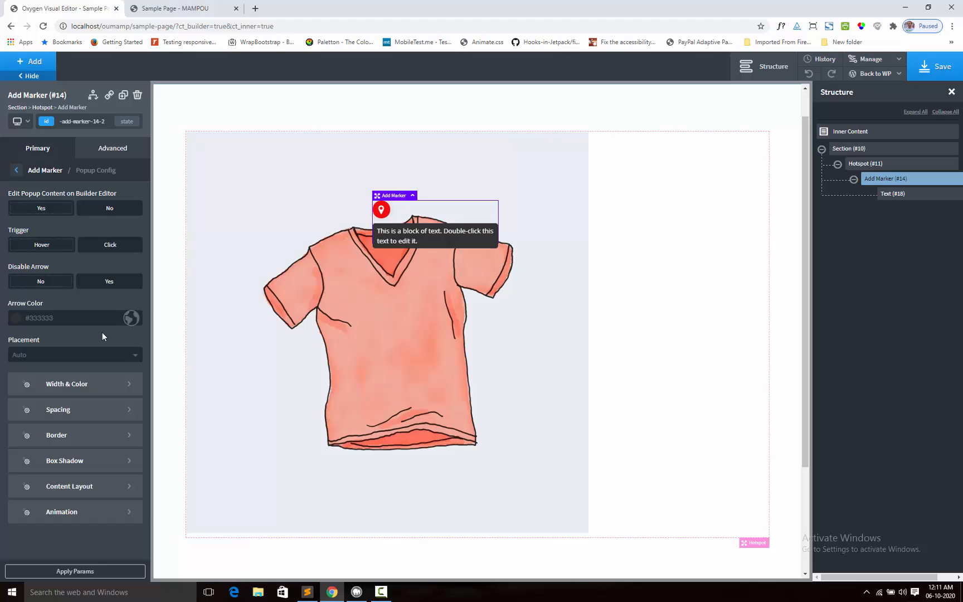
{"action": "mouse_move", "coordinate": [77, 370]}
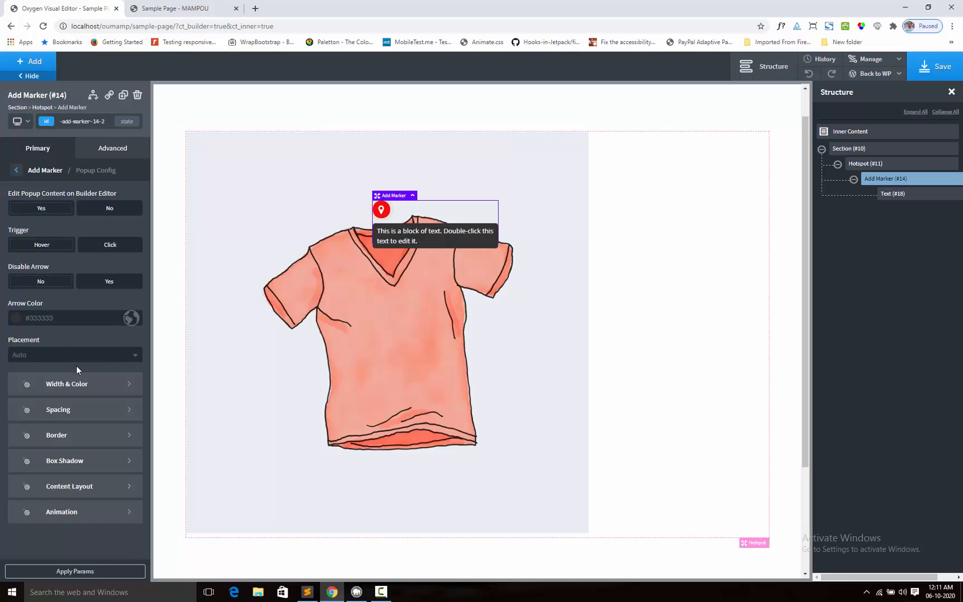
{"action": "mouse_move", "coordinate": [51, 360]}
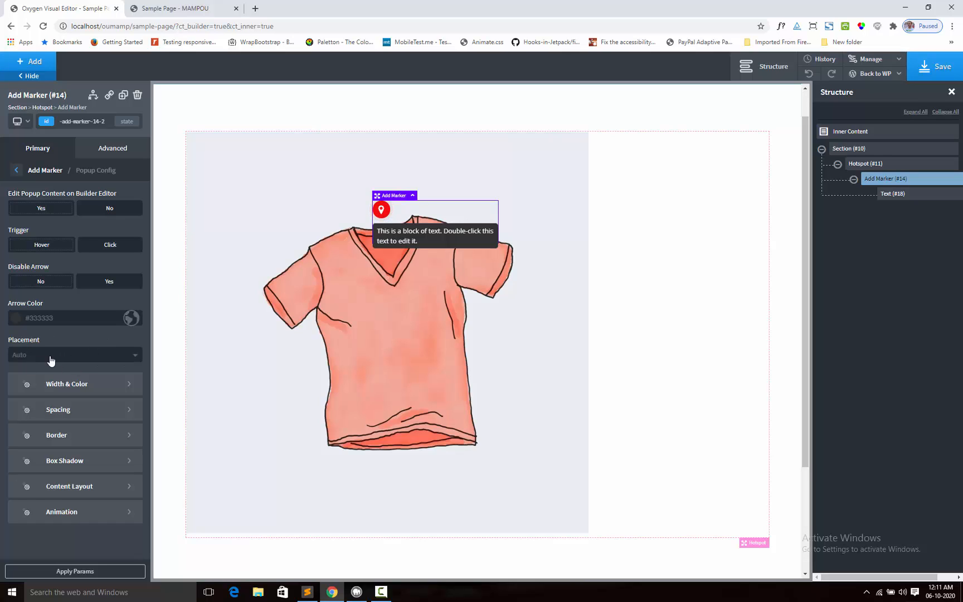
{"action": "left_click", "coordinate": [179, 8]}
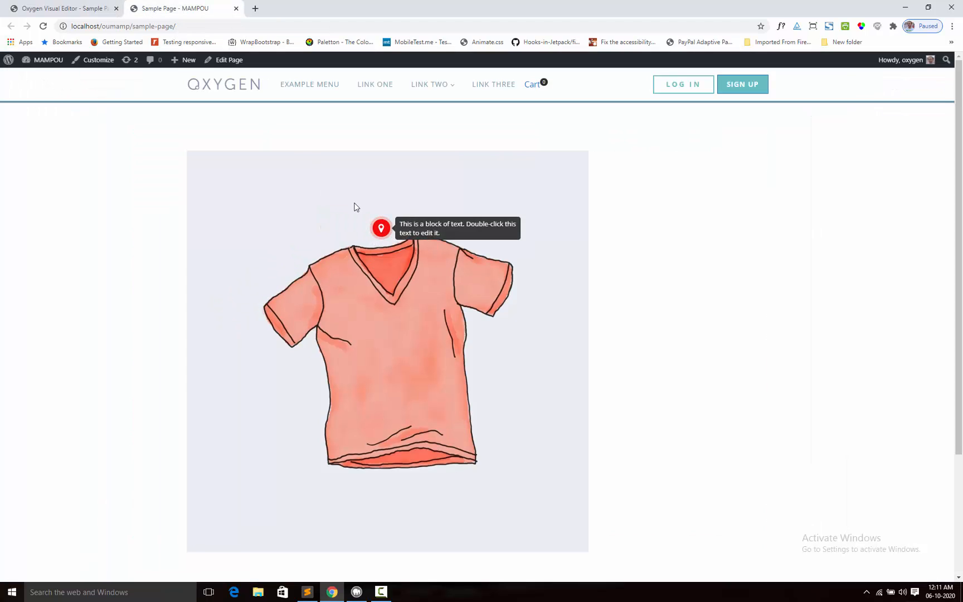
{"action": "mouse_move", "coordinate": [78, 18]}
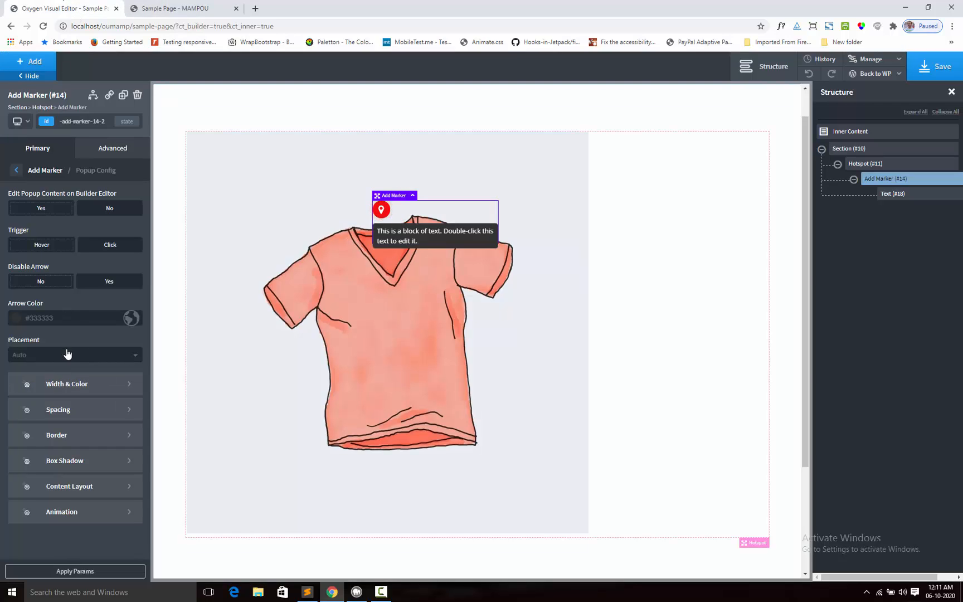
- Set popup Placement to Top and Edit Popup Content on Builder Editor to No, then apply
{"action": "left_click", "coordinate": [74, 355]}
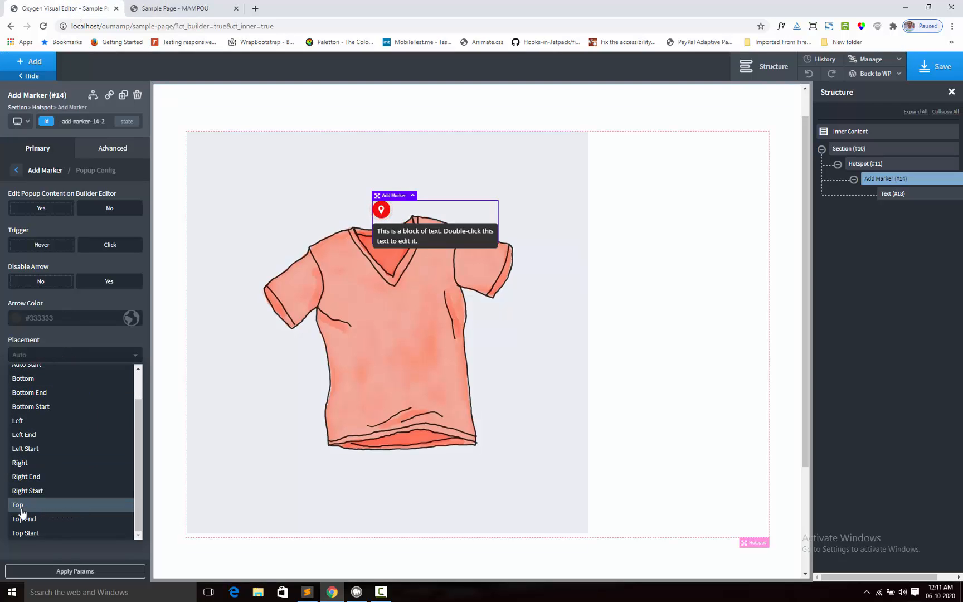
{"action": "left_click", "coordinate": [18, 505]}
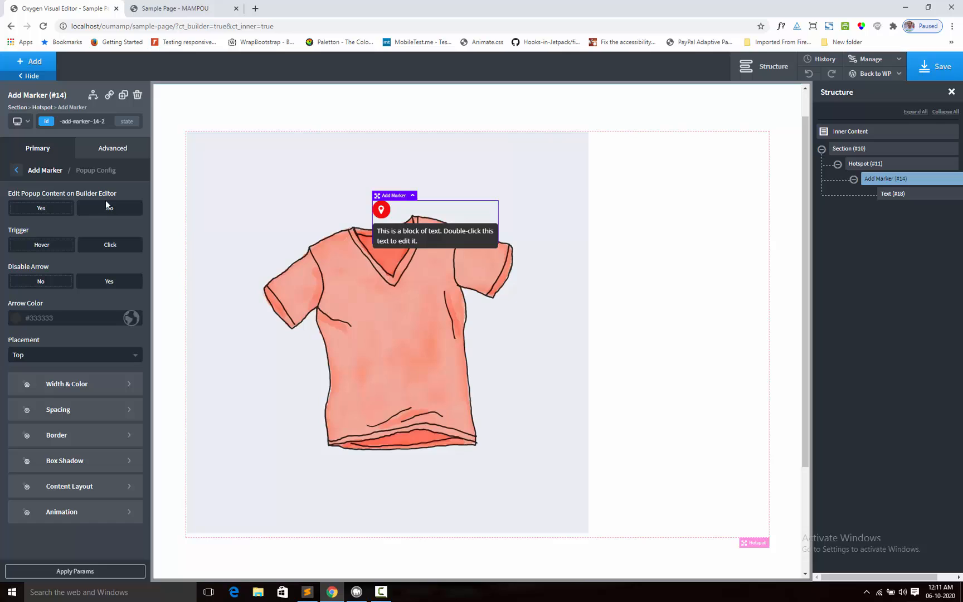
{"action": "left_click", "coordinate": [110, 207]}
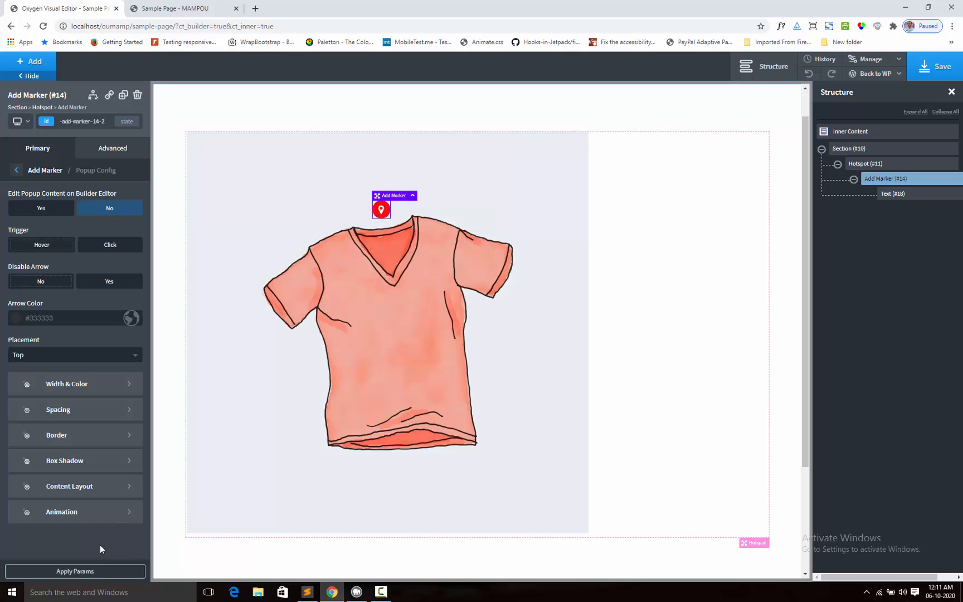
{"action": "left_click", "coordinate": [74, 571]}
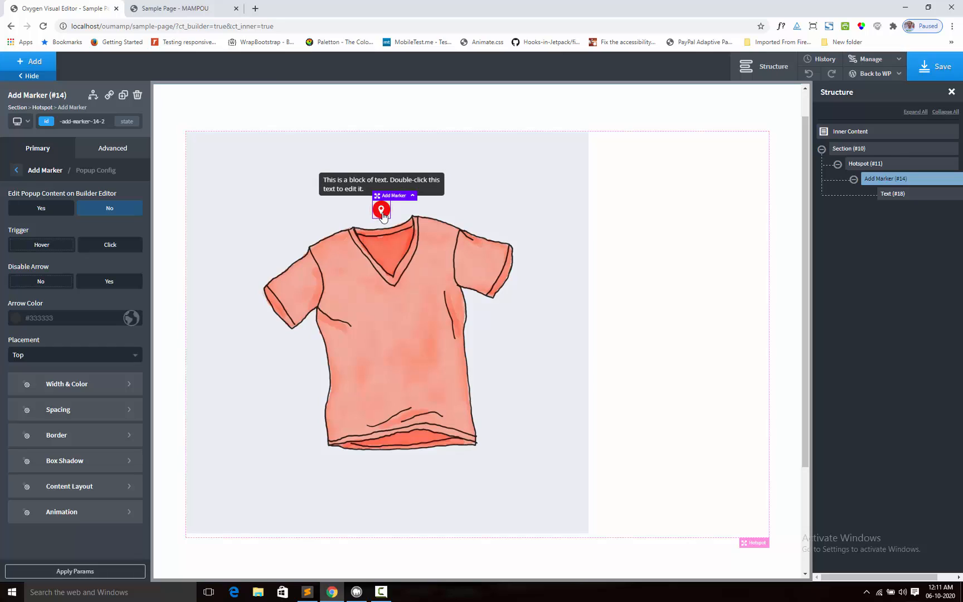
{"action": "left_click", "coordinate": [381, 209]}
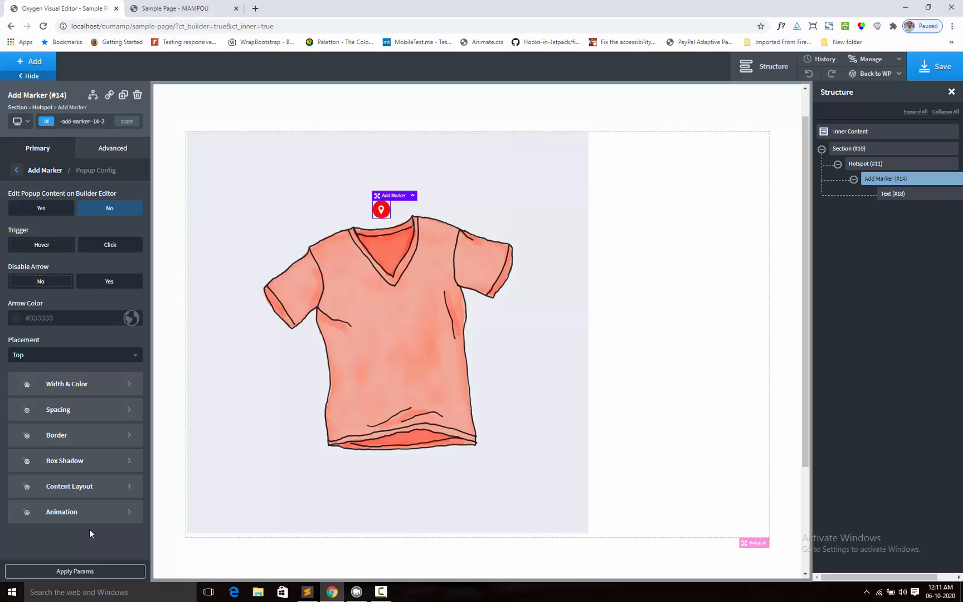
{"action": "mouse_move", "coordinate": [60, 516]}
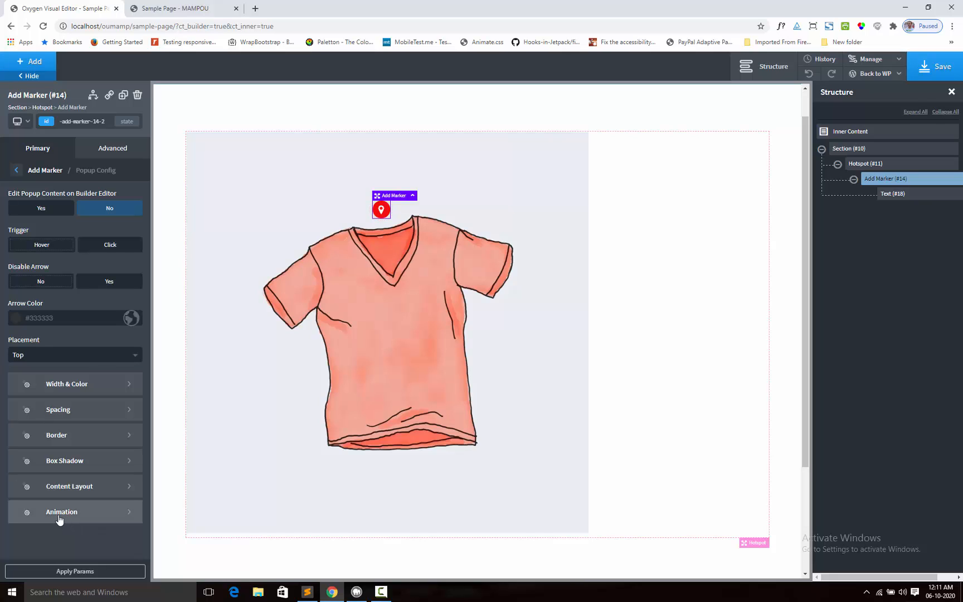
- Expand the popup's Animation options showing fade, shift and perspective effects
{"action": "left_click", "coordinate": [61, 512]}
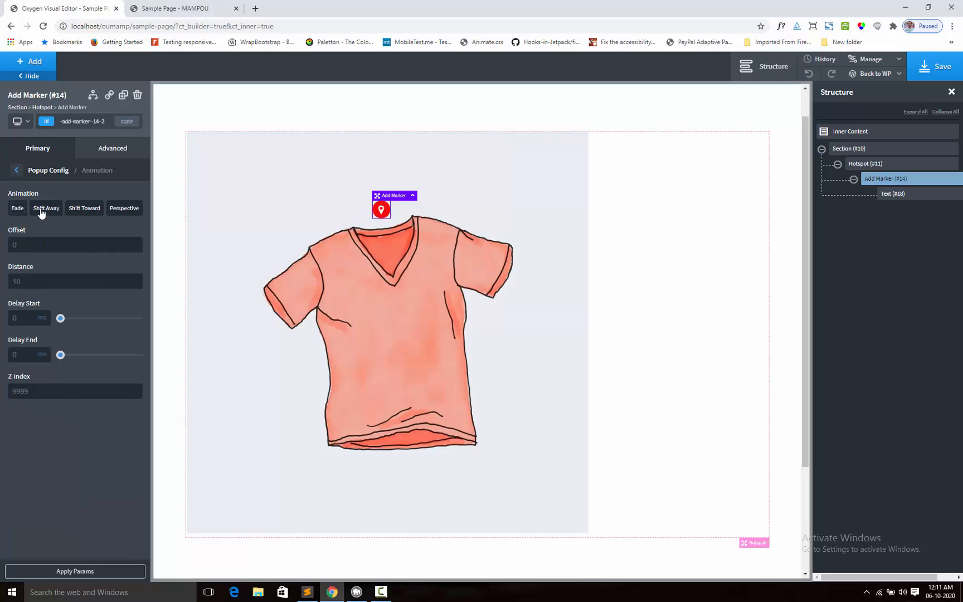
{"action": "mouse_move", "coordinate": [55, 212]}
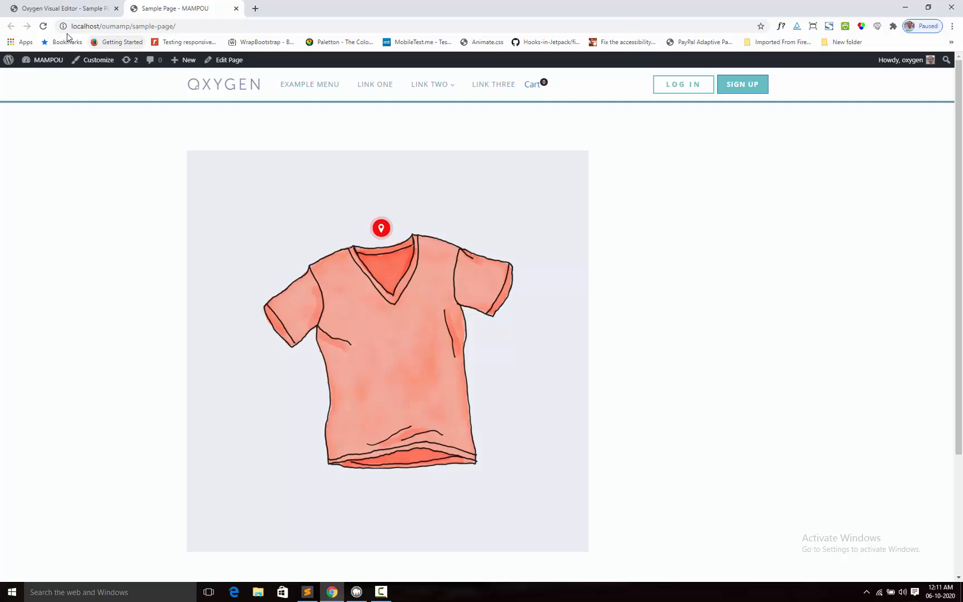
- Reload the live sample page to preview the popup above the pin, then return to editing
{"action": "left_click", "coordinate": [43, 26]}
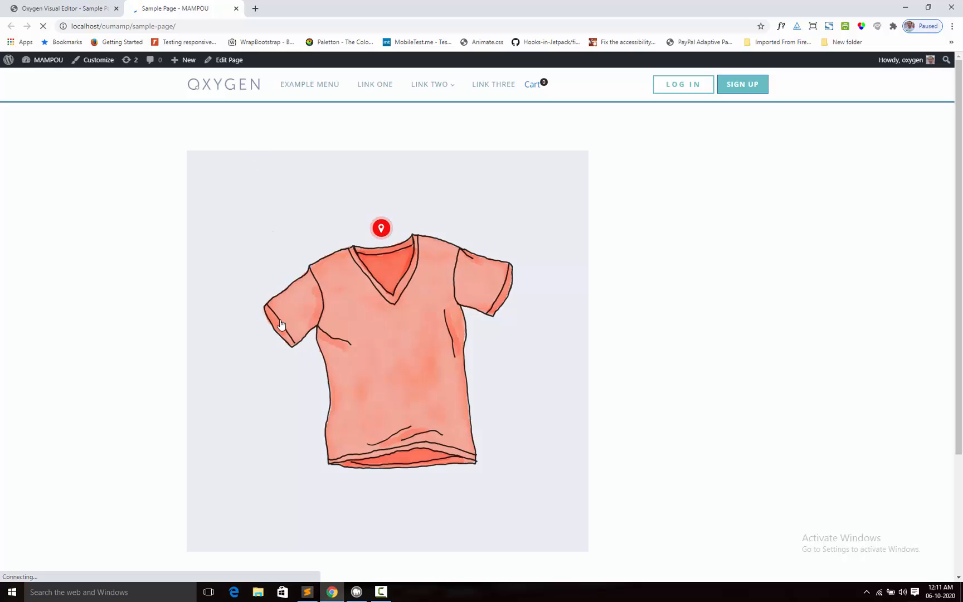
{"action": "mouse_move", "coordinate": [331, 307]}
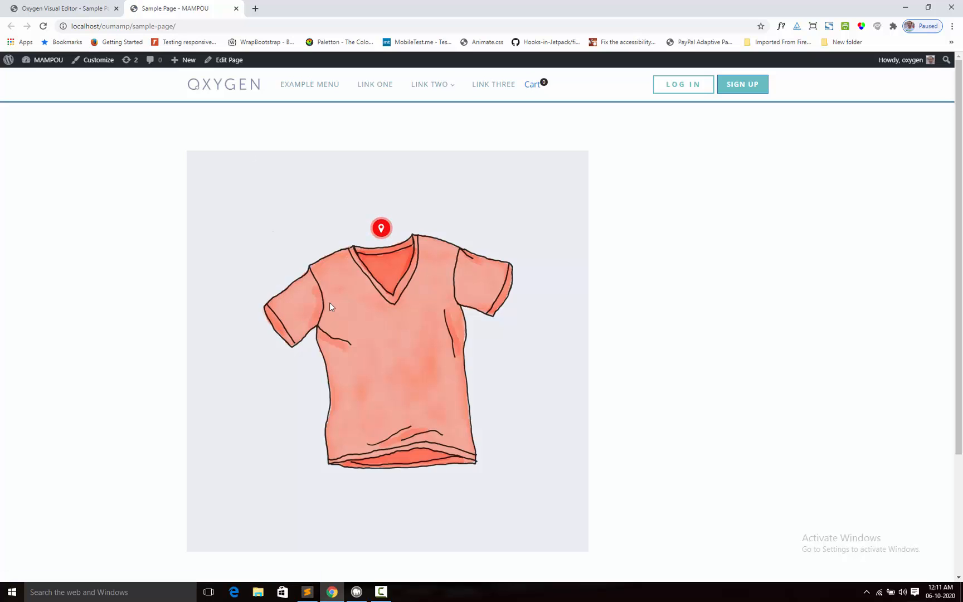
{"action": "mouse_move", "coordinate": [383, 254]}
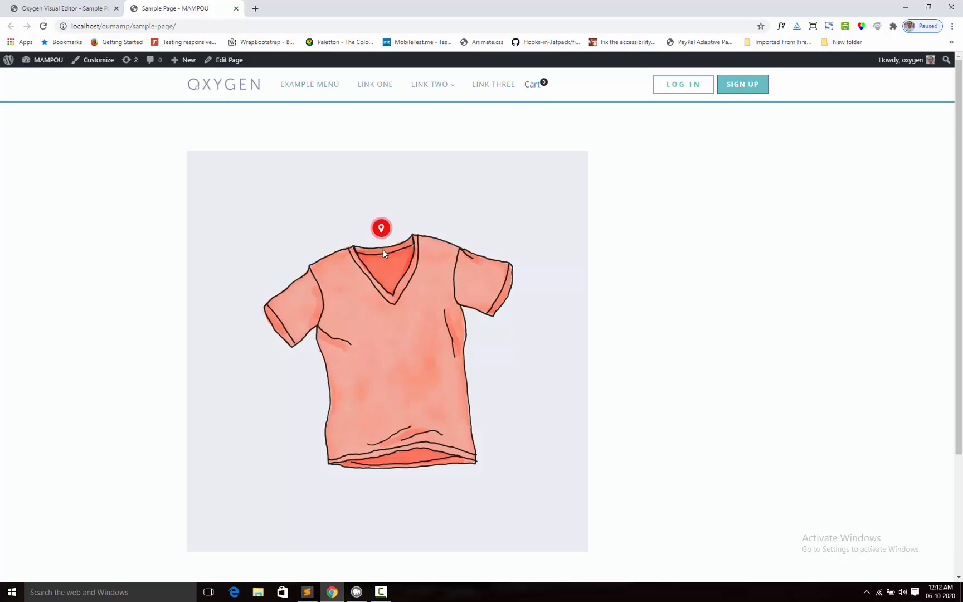
{"action": "mouse_move", "coordinate": [380, 233]}
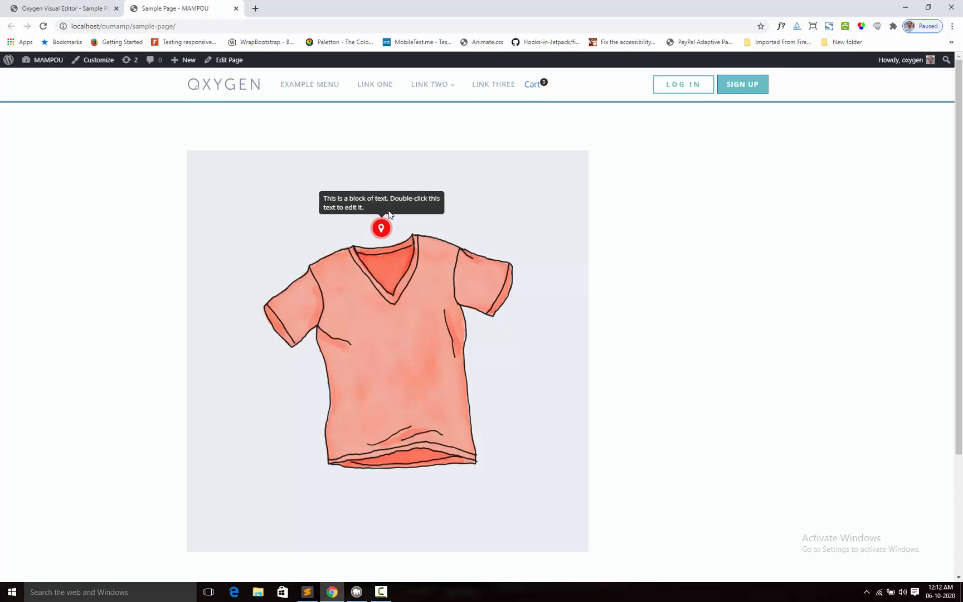
{"action": "left_click", "coordinate": [228, 59]}
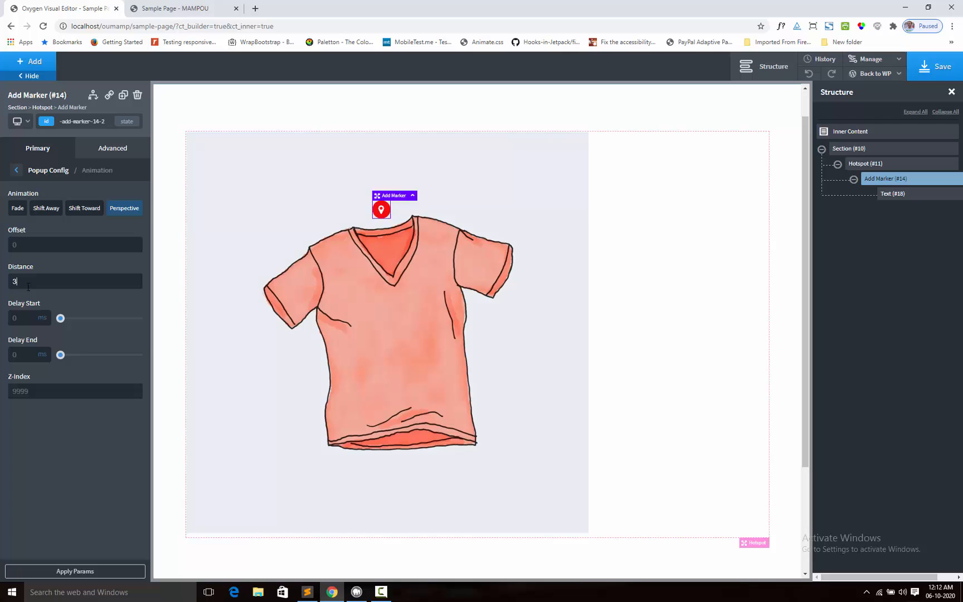
- Set the Perspective animation distance to 30, save, and view the live sample page
{"action": "type", "text": "0"}
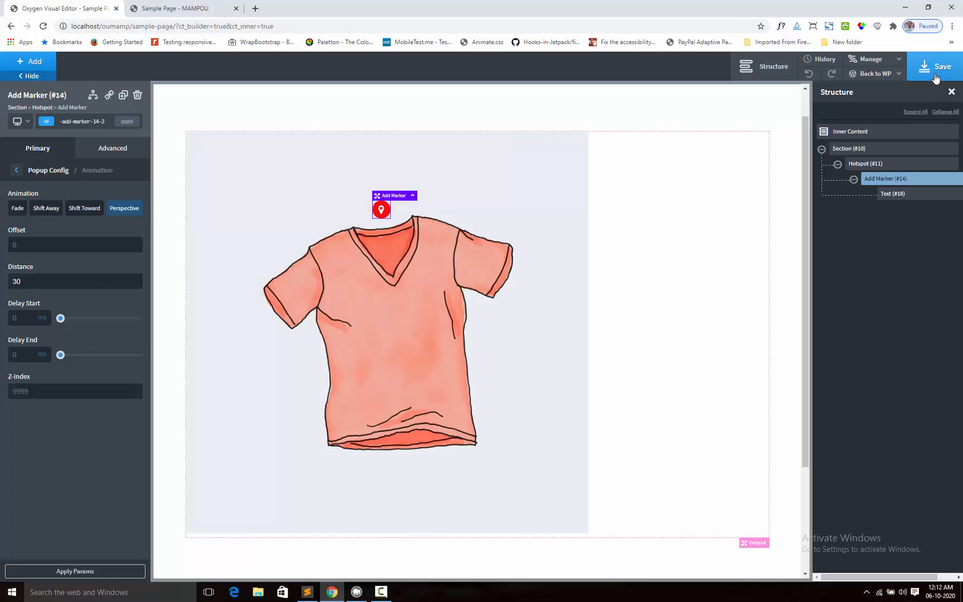
{"action": "left_click", "coordinate": [942, 67]}
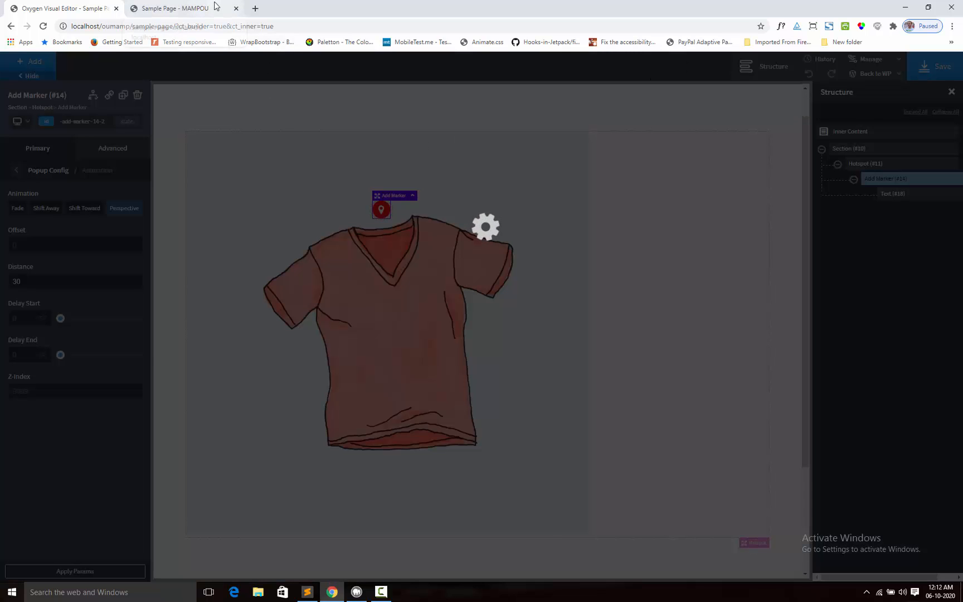
{"action": "left_click", "coordinate": [178, 7]}
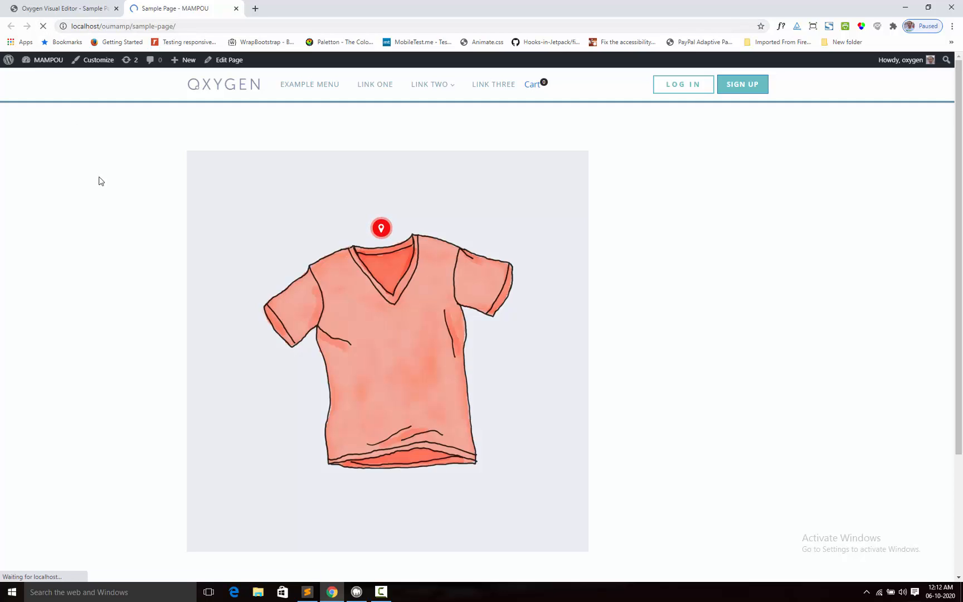
{"action": "mouse_move", "coordinate": [369, 279]}
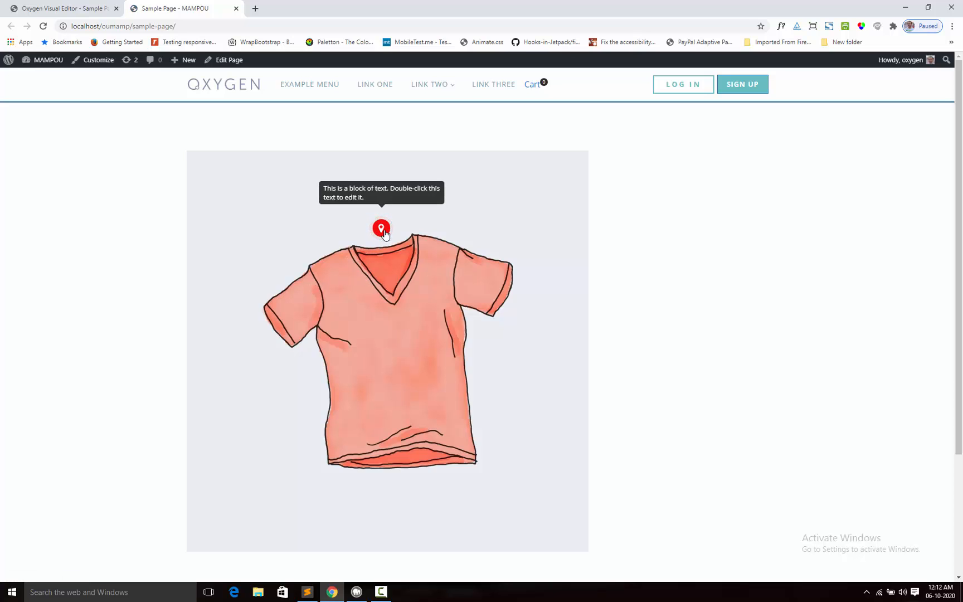
{"action": "mouse_move", "coordinate": [380, 273]}
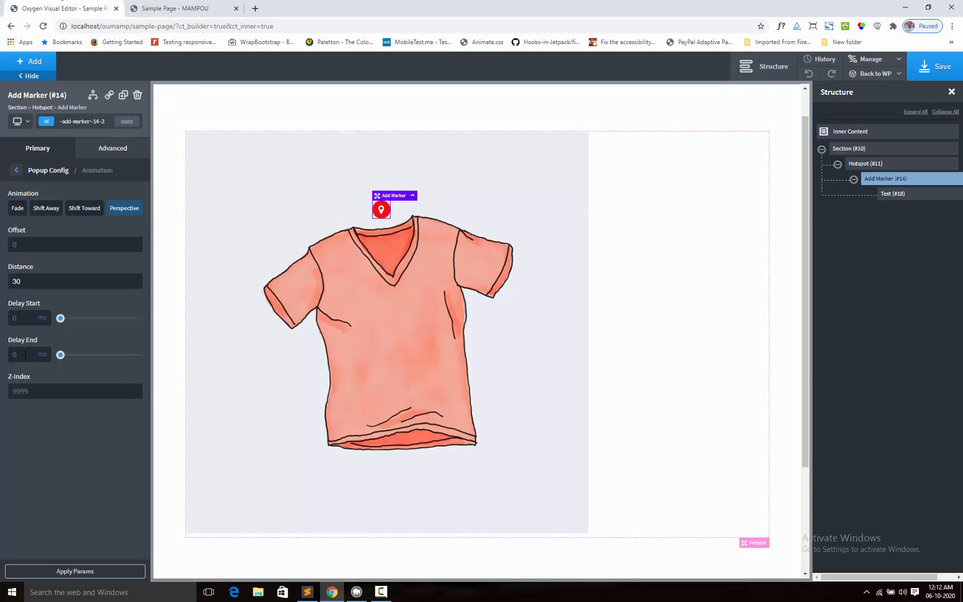
{"action": "mouse_move", "coordinate": [295, 215]}
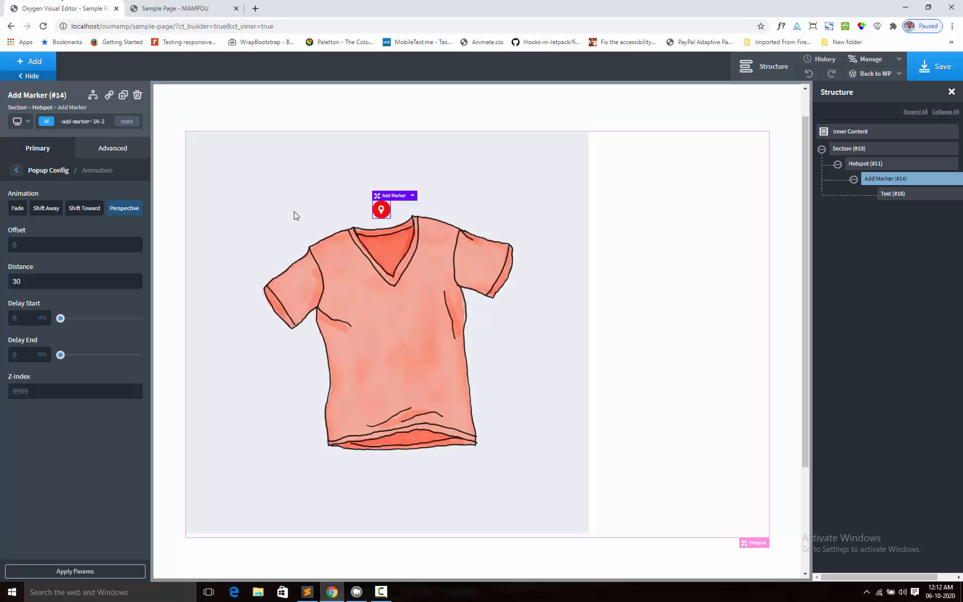
{"action": "mouse_move", "coordinate": [345, 192]}
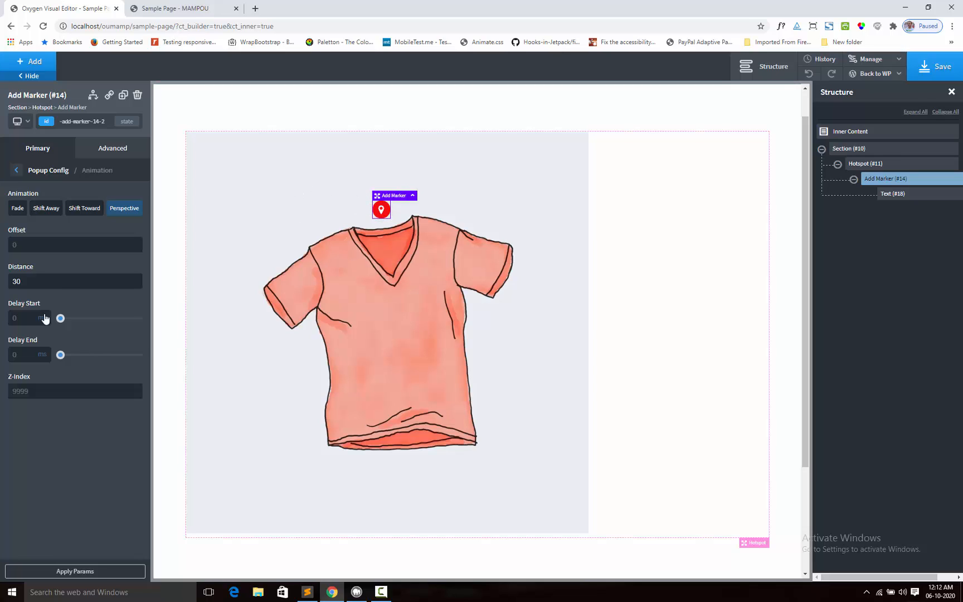
{"action": "mouse_move", "coordinate": [38, 375]}
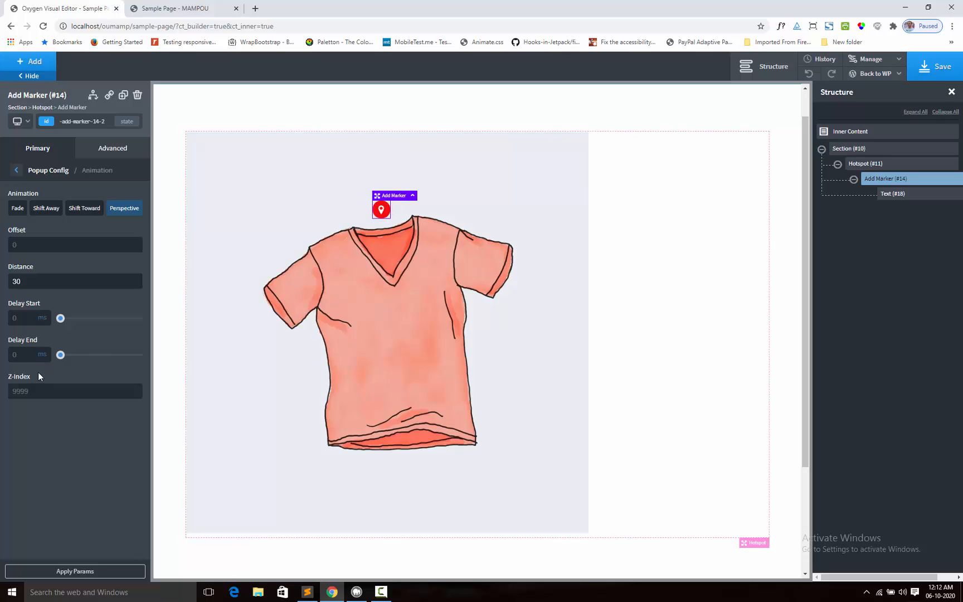
{"action": "mouse_move", "coordinate": [54, 179]}
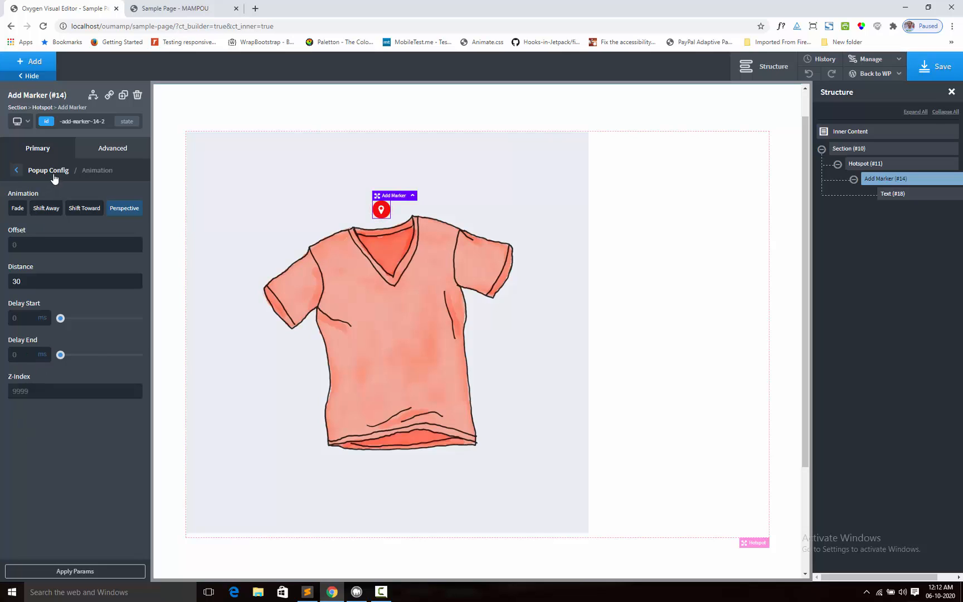
- Browse the popup's Content Layout settings and return to the Popup Config overview
{"action": "left_click", "coordinate": [16, 170]}
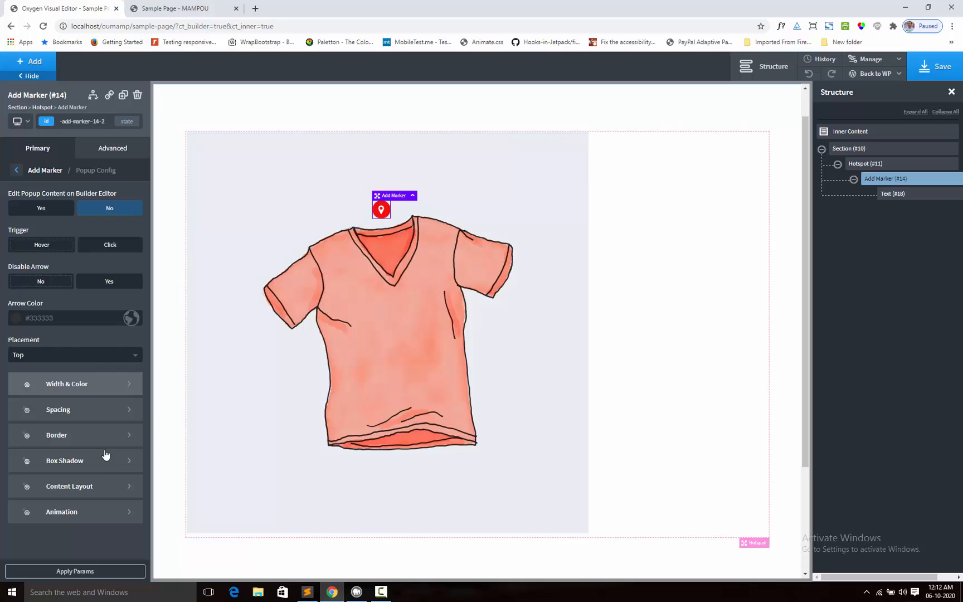
{"action": "mouse_move", "coordinate": [95, 502]}
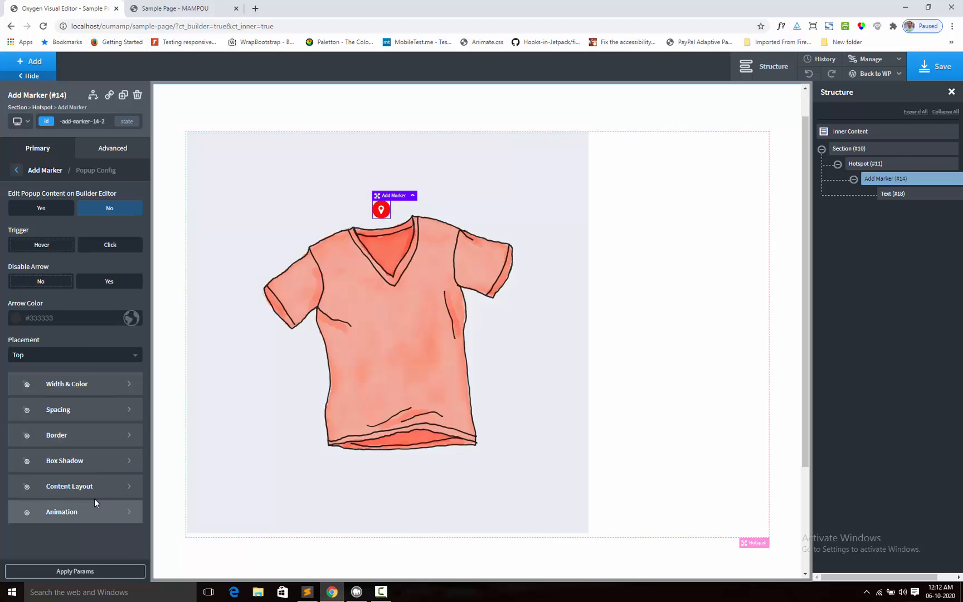
{"action": "mouse_move", "coordinate": [69, 486]}
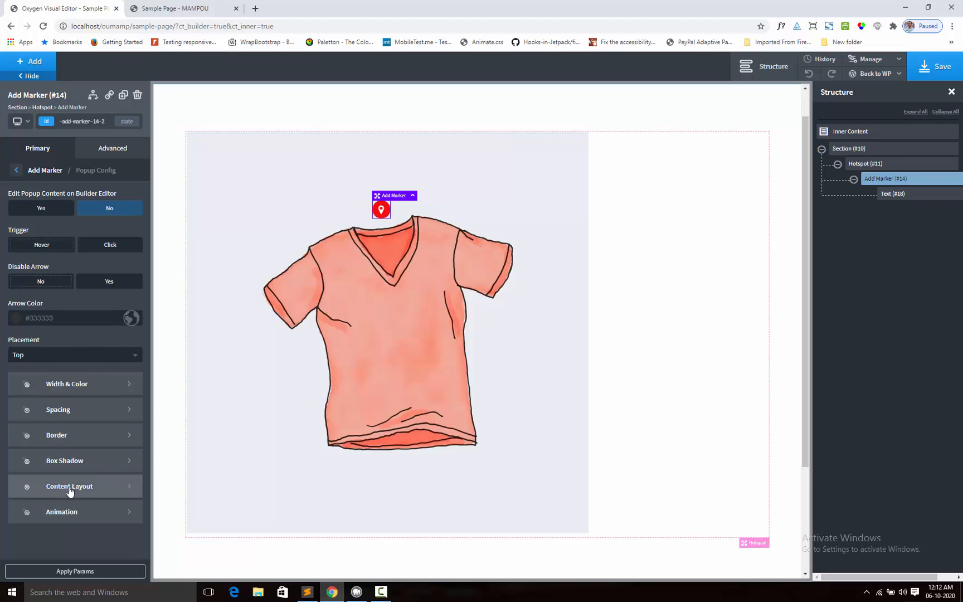
{"action": "left_click", "coordinate": [68, 486]}
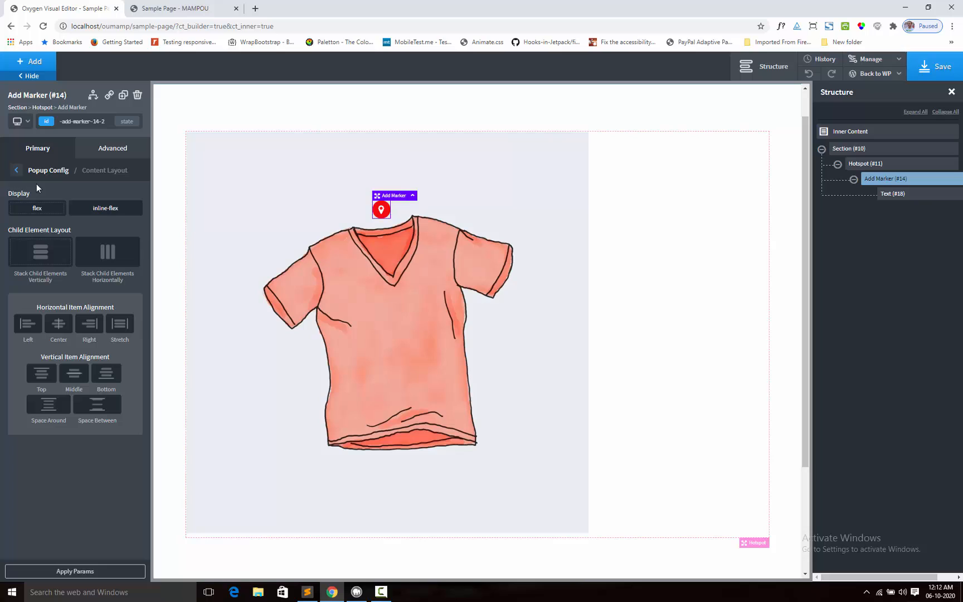
{"action": "left_click", "coordinate": [16, 170]}
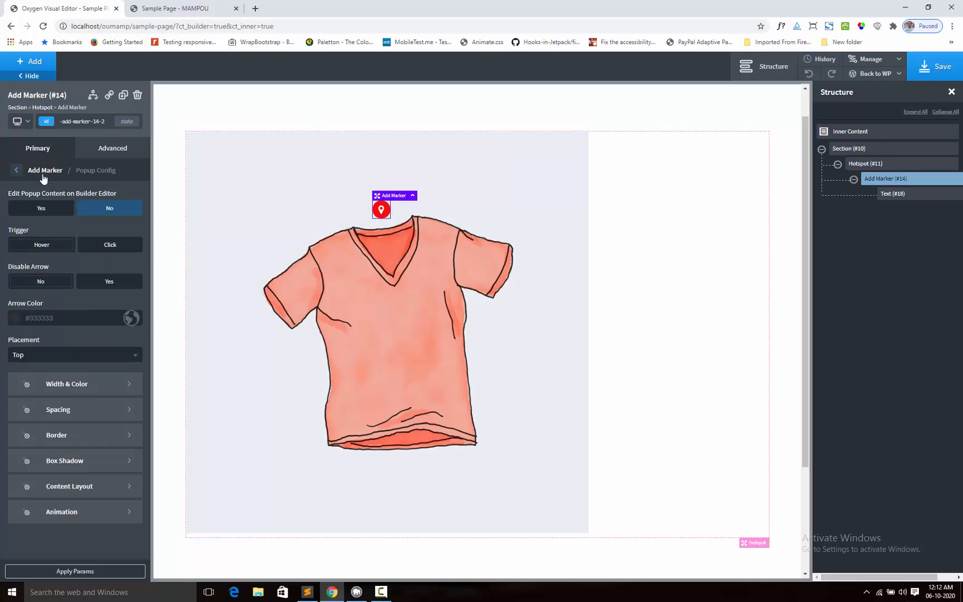
- Turn Edit Popup Content on Builder Editor to Yes and add a Basics > Visual > Image inside the popup
{"action": "left_click", "coordinate": [41, 208]}
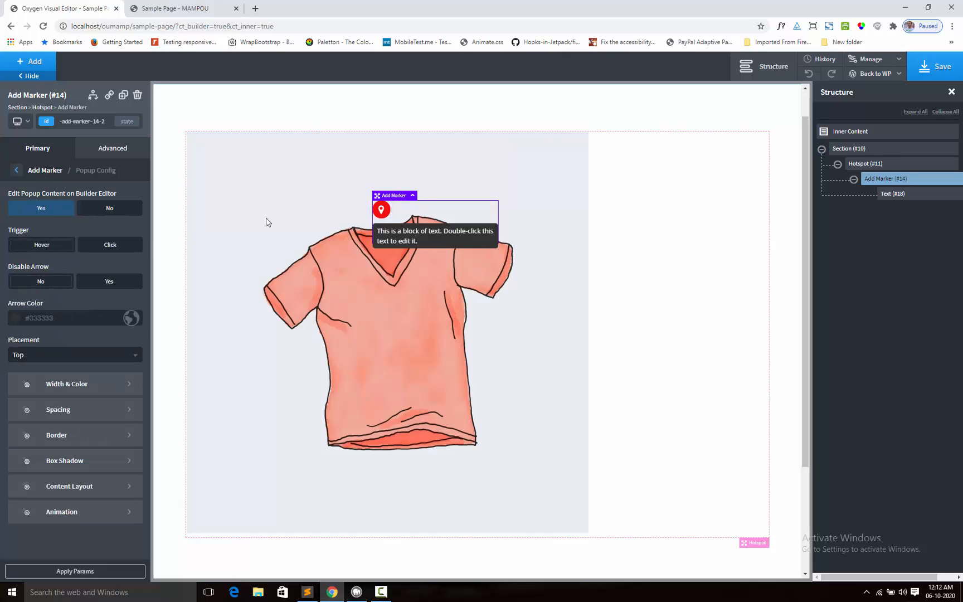
{"action": "left_click", "coordinate": [29, 61]}
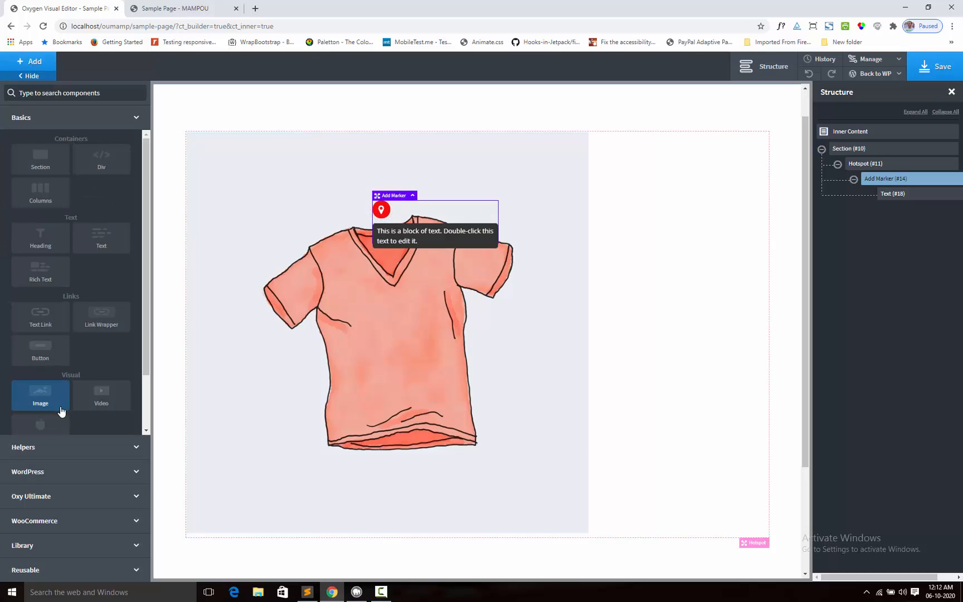
{"action": "left_click", "coordinate": [40, 396]}
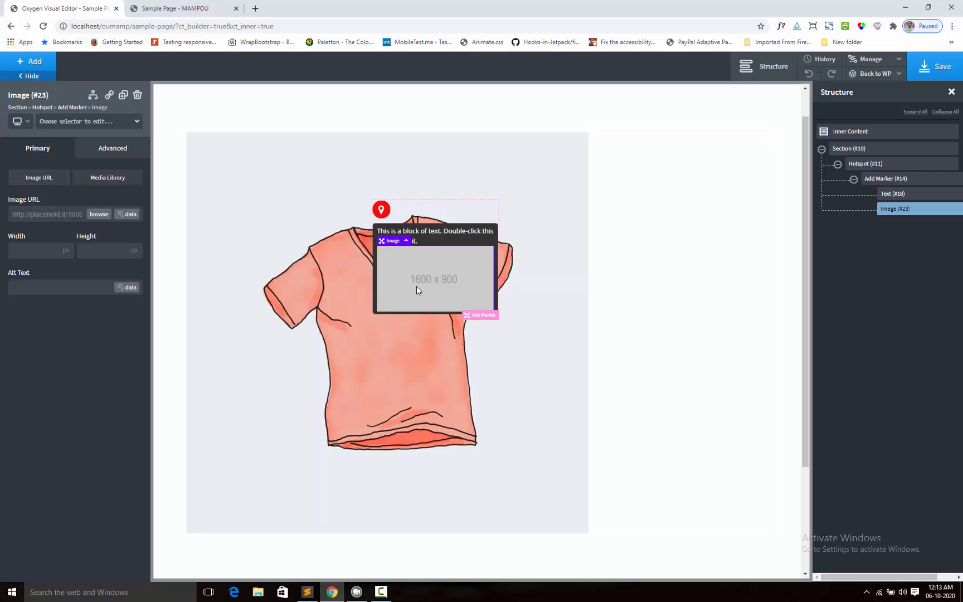
{"action": "mouse_move", "coordinate": [855, 125]}
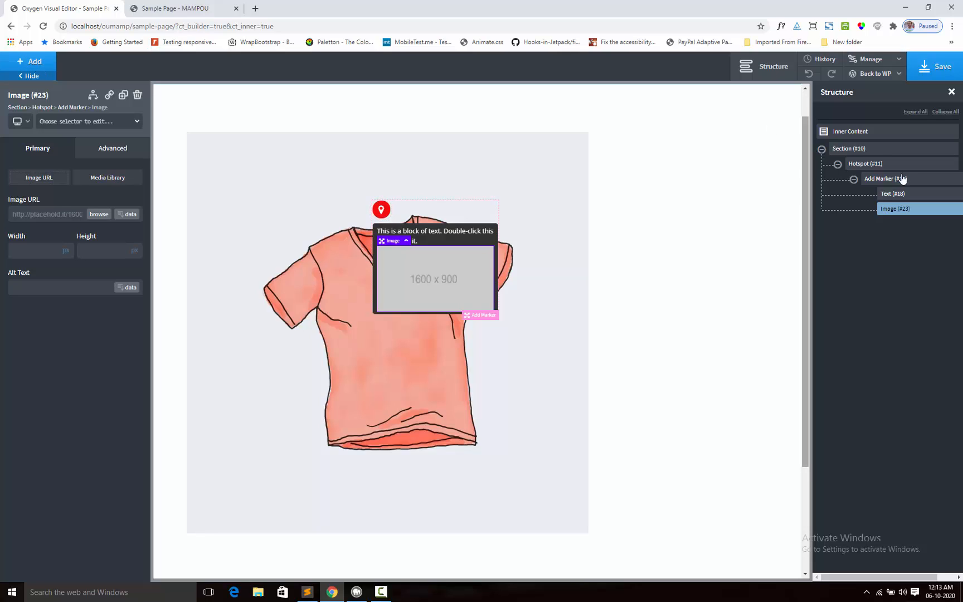
- Set the popup's Content Layout to place the text and image side by side
{"action": "left_click", "coordinate": [880, 178]}
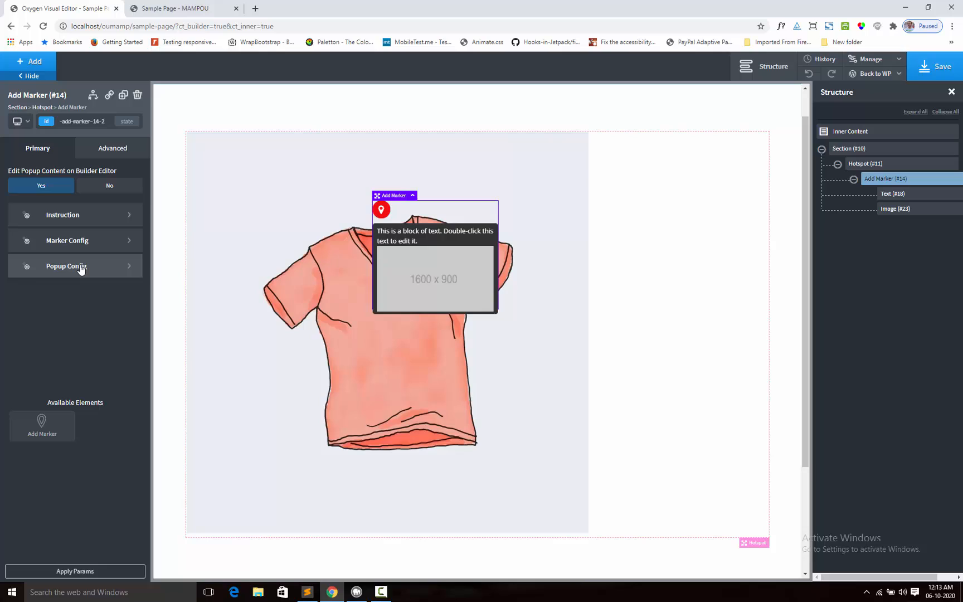
{"action": "left_click", "coordinate": [66, 266]}
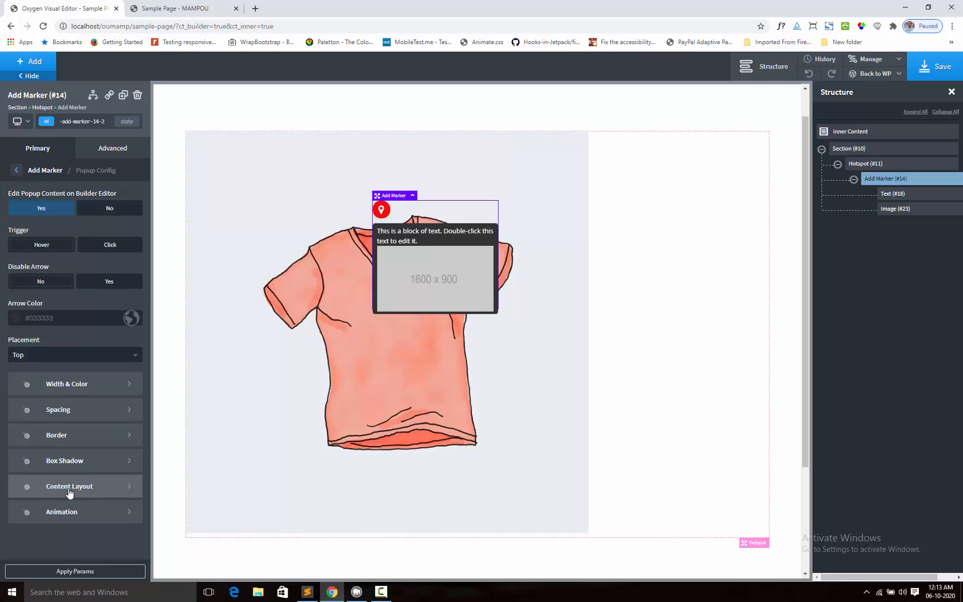
{"action": "left_click", "coordinate": [70, 486]}
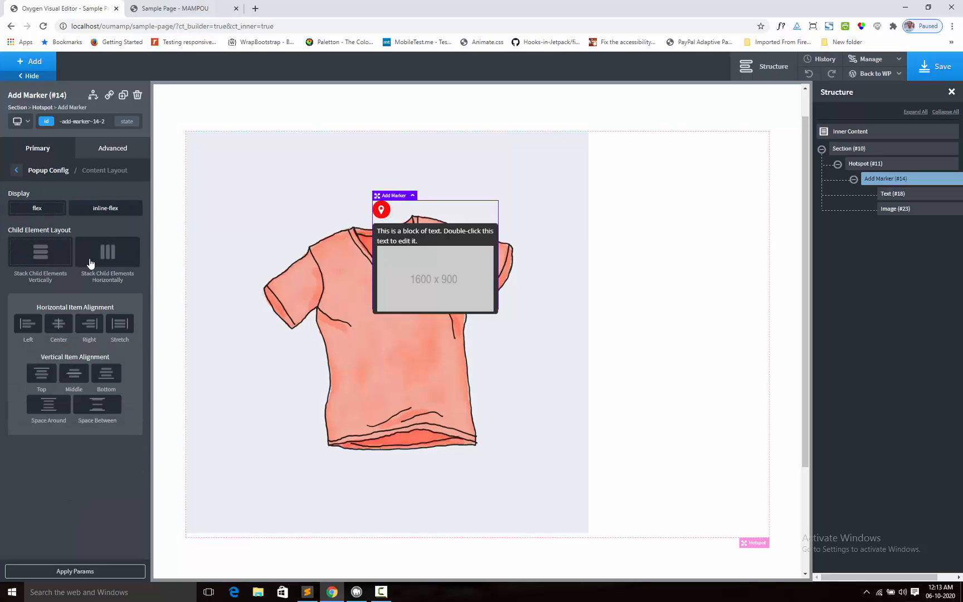
{"action": "mouse_move", "coordinate": [108, 254]}
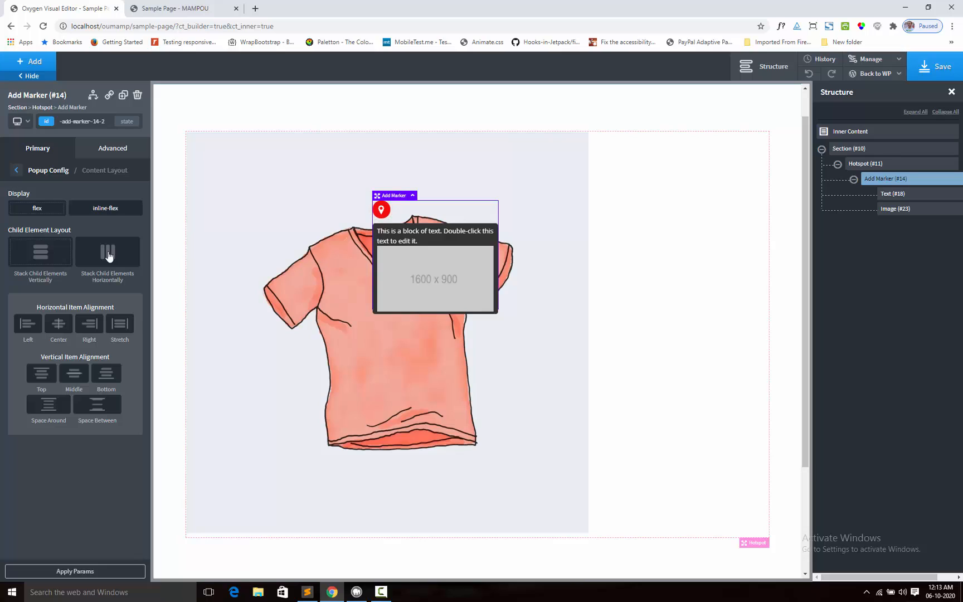
{"action": "left_click", "coordinate": [107, 252]}
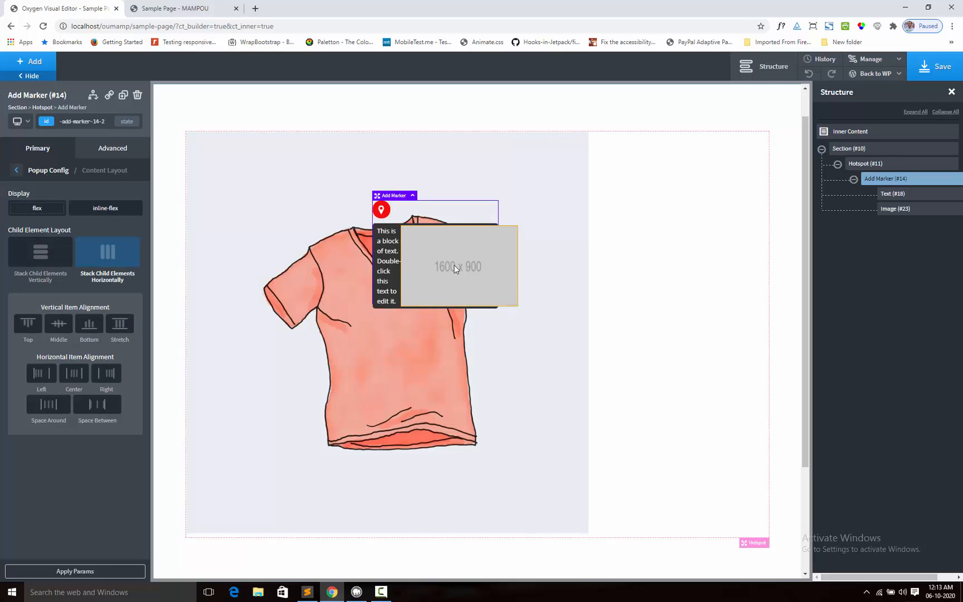
{"action": "left_click", "coordinate": [895, 209]}
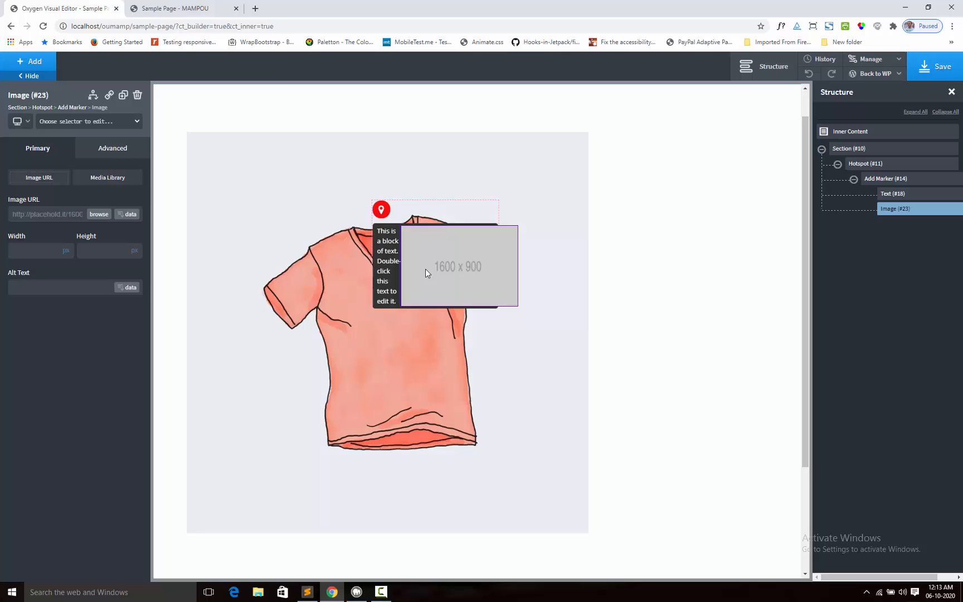
{"action": "mouse_move", "coordinate": [360, 218]}
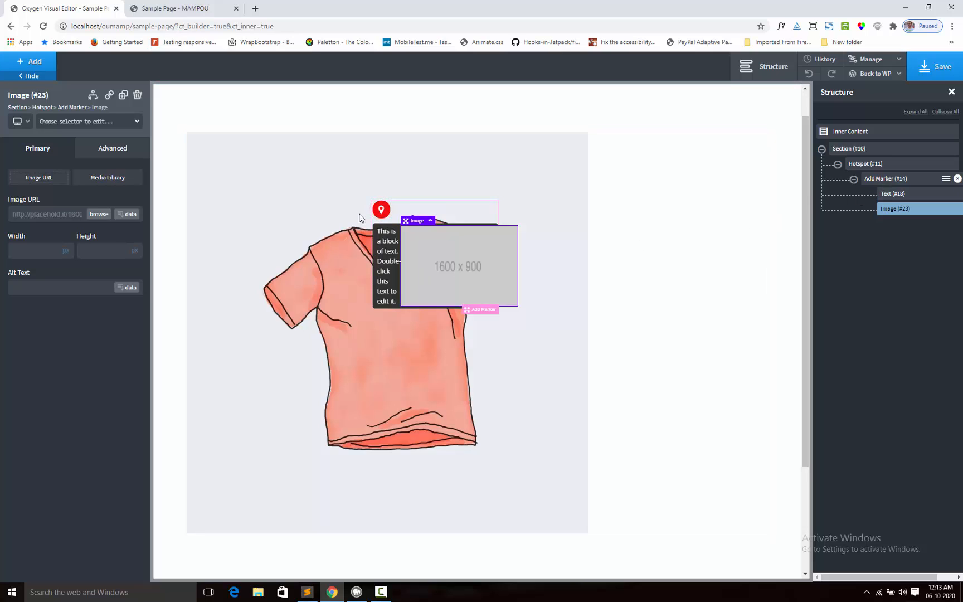
- Reselect the marker and widen its popup to 330 px in Width & Color
{"action": "left_click", "coordinate": [885, 179]}
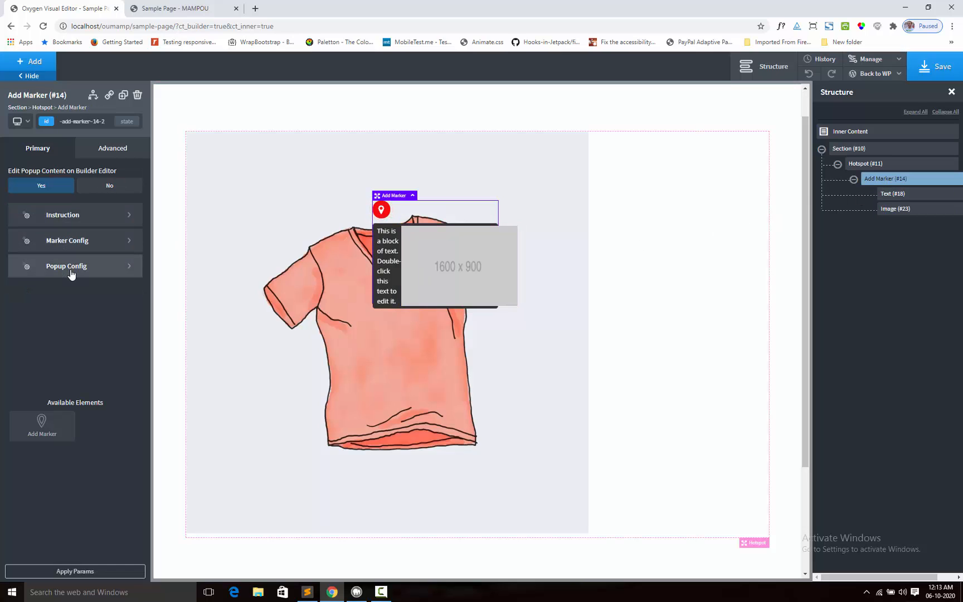
{"action": "left_click", "coordinate": [66, 265]}
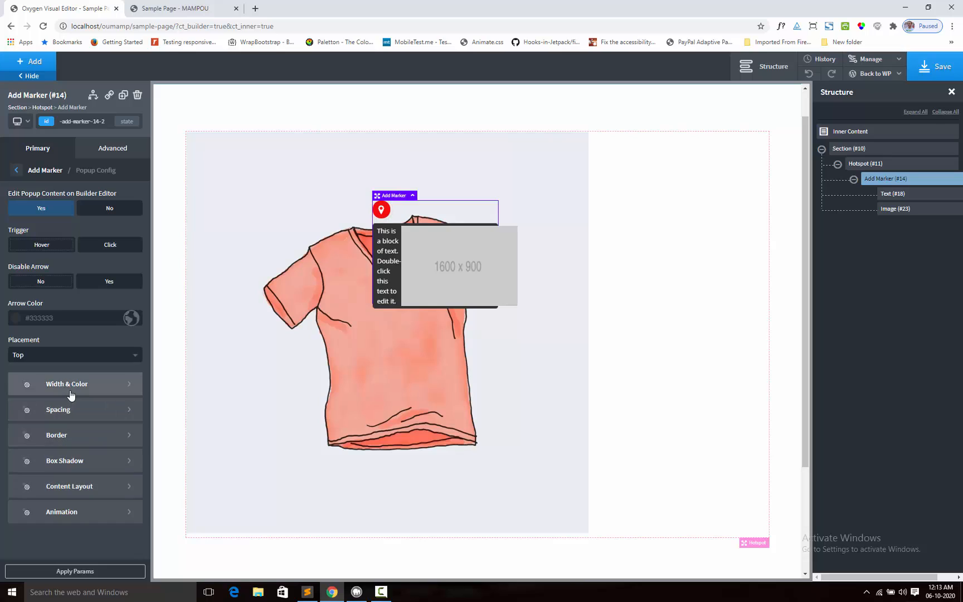
{"action": "left_click", "coordinate": [66, 384]}
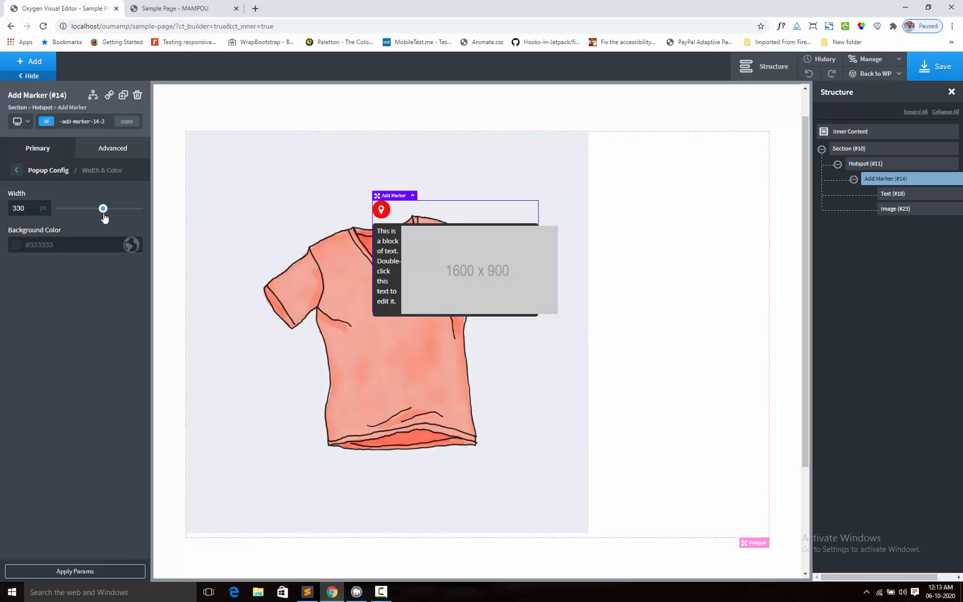
{"action": "mouse_move", "coordinate": [262, 242]}
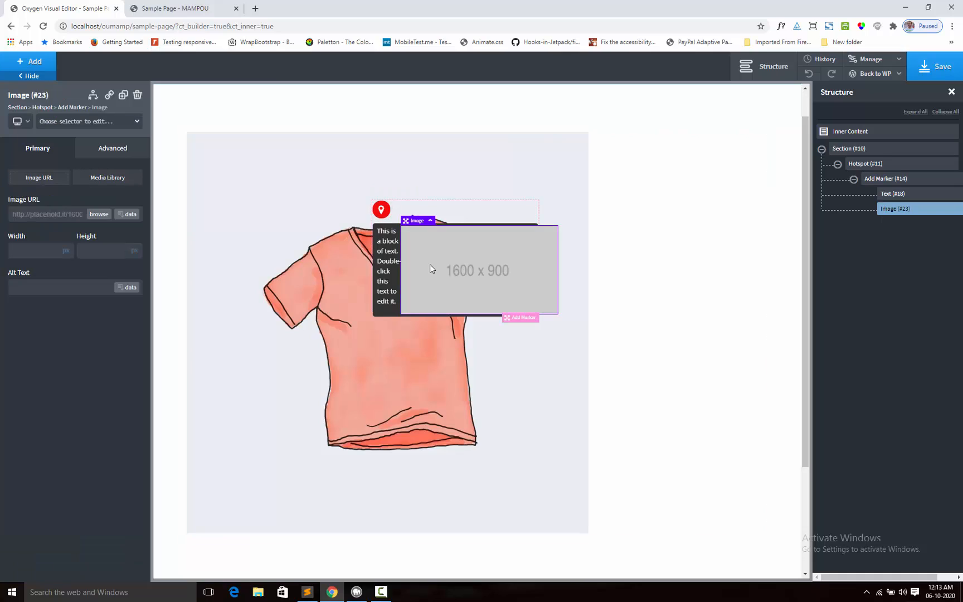
{"action": "mouse_move", "coordinate": [431, 282]}
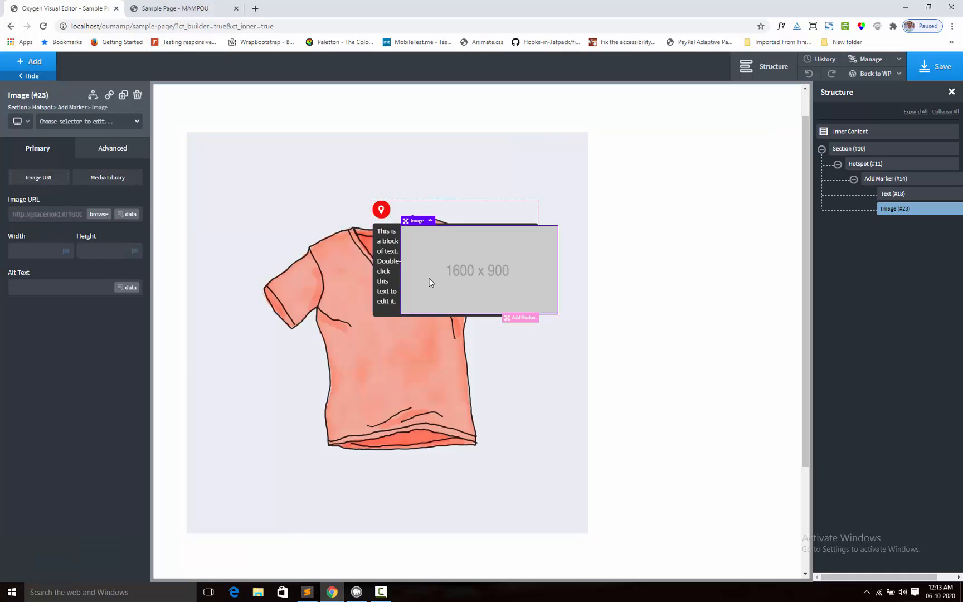
- Stack the popup's child elements vertically in Content Layout, placing text above the image
{"action": "left_click", "coordinate": [886, 179]}
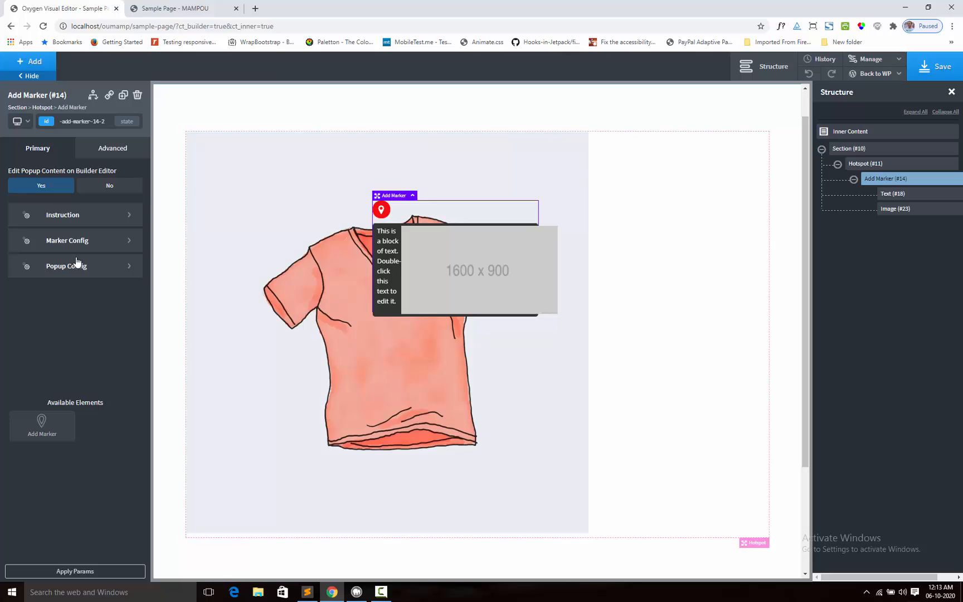
{"action": "left_click", "coordinate": [67, 265]}
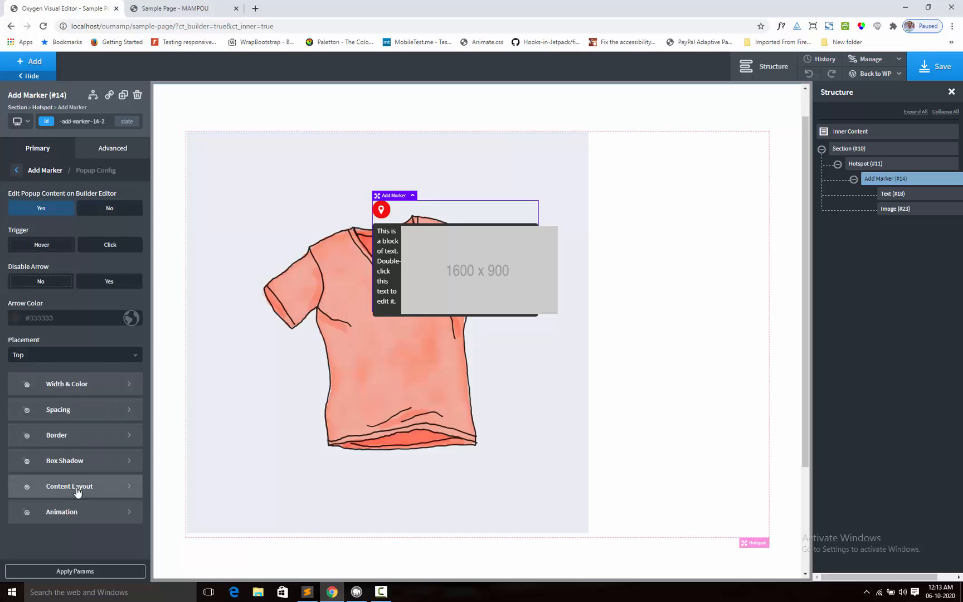
{"action": "left_click", "coordinate": [69, 486]}
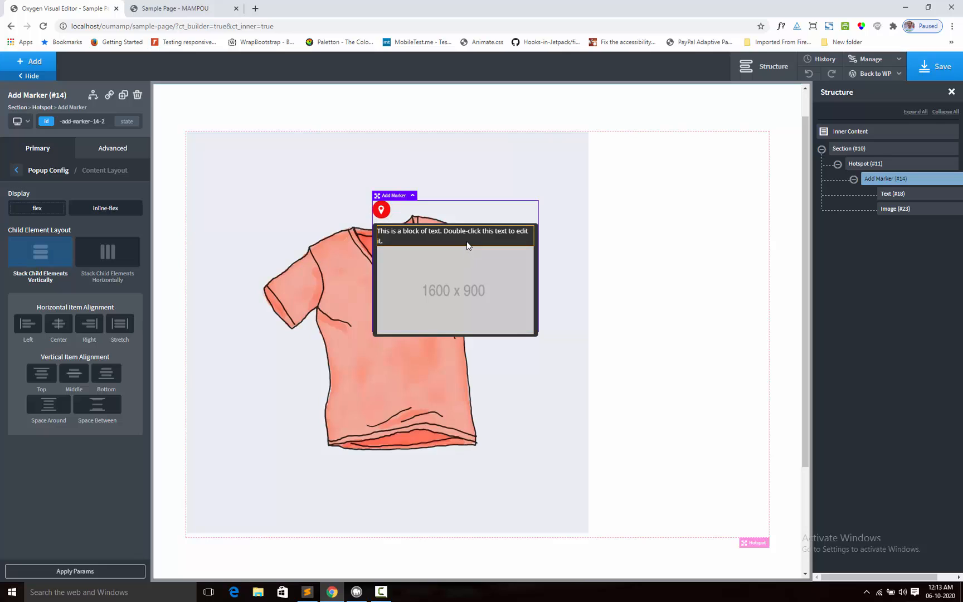
{"action": "left_click", "coordinate": [454, 236]}
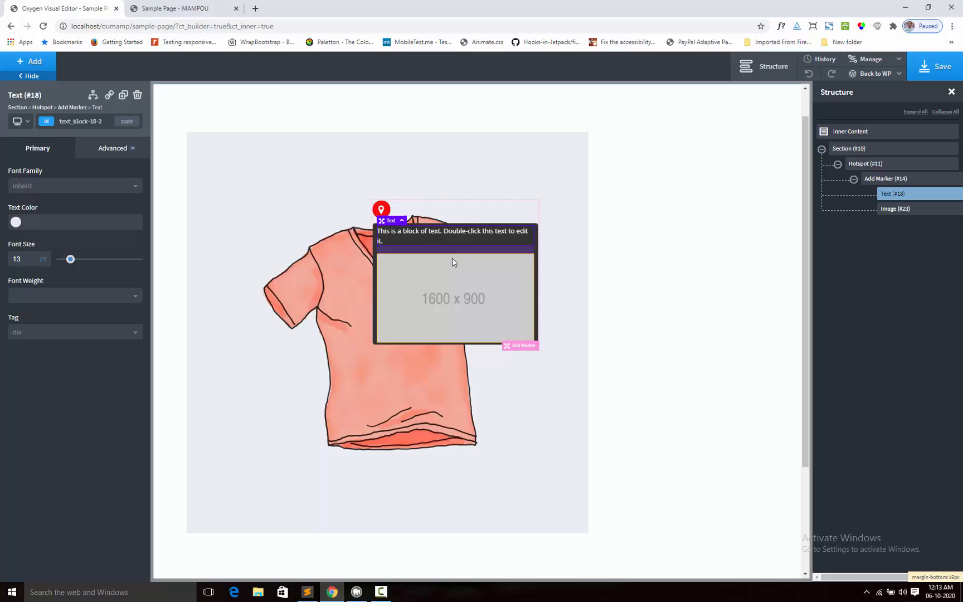
- Add margin spacing around the popup image
{"action": "left_click", "coordinate": [895, 208]}
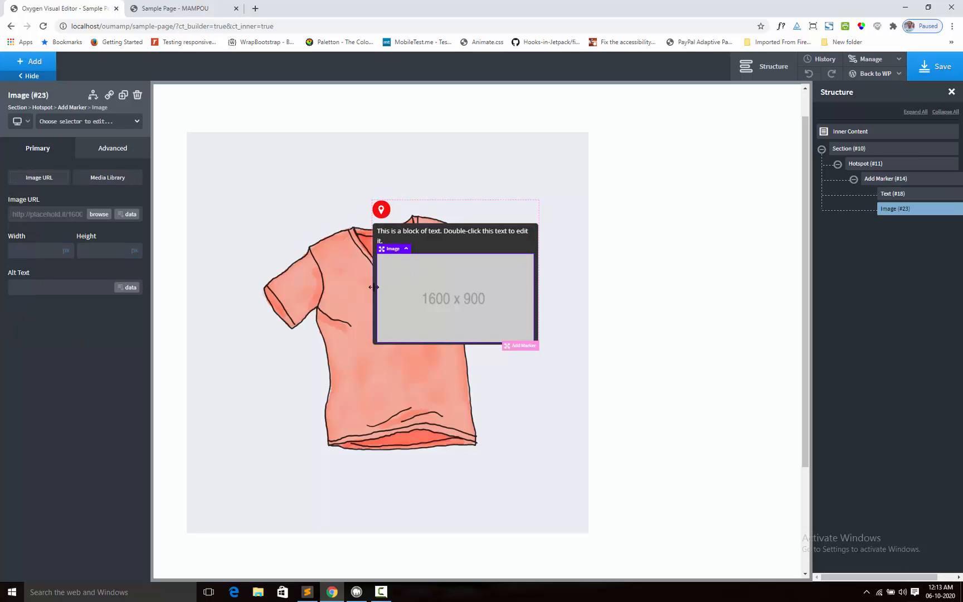
{"action": "left_click", "coordinate": [88, 121]}
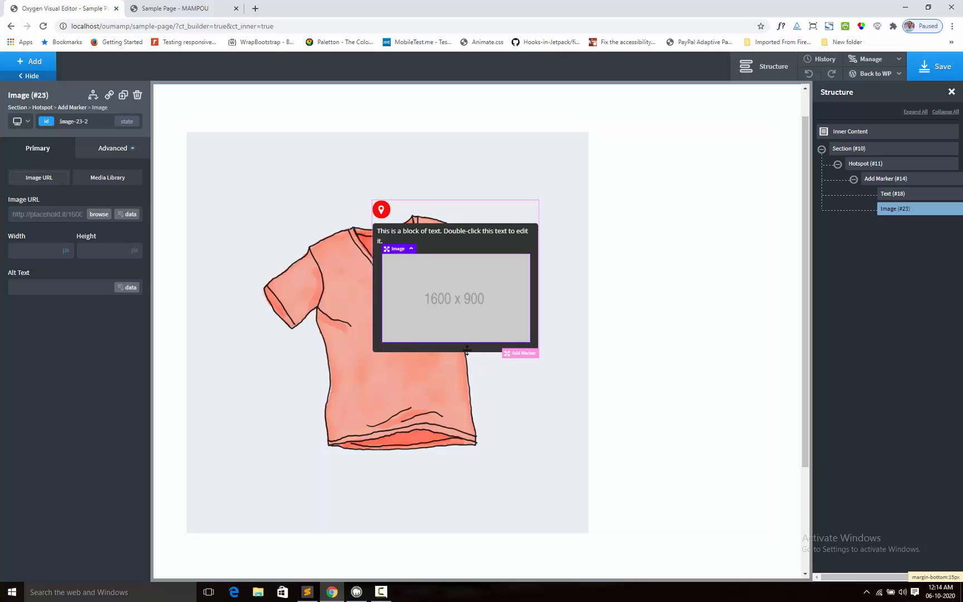
{"action": "left_click", "coordinate": [453, 236]}
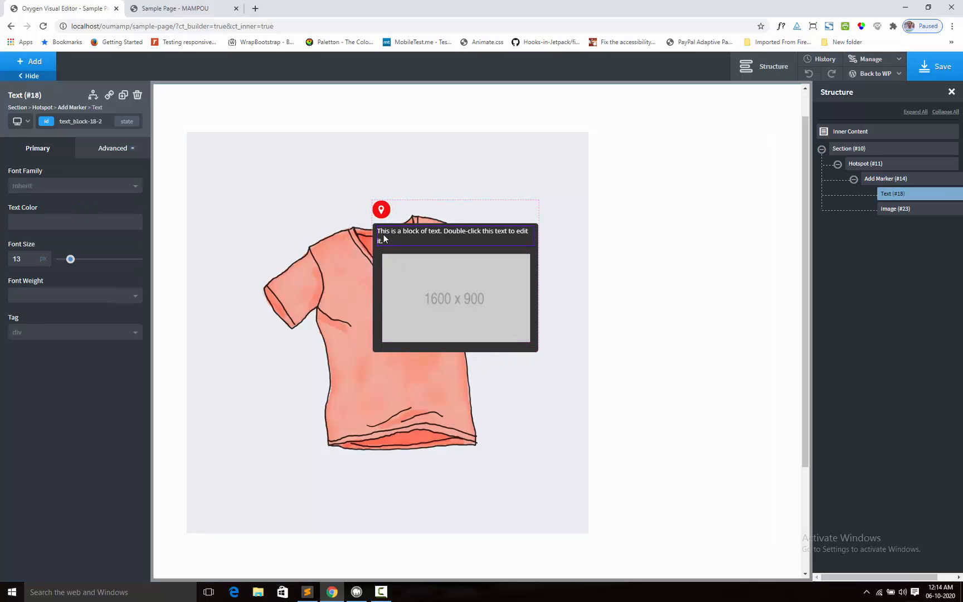
{"action": "left_click", "coordinate": [453, 235]}
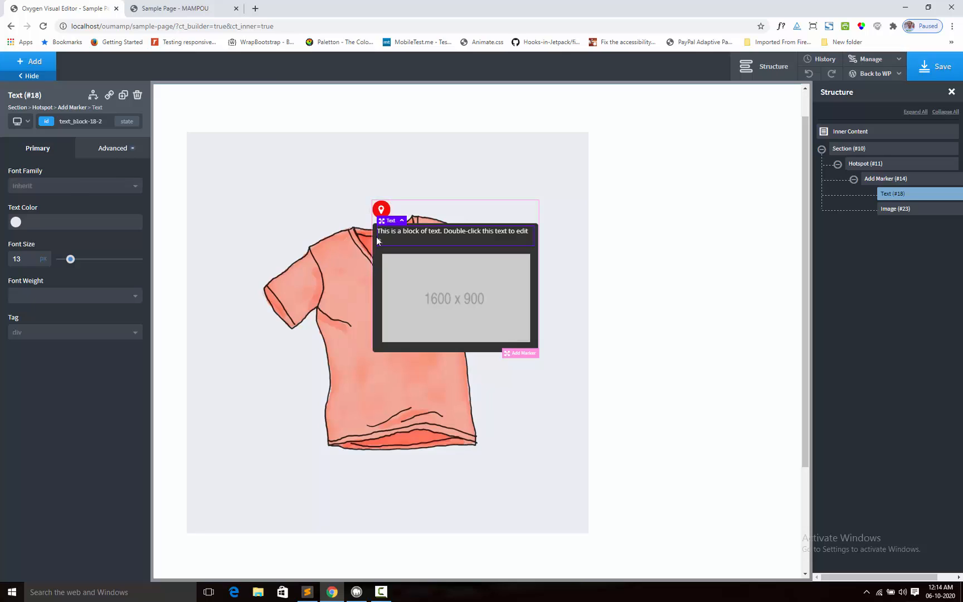
{"action": "left_click", "coordinate": [886, 178]}
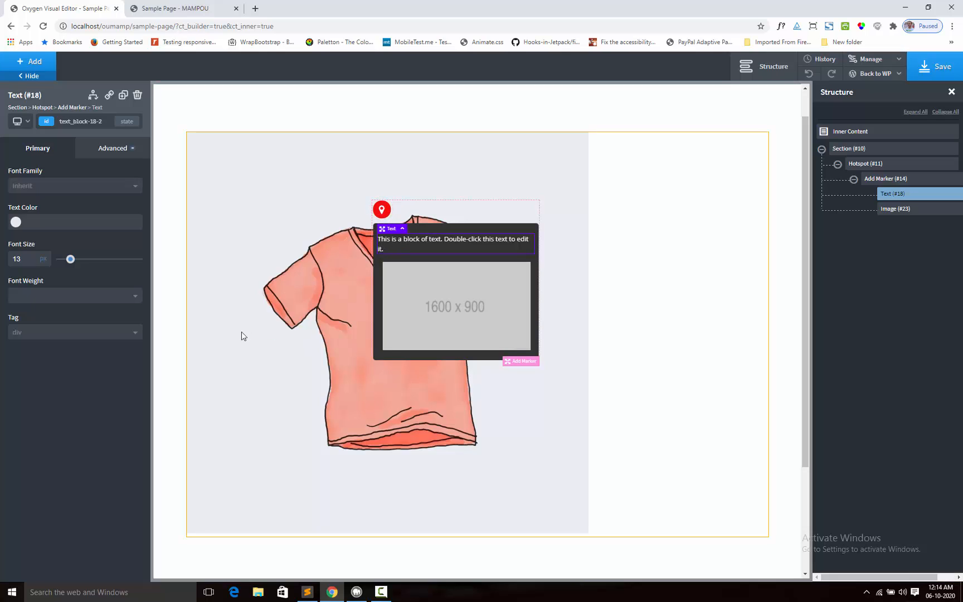
- Center-align the popup text via Advanced > Typography, then reselect the marker
{"action": "left_click", "coordinate": [112, 148]}
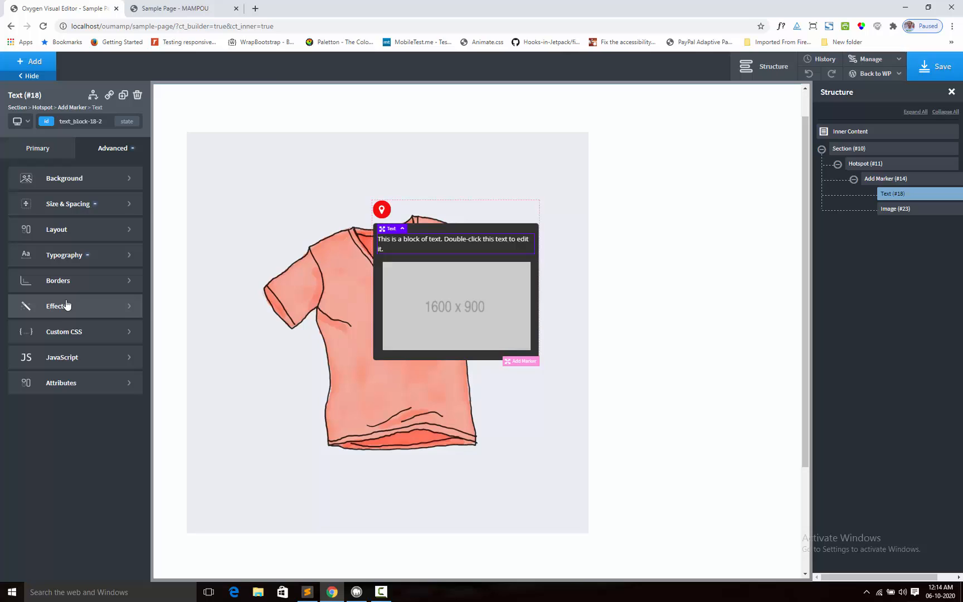
{"action": "left_click", "coordinate": [64, 254]}
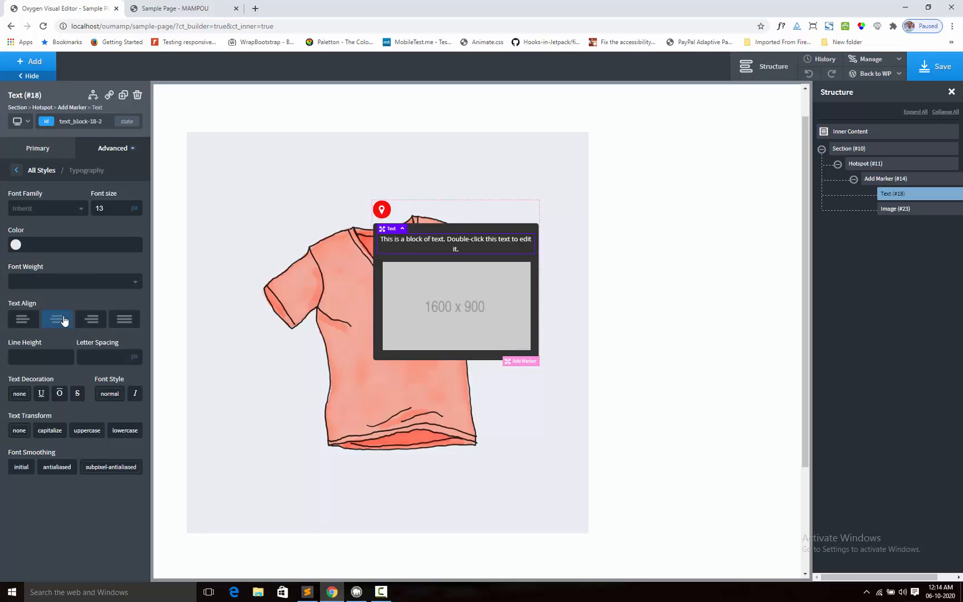
{"action": "mouse_move", "coordinate": [234, 257]}
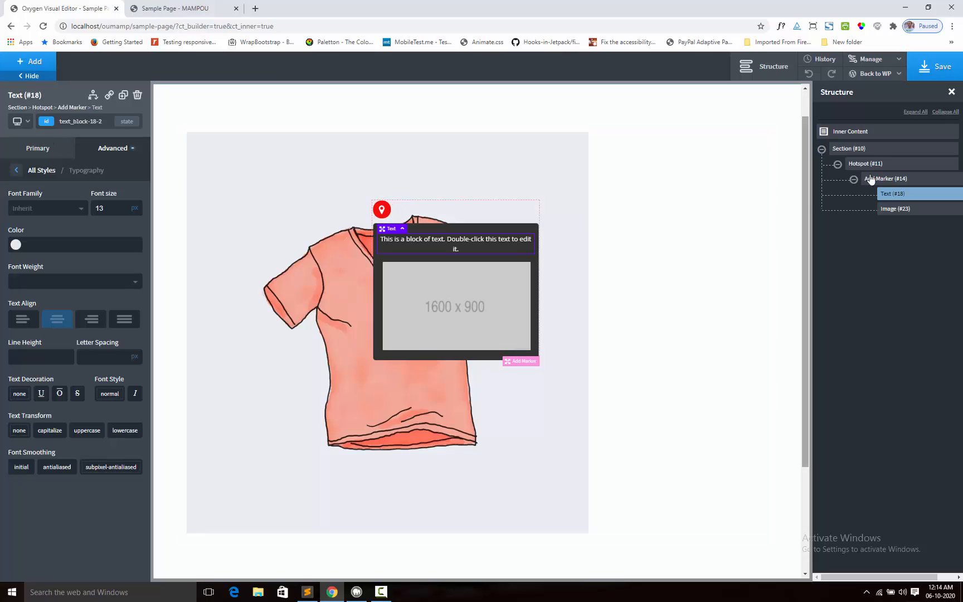
{"action": "left_click", "coordinate": [886, 179]}
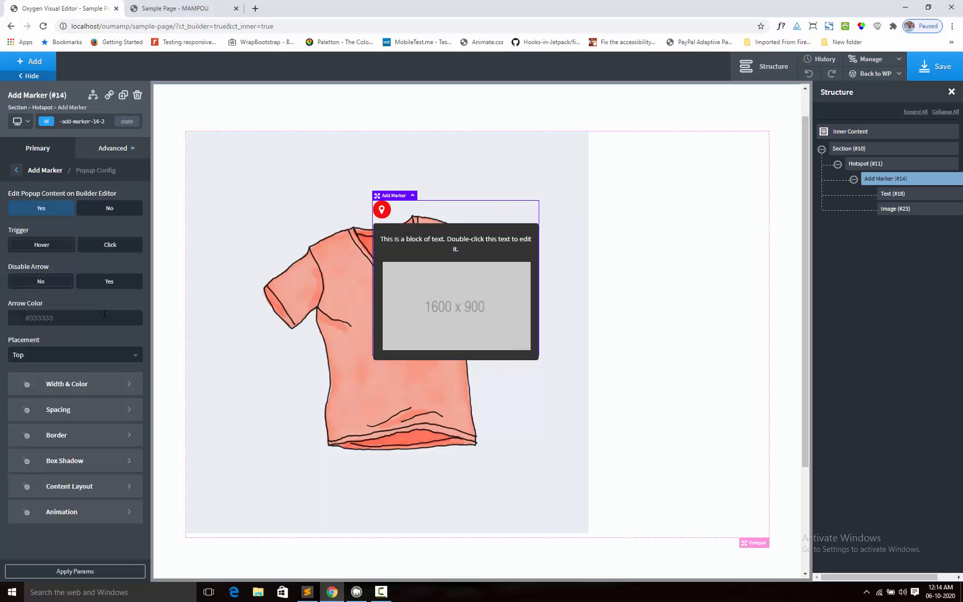
- Set the popup width to 210 px with a dark blue #075582 background
{"action": "left_click", "coordinate": [66, 384]}
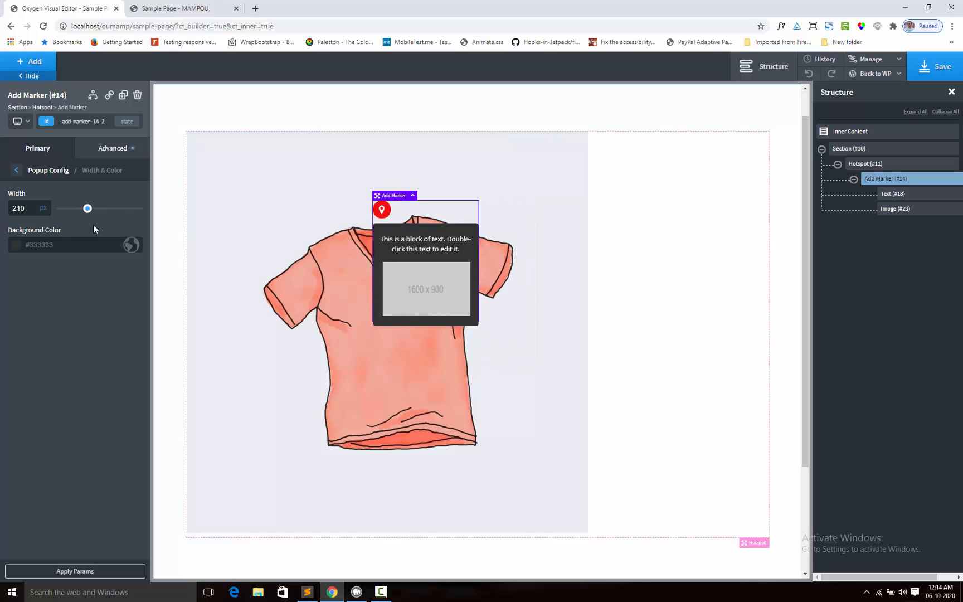
{"action": "mouse_move", "coordinate": [57, 240]}
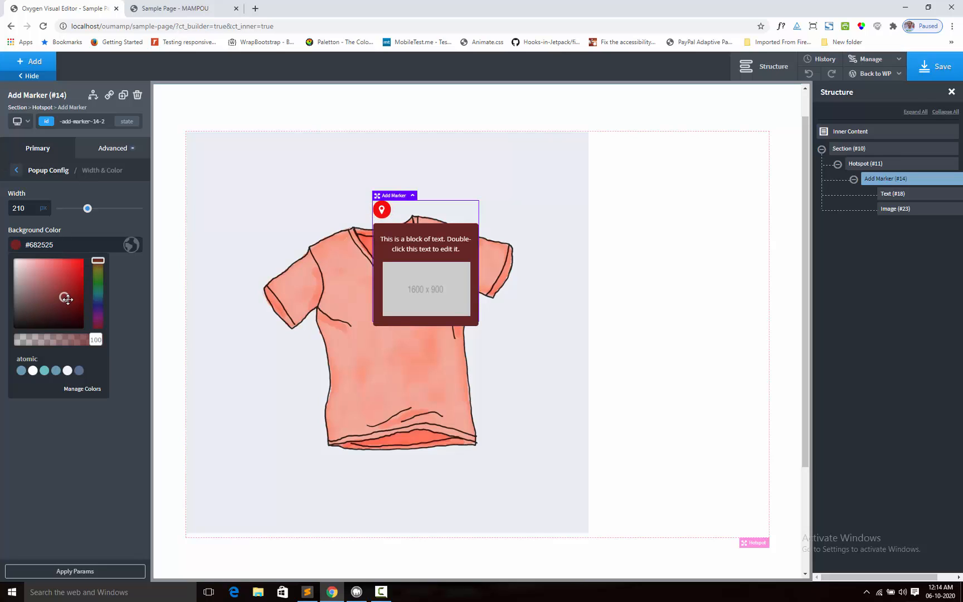
{"action": "left_click", "coordinate": [43, 370]}
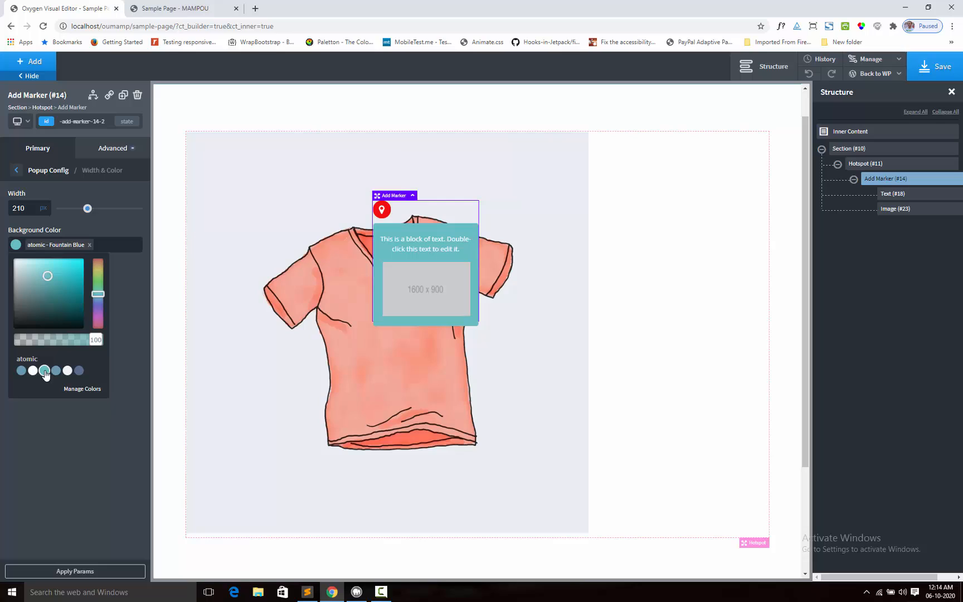
{"action": "left_click", "coordinate": [55, 370]}
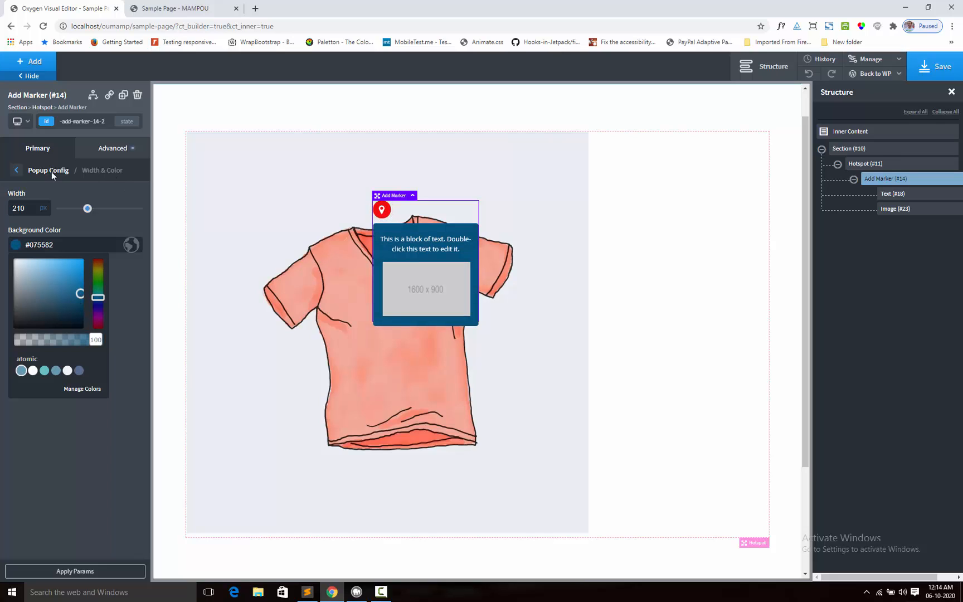
- Give the popup a #c9c9c9 box shadow, 0 offsets, 12 px blur, then view the live page
{"action": "left_click", "coordinate": [17, 170]}
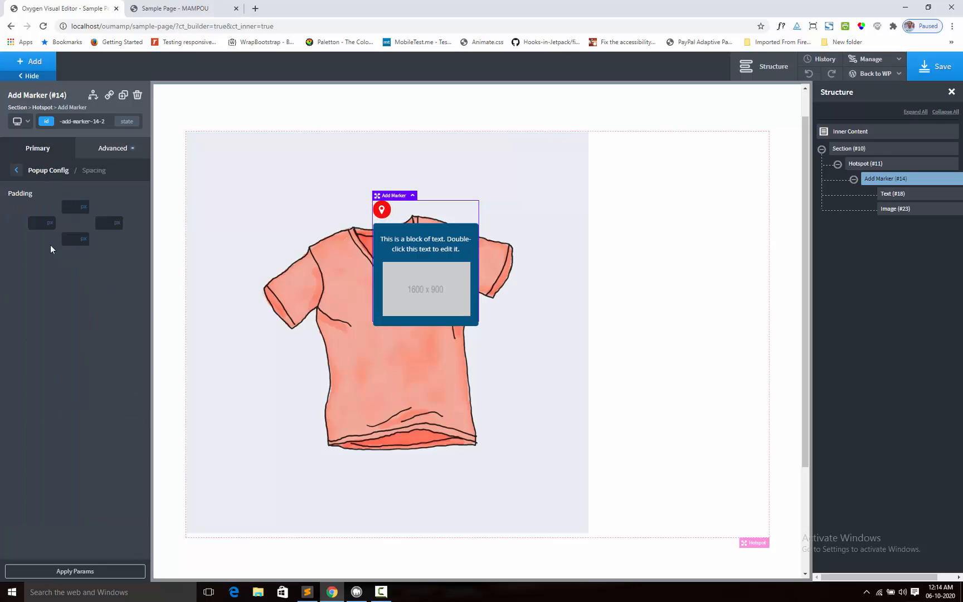
{"action": "left_click", "coordinate": [17, 170]}
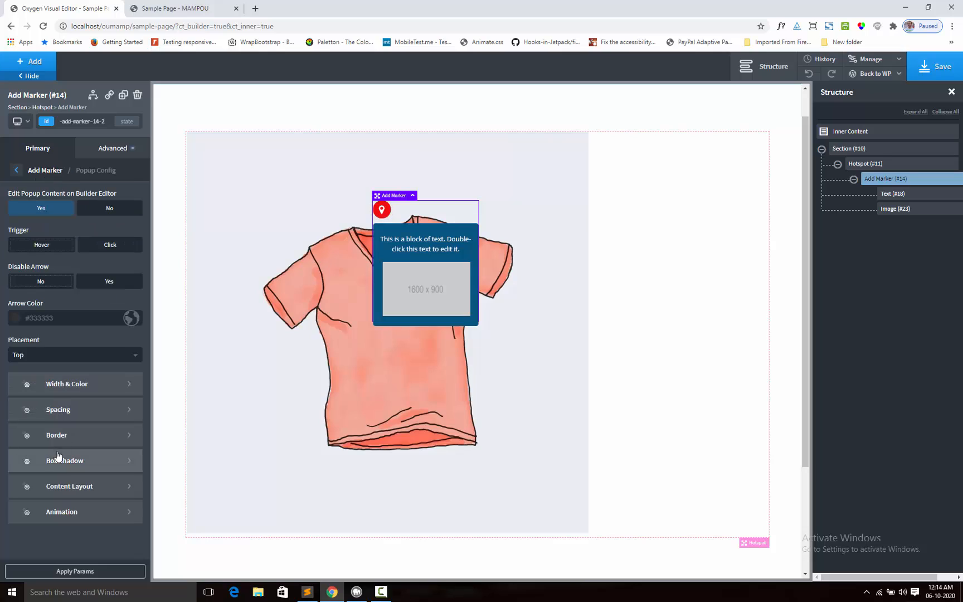
{"action": "mouse_move", "coordinate": [70, 465]}
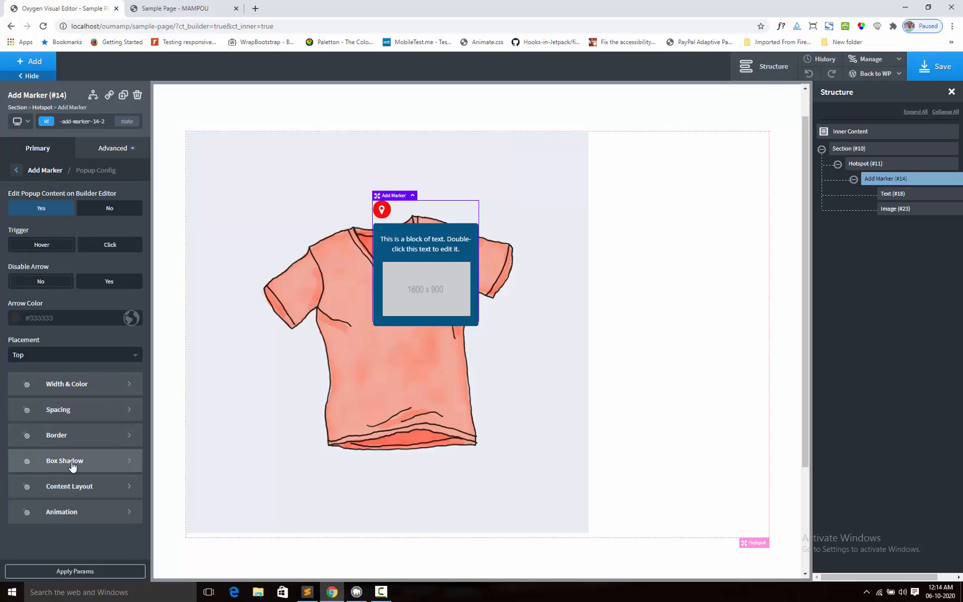
{"action": "left_click", "coordinate": [65, 461]}
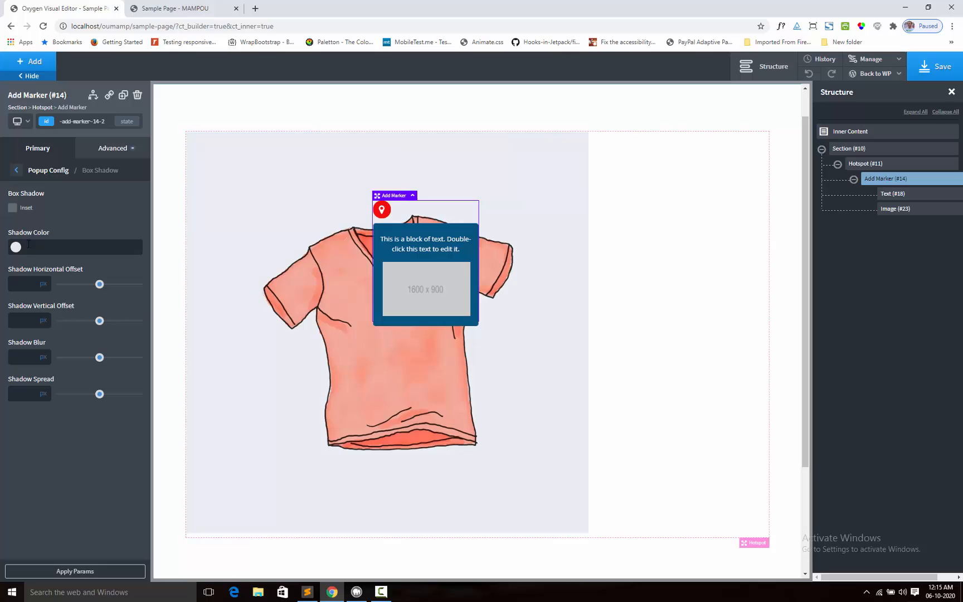
{"action": "left_click", "coordinate": [16, 247]}
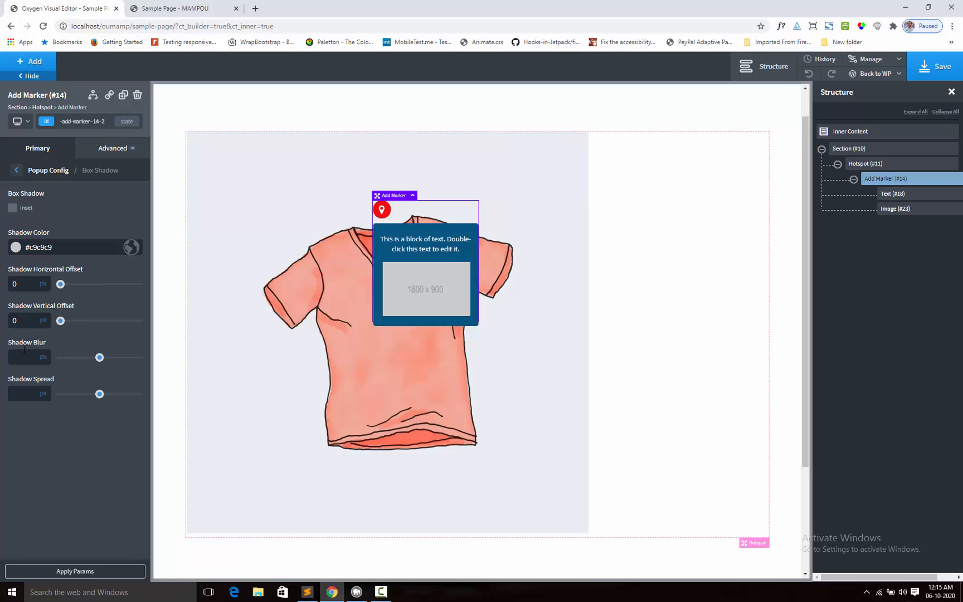
{"action": "type", "text": "12"}
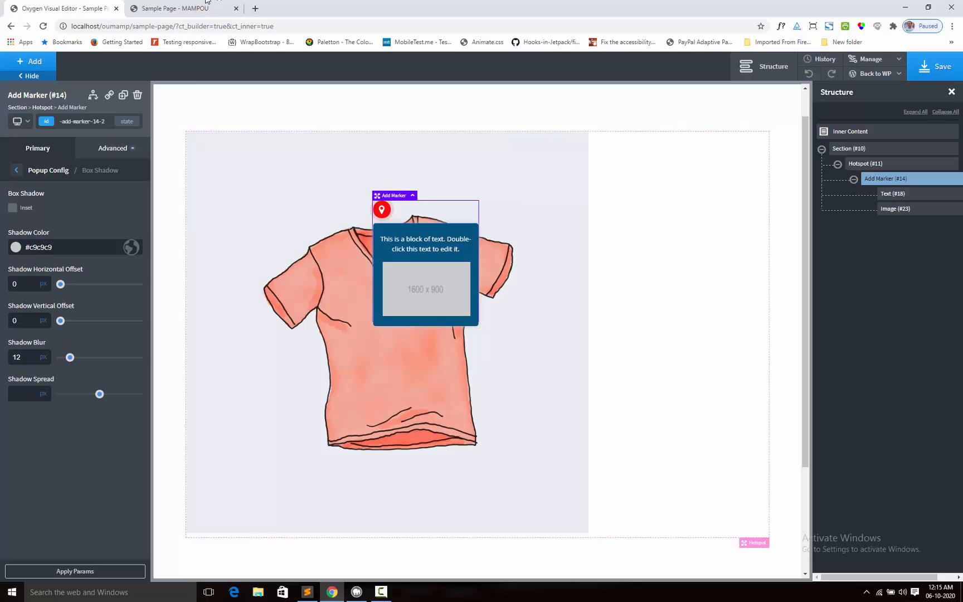
{"action": "left_click", "coordinate": [178, 8]}
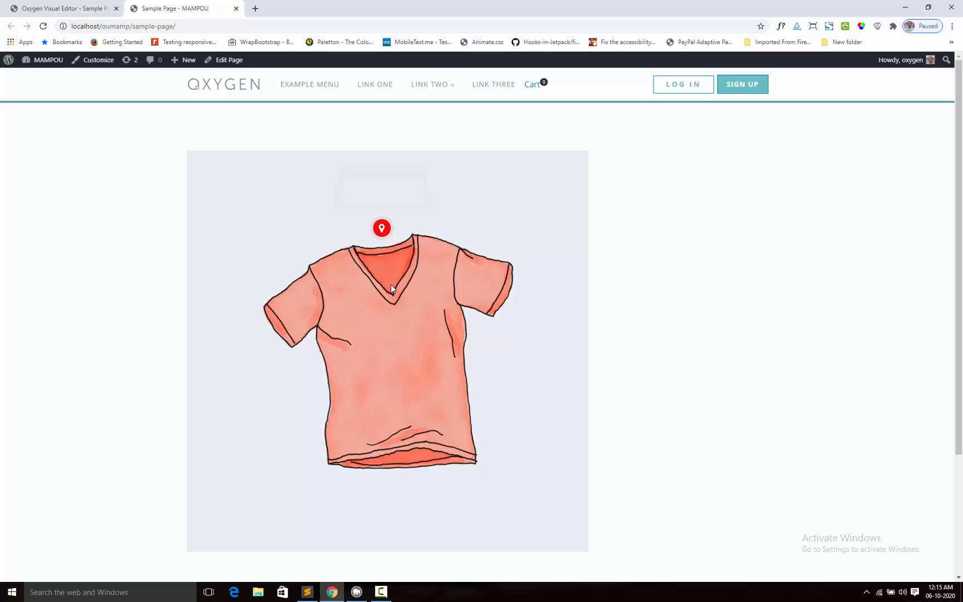
{"action": "mouse_move", "coordinate": [336, 107]}
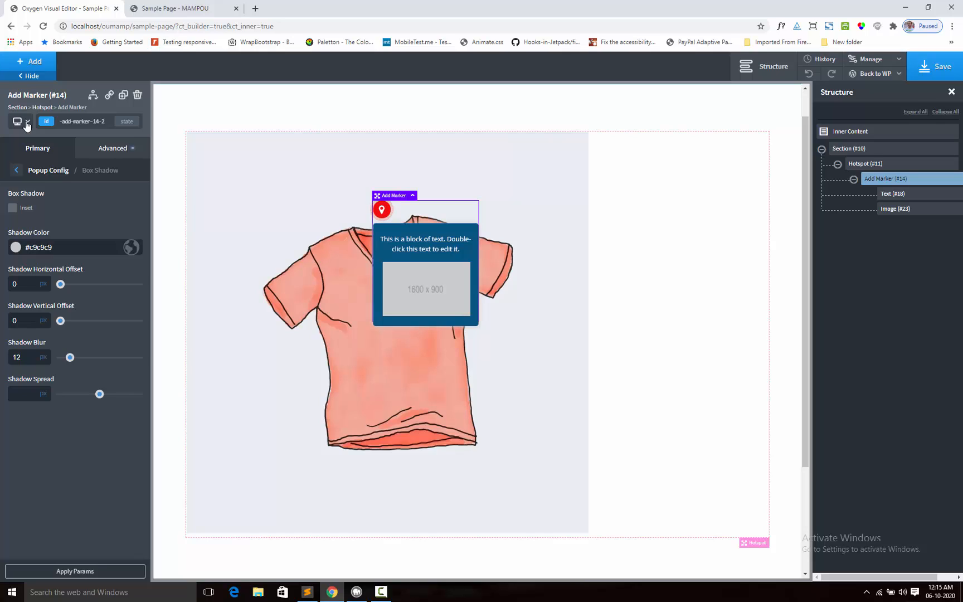
- Switch to the under-768px breakpoint and set the popup width to 120 px
{"action": "left_click", "coordinate": [19, 121]}
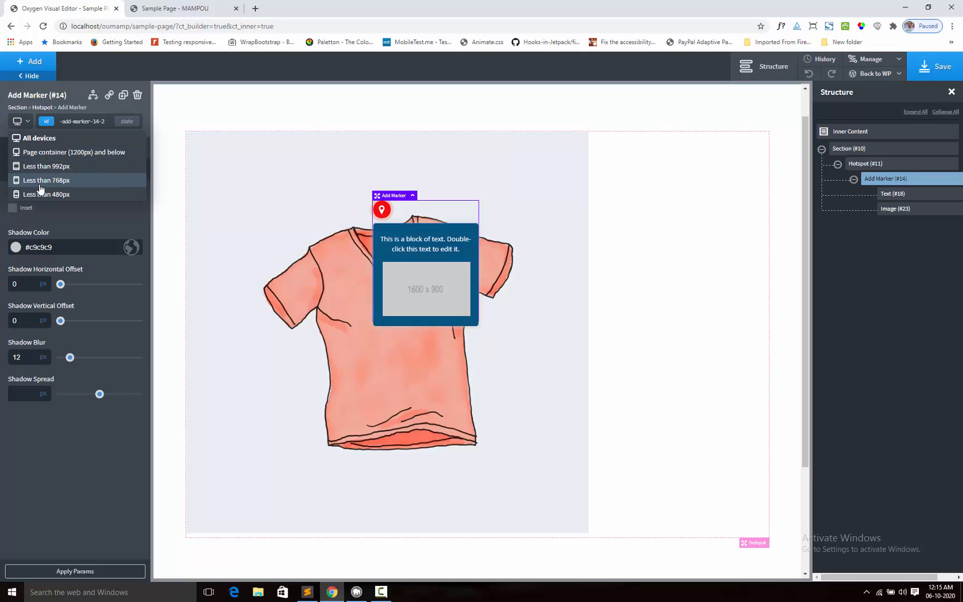
{"action": "mouse_move", "coordinate": [42, 189]}
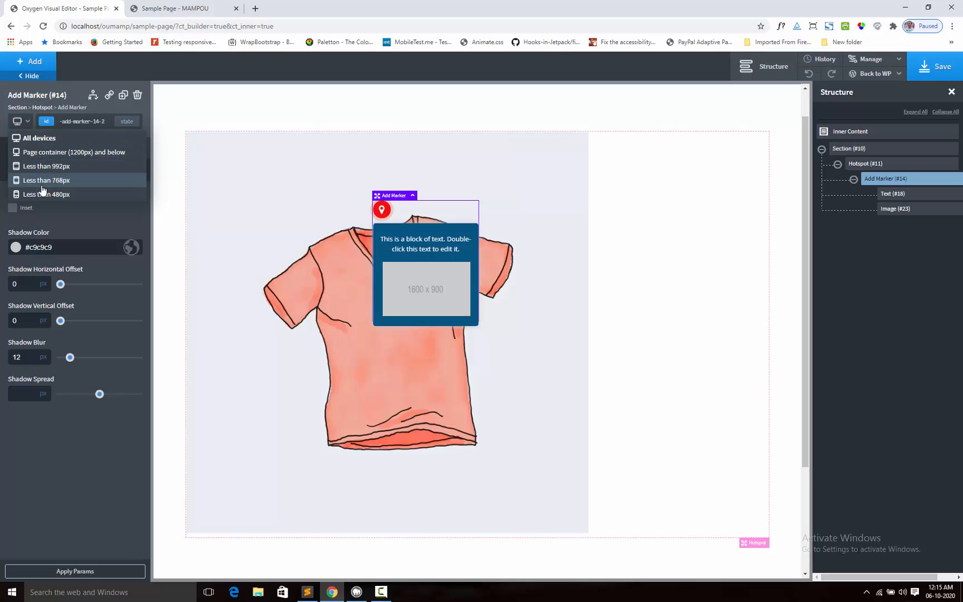
{"action": "left_click", "coordinate": [46, 180]}
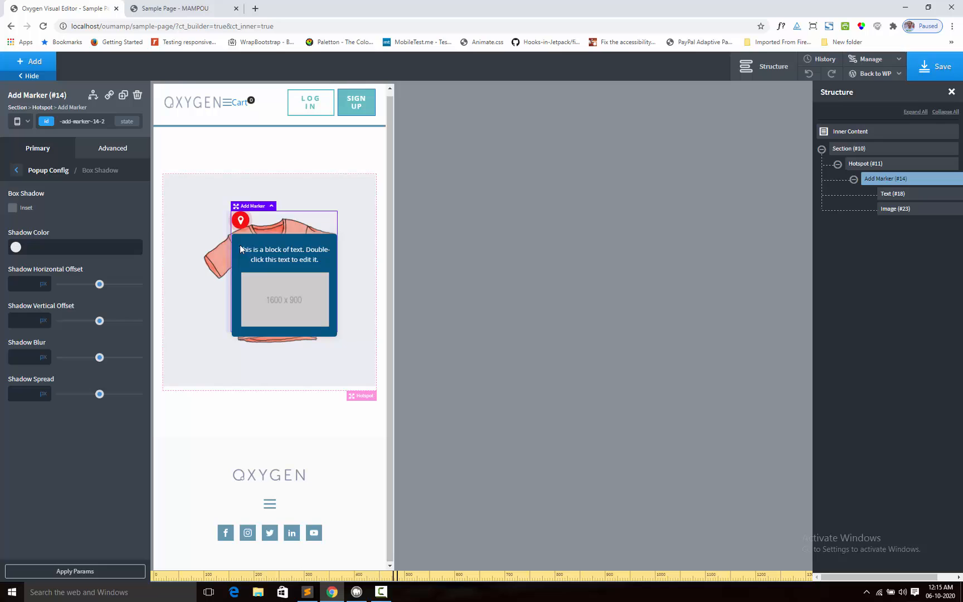
{"action": "mouse_move", "coordinate": [834, 206]}
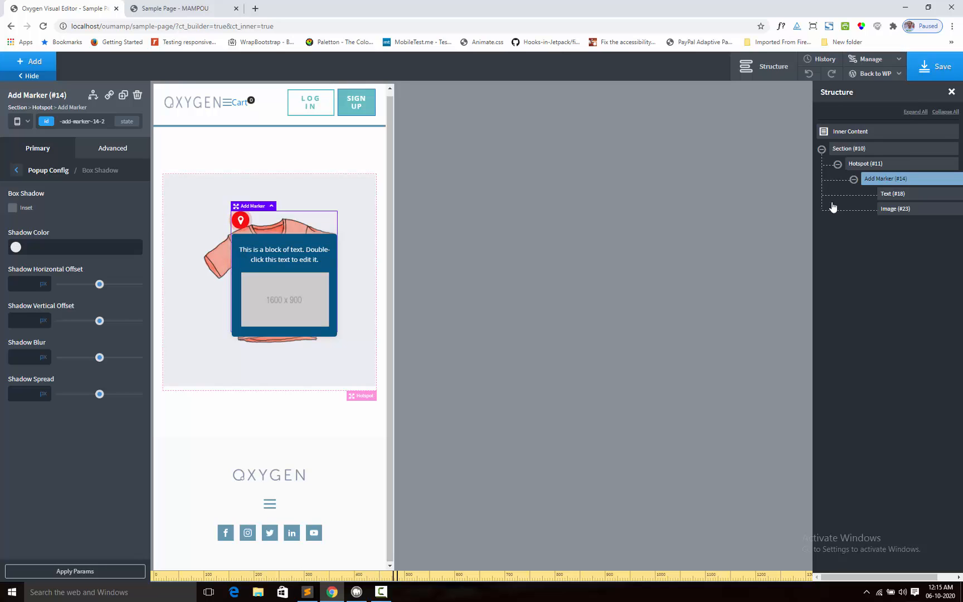
{"action": "left_click", "coordinate": [17, 170]}
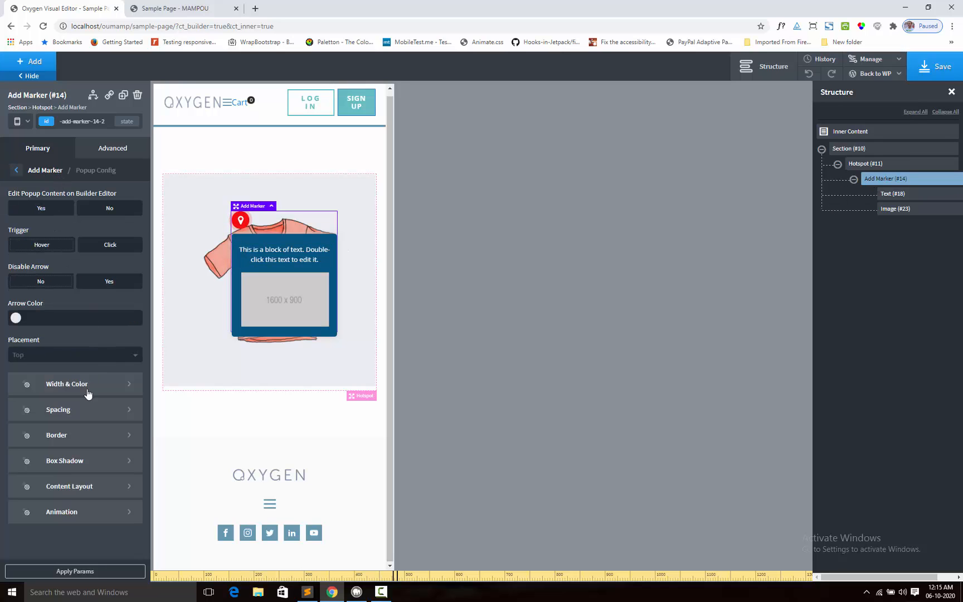
{"action": "mouse_move", "coordinate": [56, 434]}
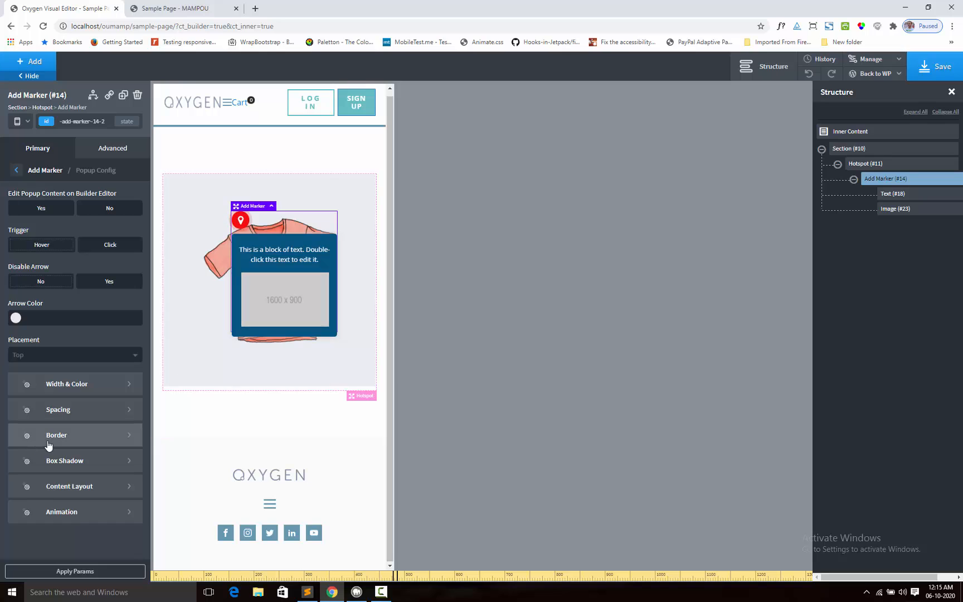
{"action": "left_click", "coordinate": [66, 383]}
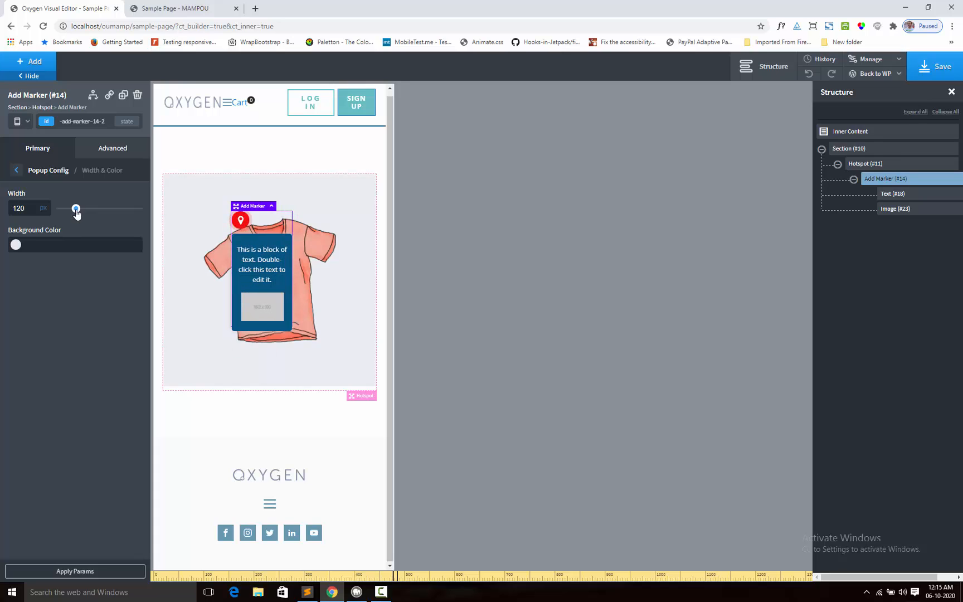
{"action": "left_click", "coordinate": [941, 67]}
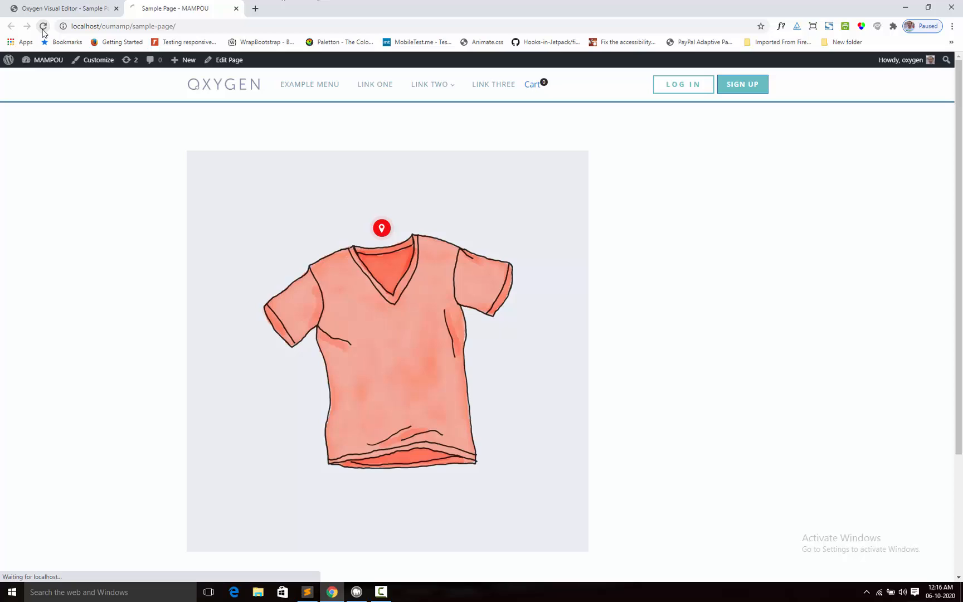
- Reload the live page narrow to confirm the slimmer popup, then return to the editor
{"action": "left_click", "coordinate": [42, 25]}
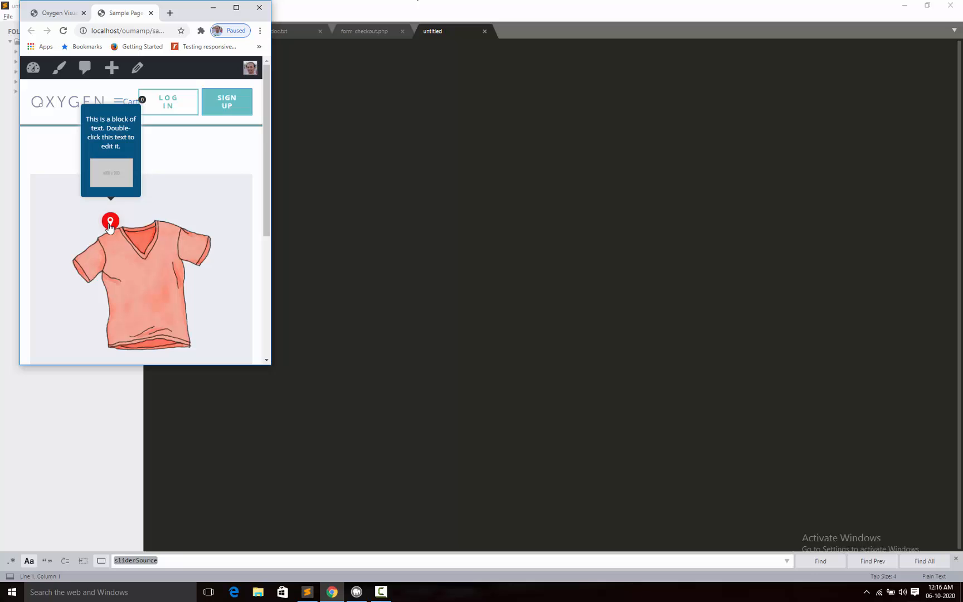
{"action": "mouse_move", "coordinate": [111, 163]}
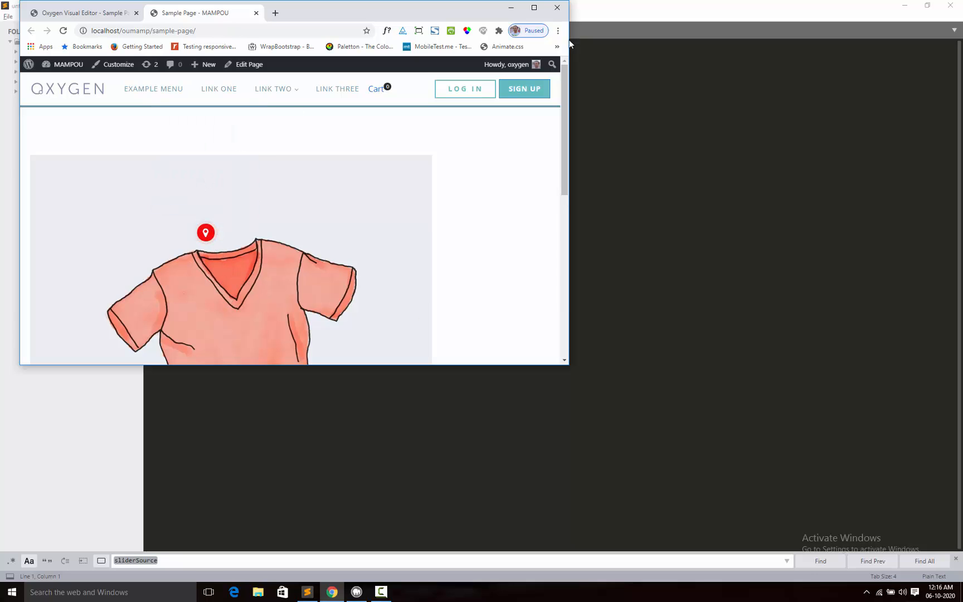
{"action": "left_click", "coordinate": [71, 13]}
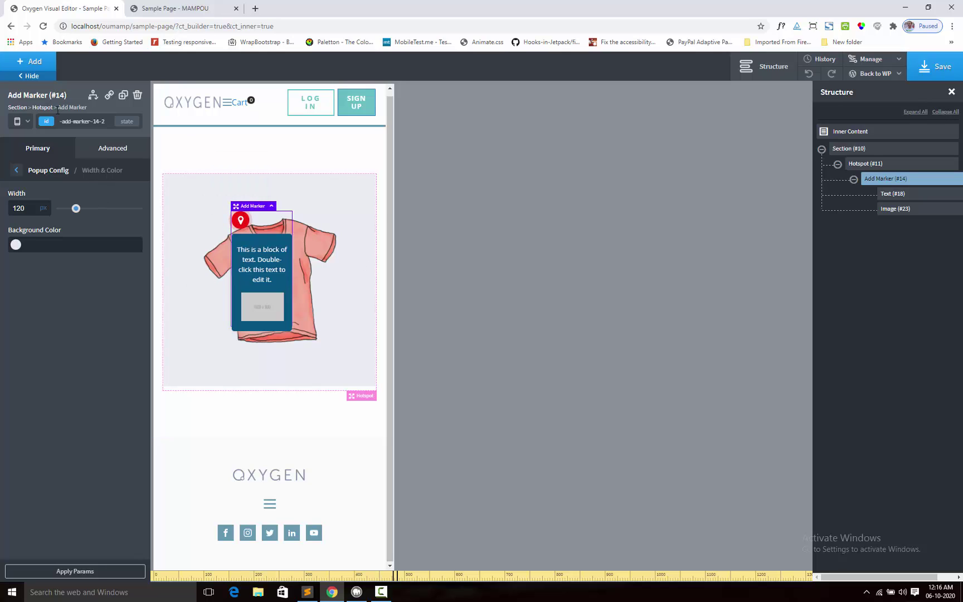
{"action": "mouse_move", "coordinate": [40, 176]}
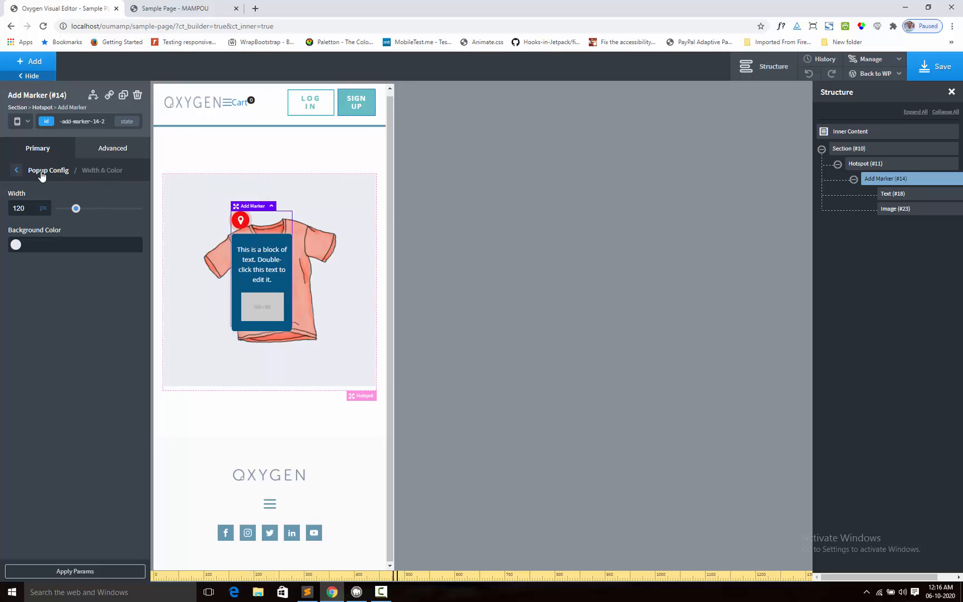
- Hide the first marker's popup in the editor, collapse it, and add a second marker
{"action": "left_click", "coordinate": [16, 170]}
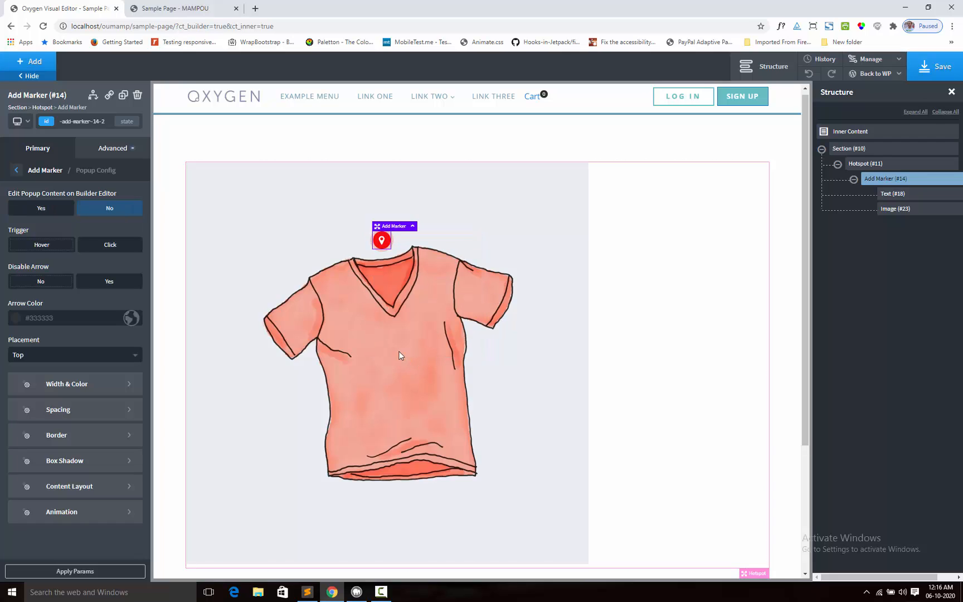
{"action": "mouse_move", "coordinate": [852, 179]}
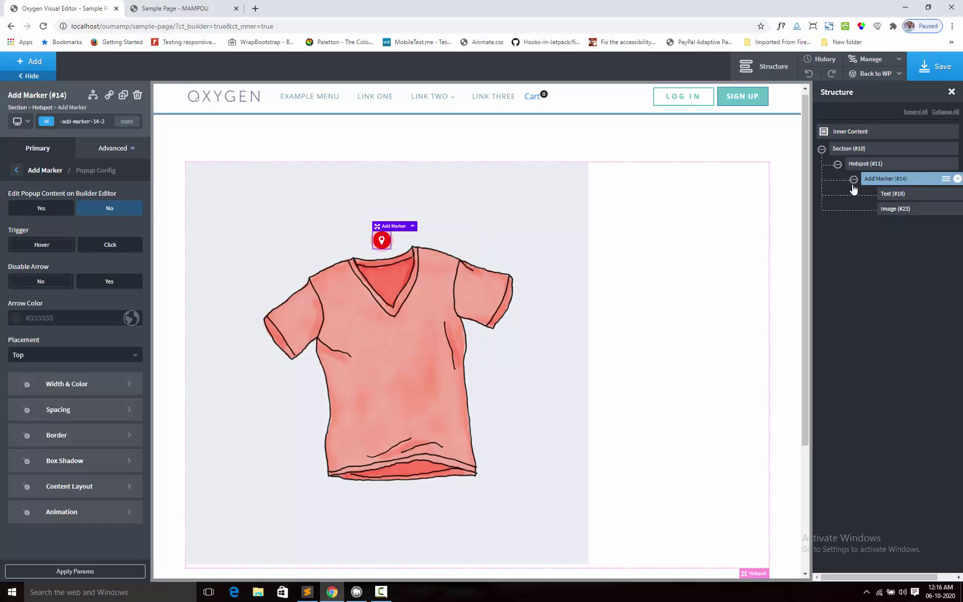
{"action": "left_click", "coordinate": [853, 179]}
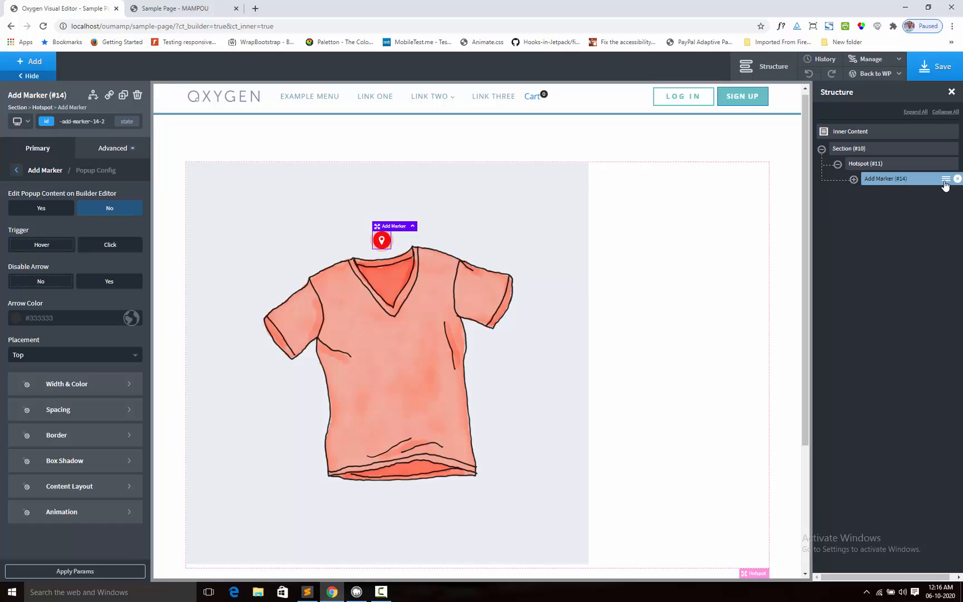
{"action": "left_click", "coordinate": [945, 179]}
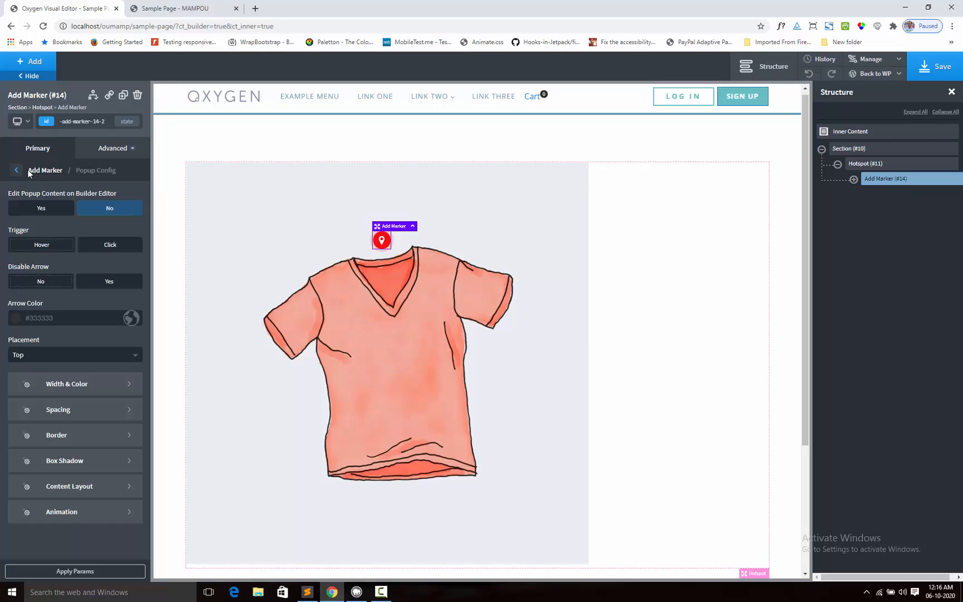
{"action": "left_click", "coordinate": [17, 170]}
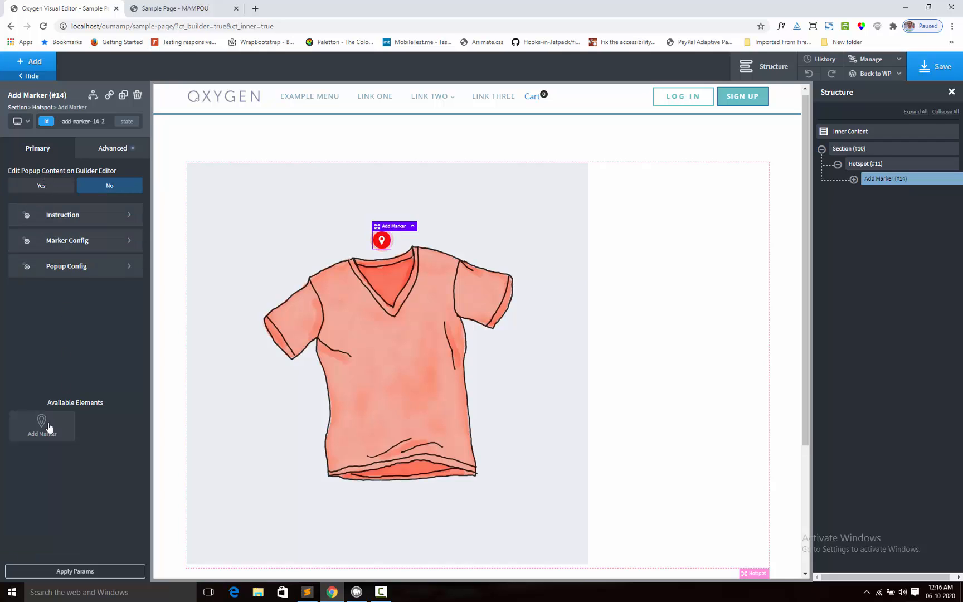
{"action": "mouse_move", "coordinate": [41, 426]}
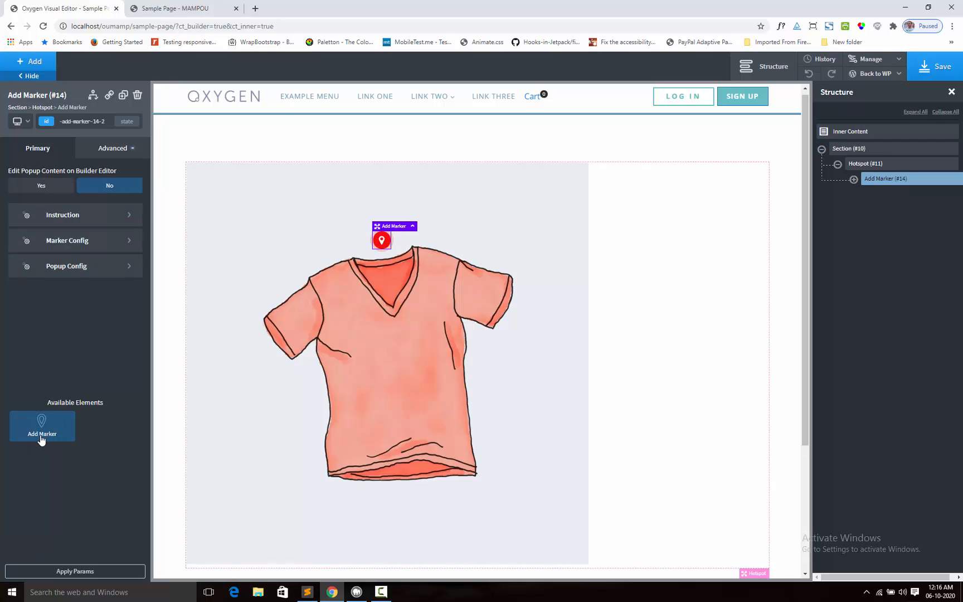
{"action": "left_click", "coordinate": [42, 427]}
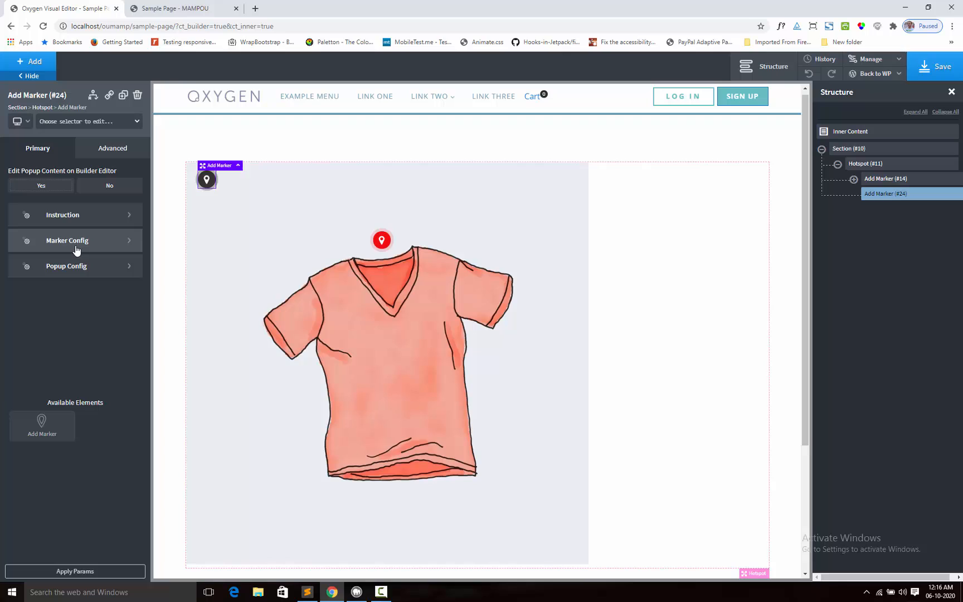
- Position the second marker at Top 44% and Left 42% on the chest
{"action": "left_click", "coordinate": [67, 241]}
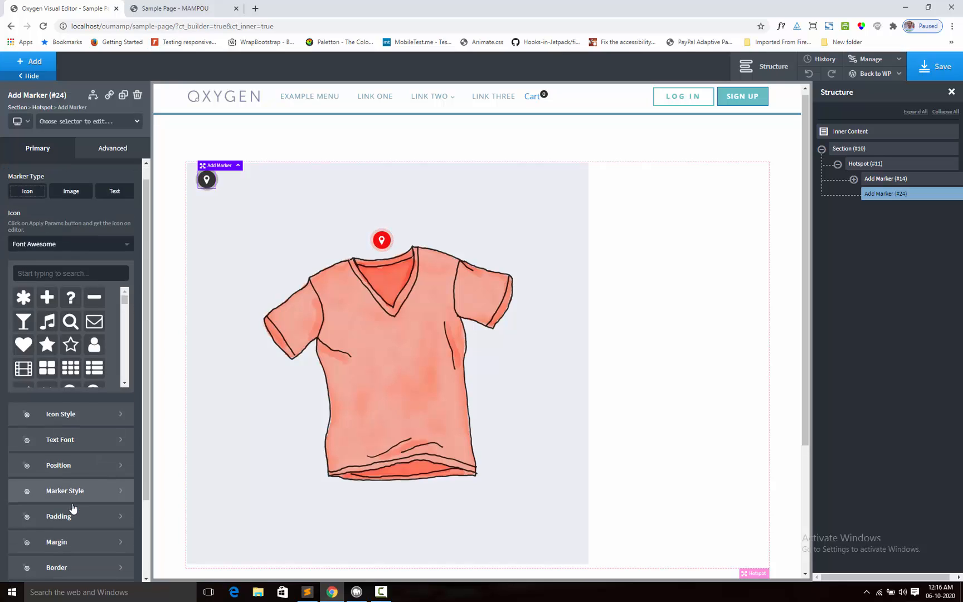
{"action": "scroll", "scroll_direction": "down", "scroll_amount": 3}
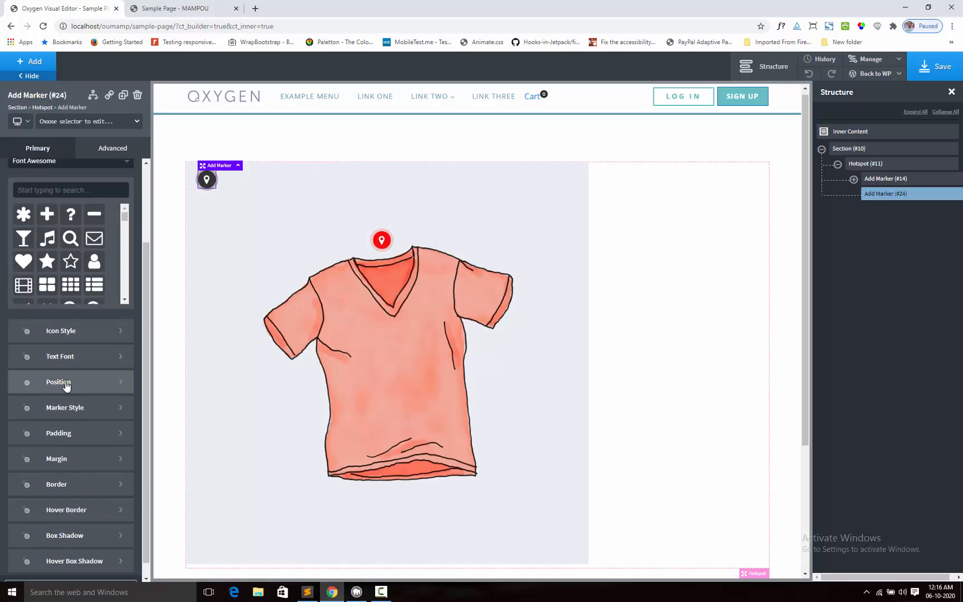
{"action": "left_click", "coordinate": [58, 381]}
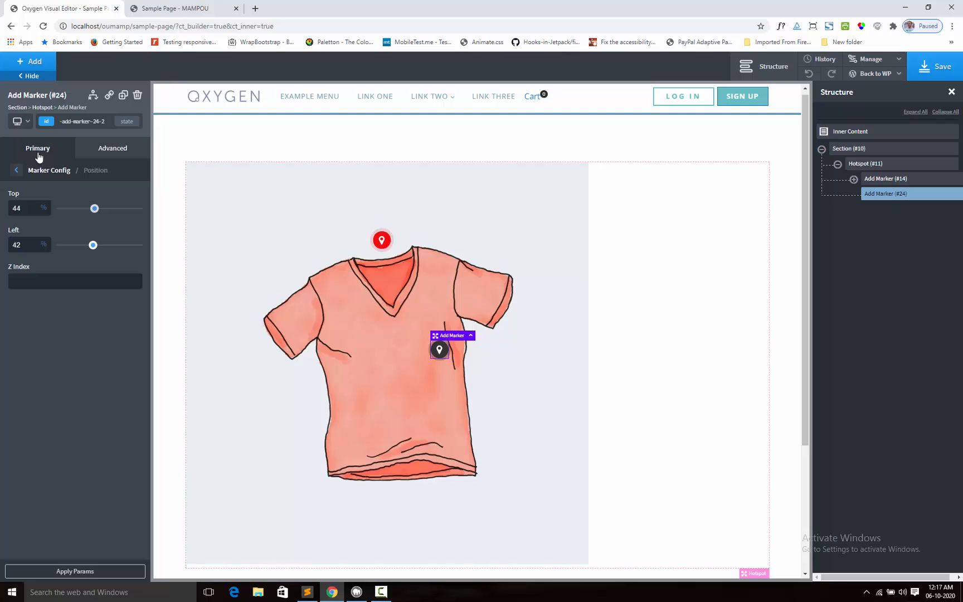
{"action": "mouse_move", "coordinate": [37, 172]}
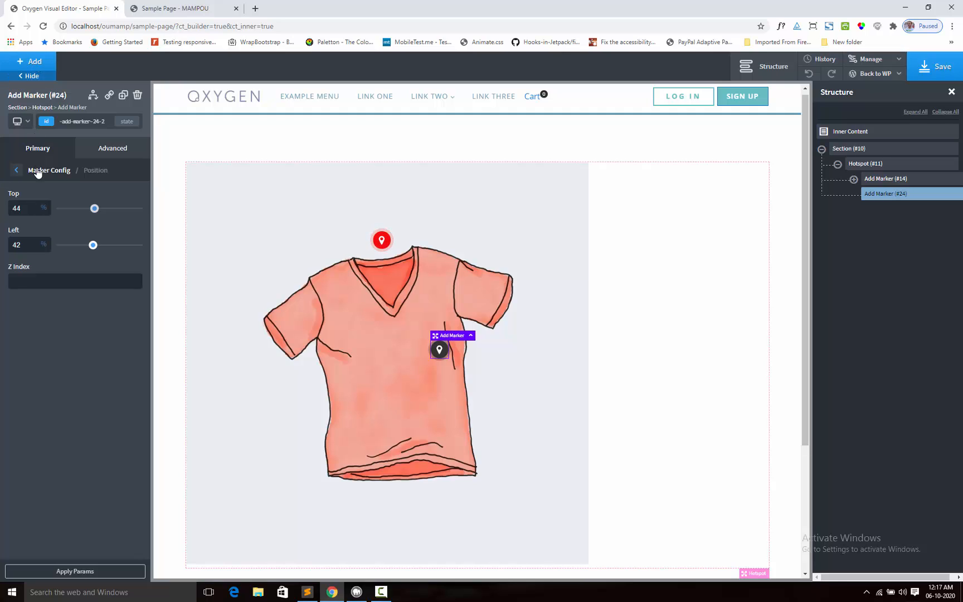
{"action": "left_click", "coordinate": [17, 170]}
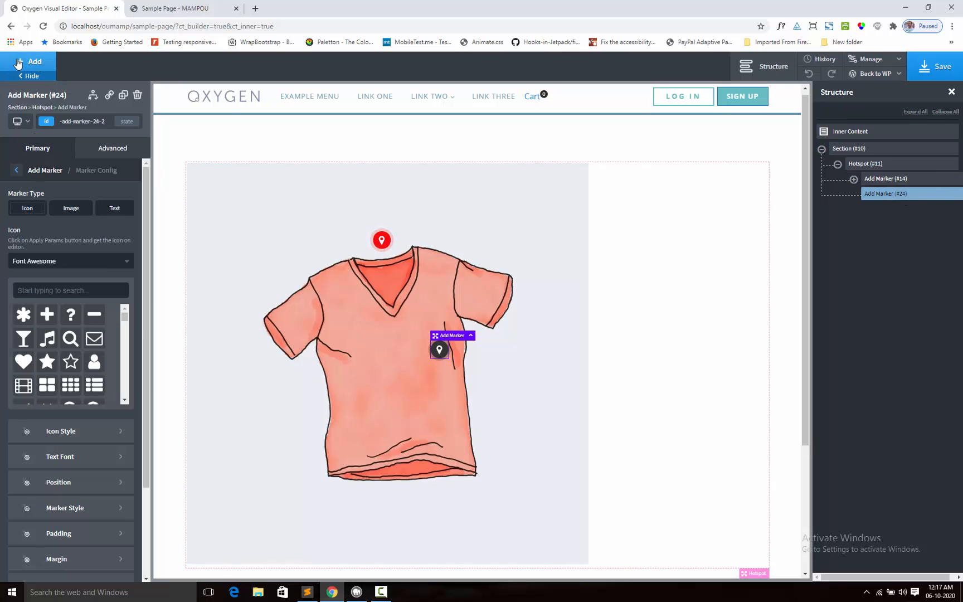
- Insert a Basics Text element into Add Marker #24, then select the Hotspot
{"action": "left_click", "coordinate": [29, 61]}
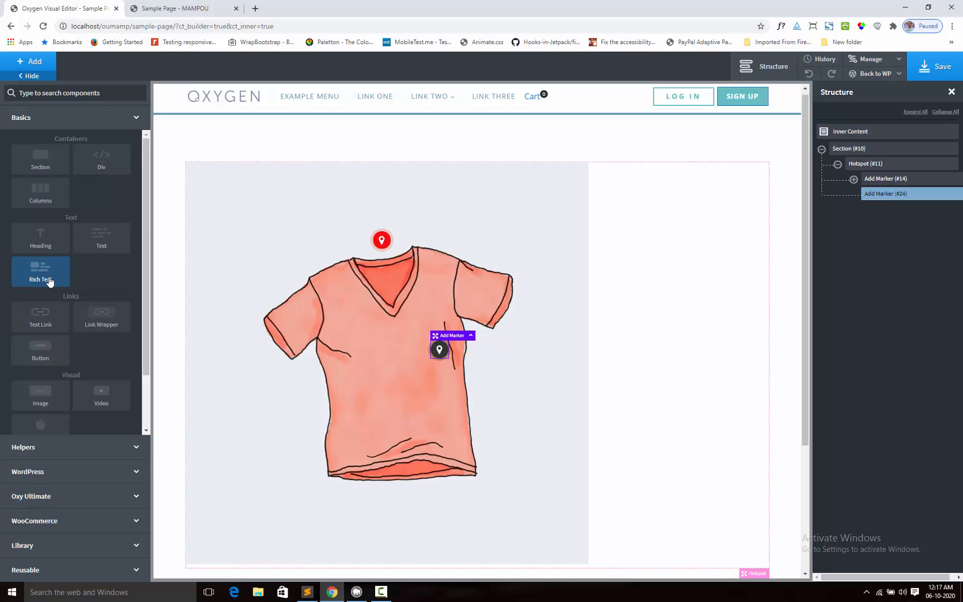
{"action": "left_click", "coordinate": [41, 272]}
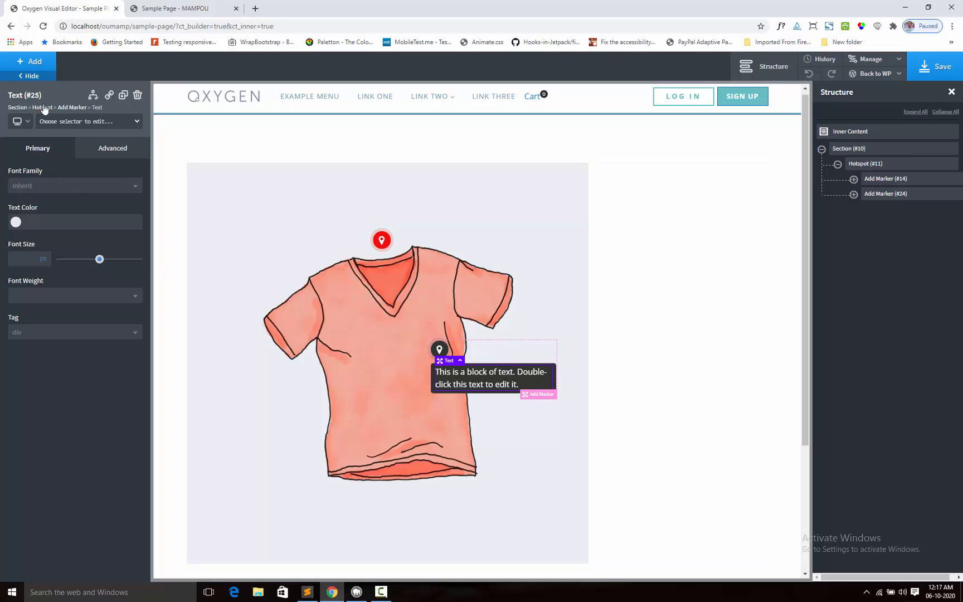
{"action": "left_click", "coordinate": [29, 61]}
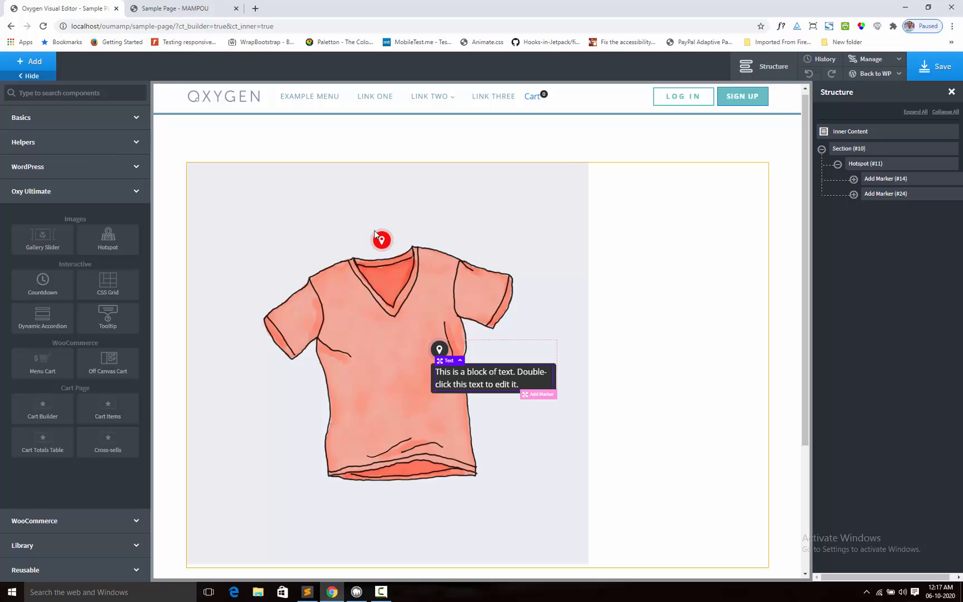
{"action": "mouse_move", "coordinate": [451, 272]}
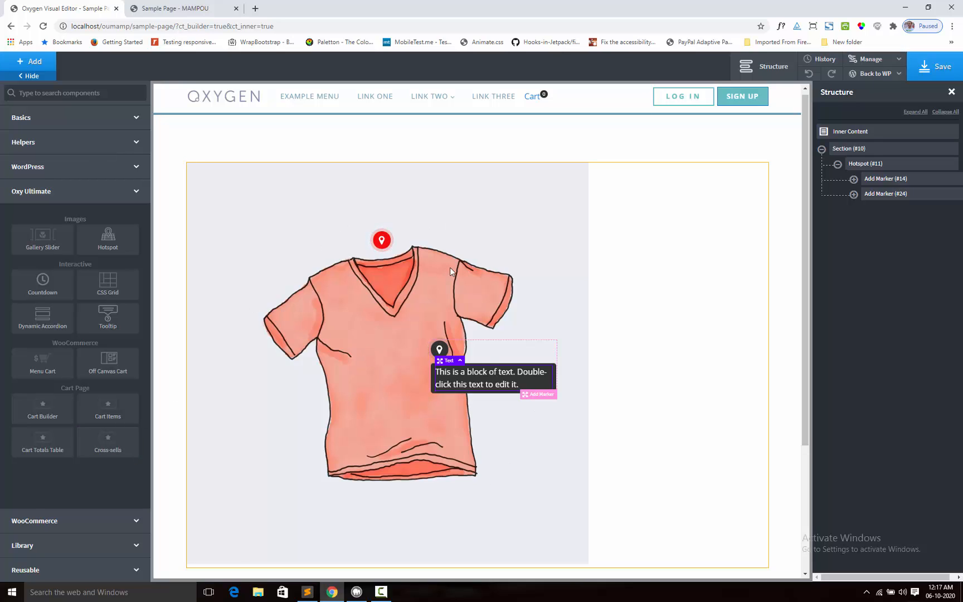
{"action": "mouse_move", "coordinate": [393, 332]}
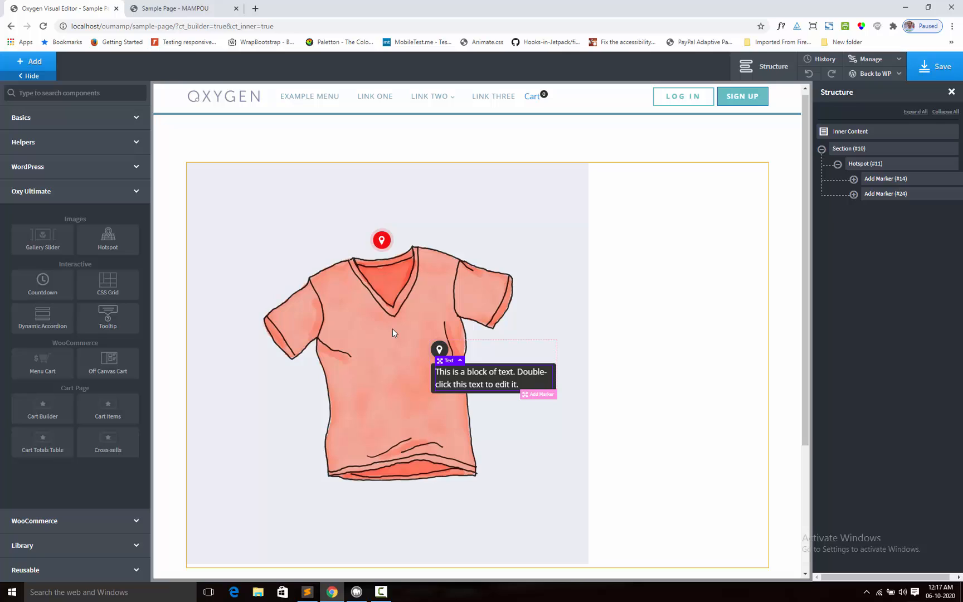